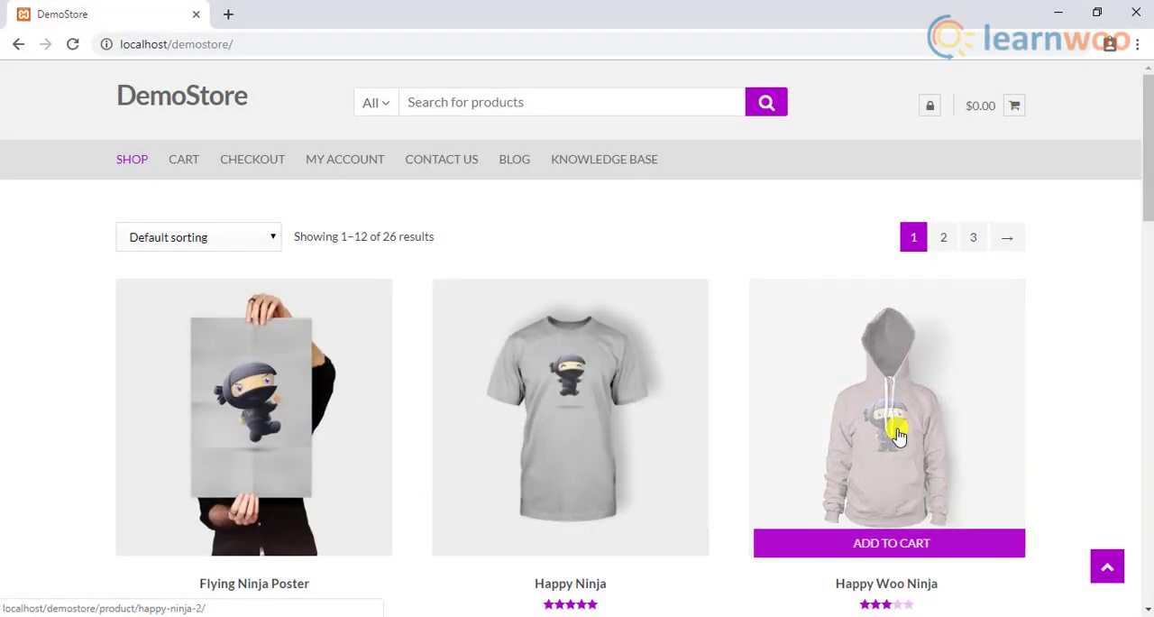
- Browse down the DemoStore shop grid to the Happy Ninja t-shirt listing
scroll("down", 3)
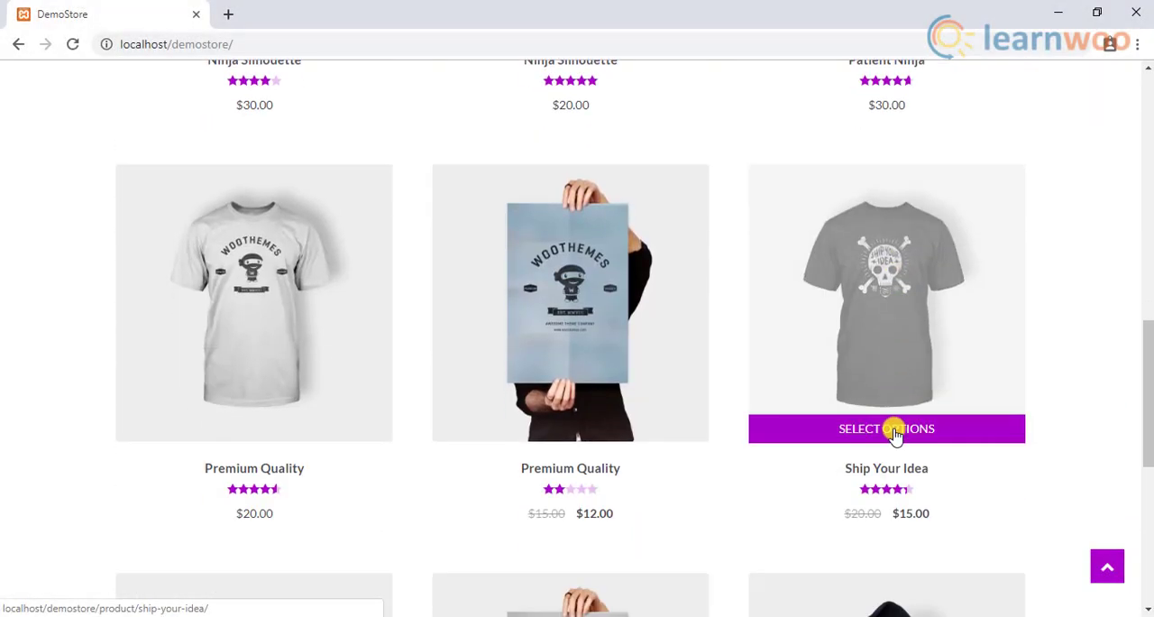
scroll("down", 3)
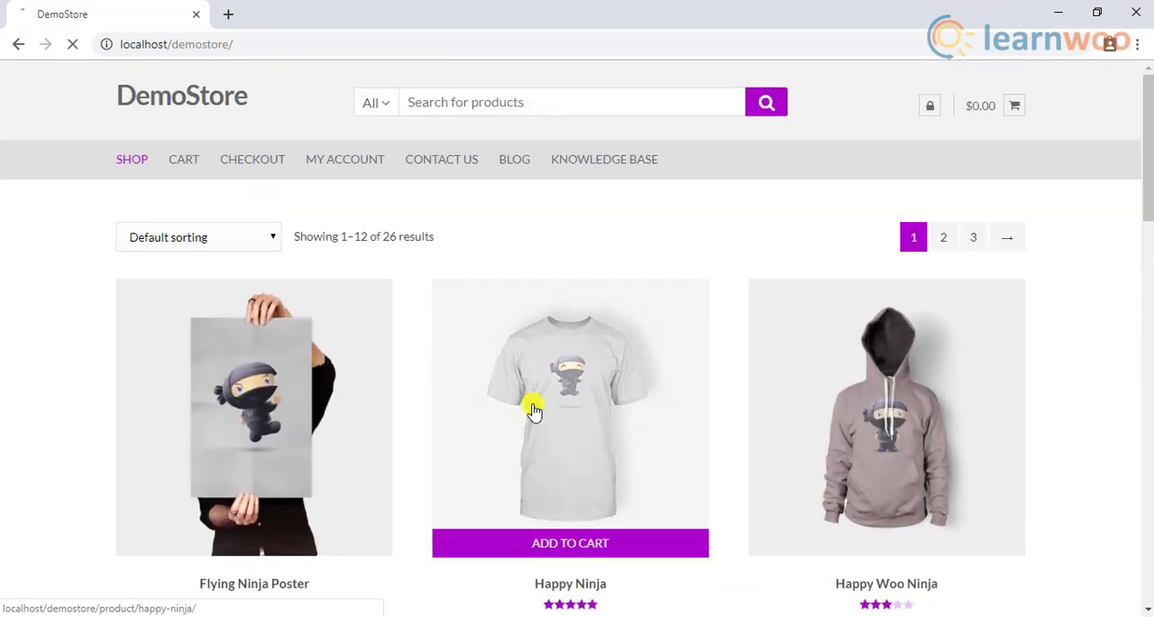
mouse_move(611, 451)
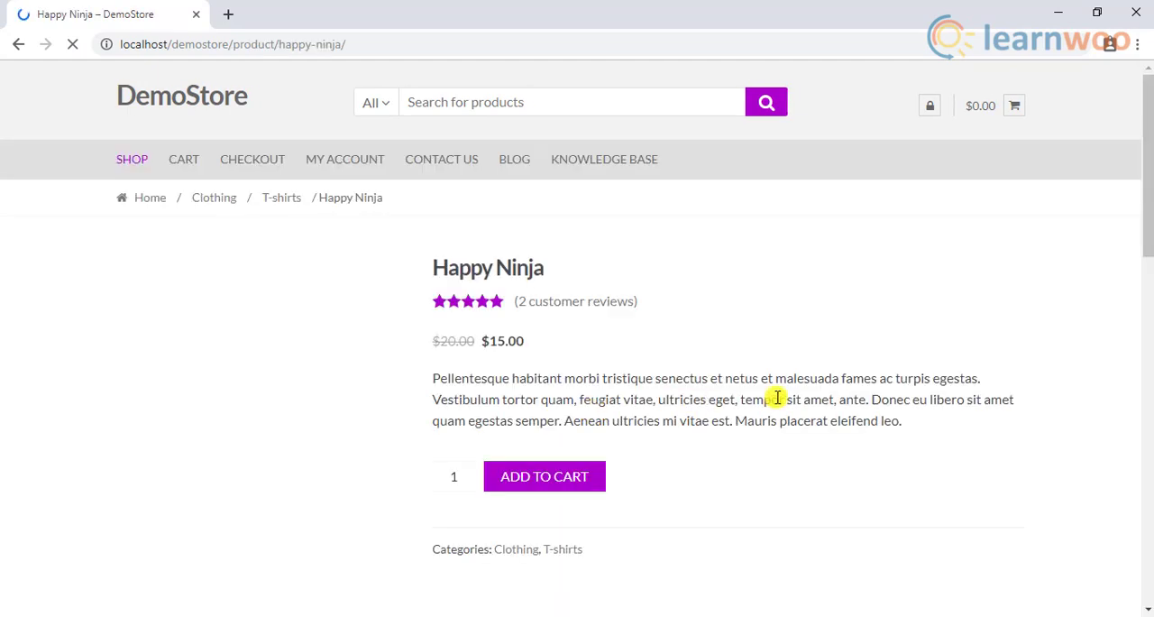
scroll("down", 3)
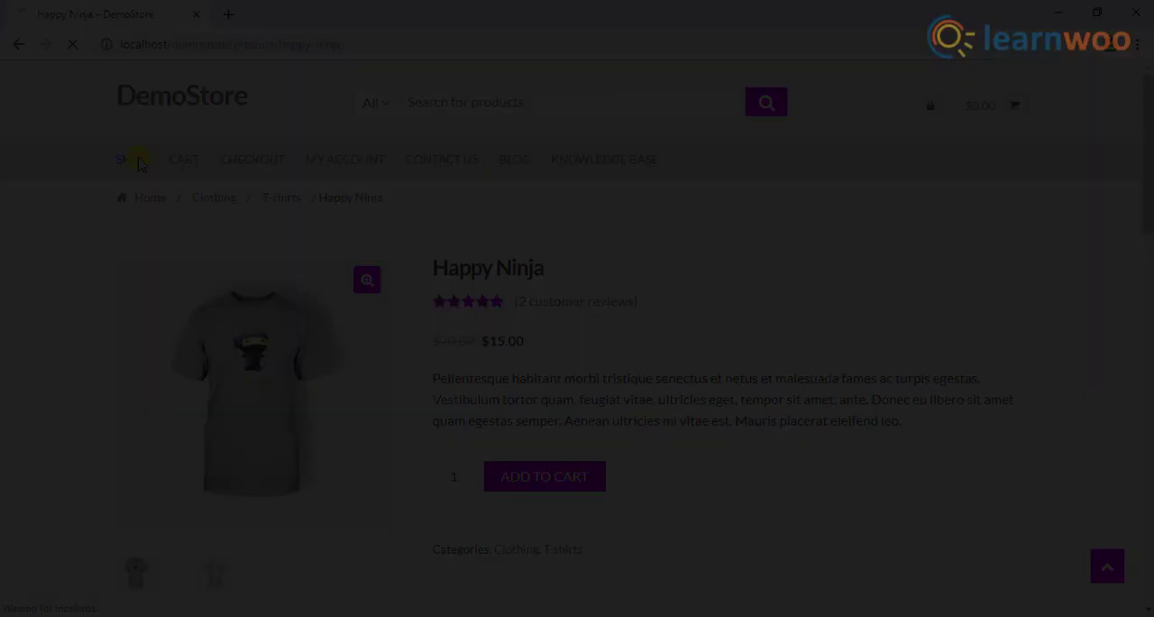
- Go back to the DemoStore SHOP page and view its category, colour and price filters
left_click(128, 159)
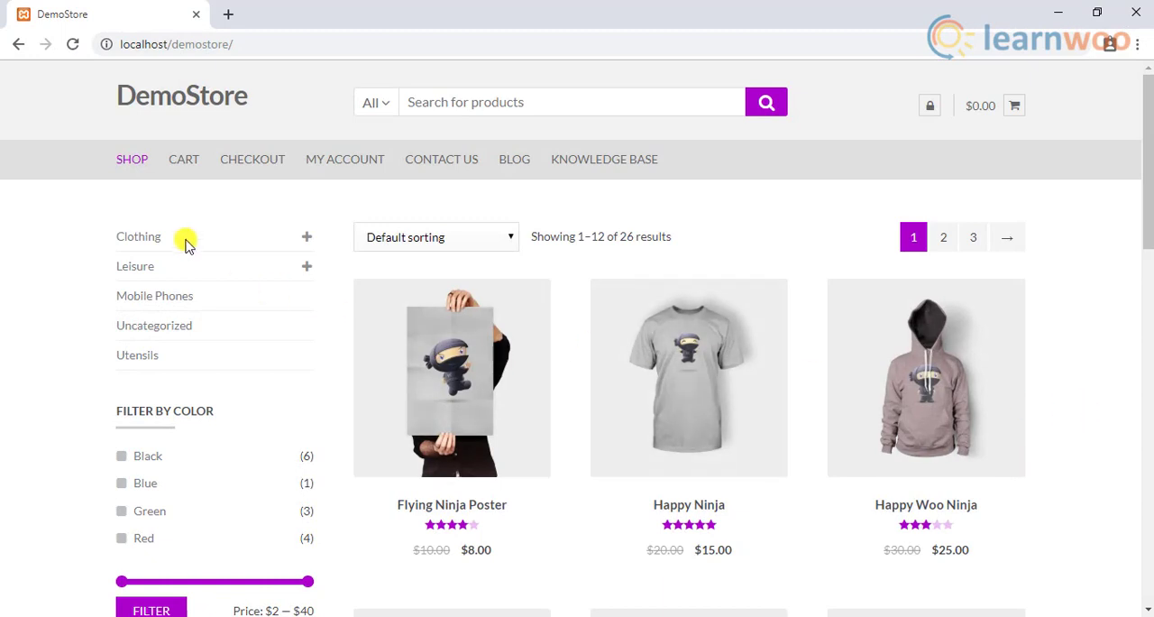
scroll("down", 3)
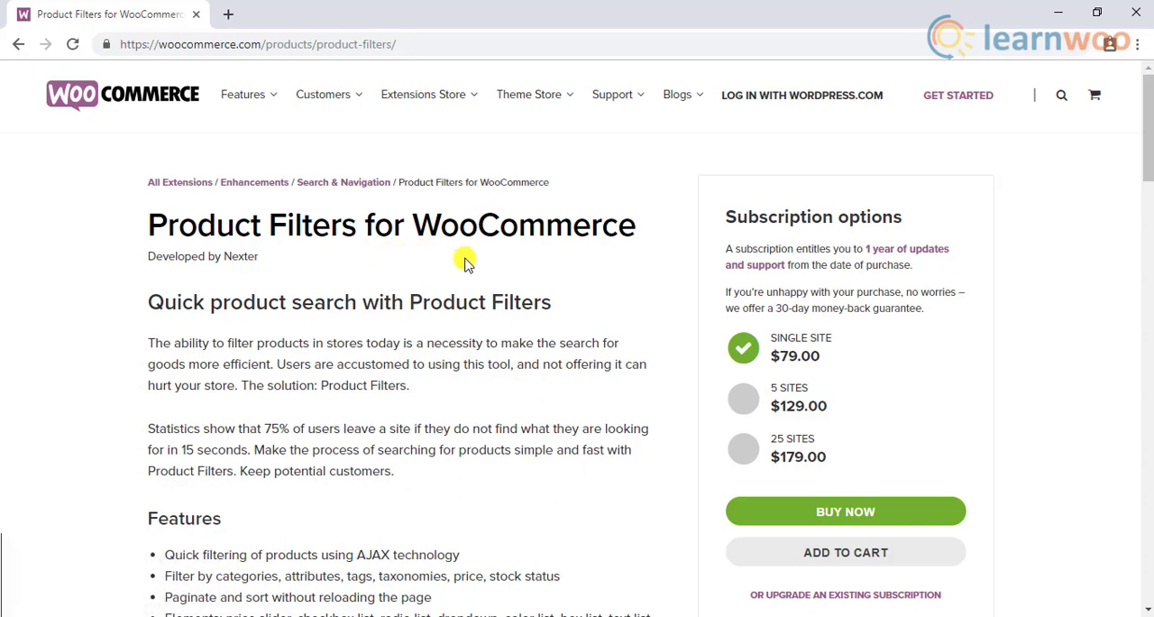
- Scroll past the Product Filters features and demo filters, then open the editor screenshot full size
scroll("down", 3)
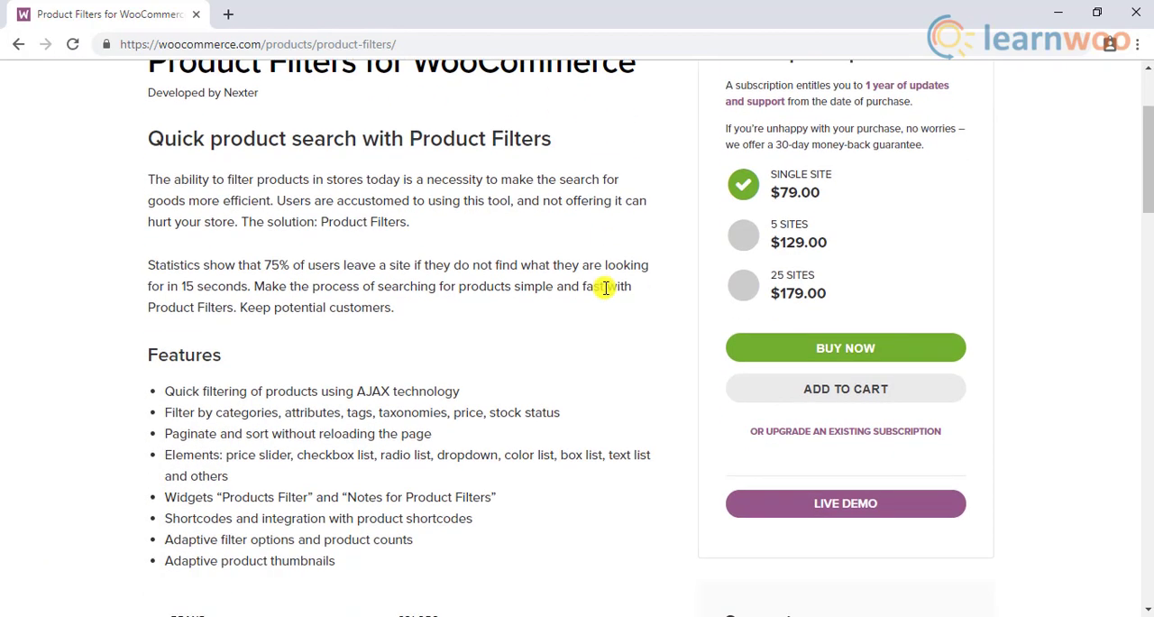
scroll("down", 3)
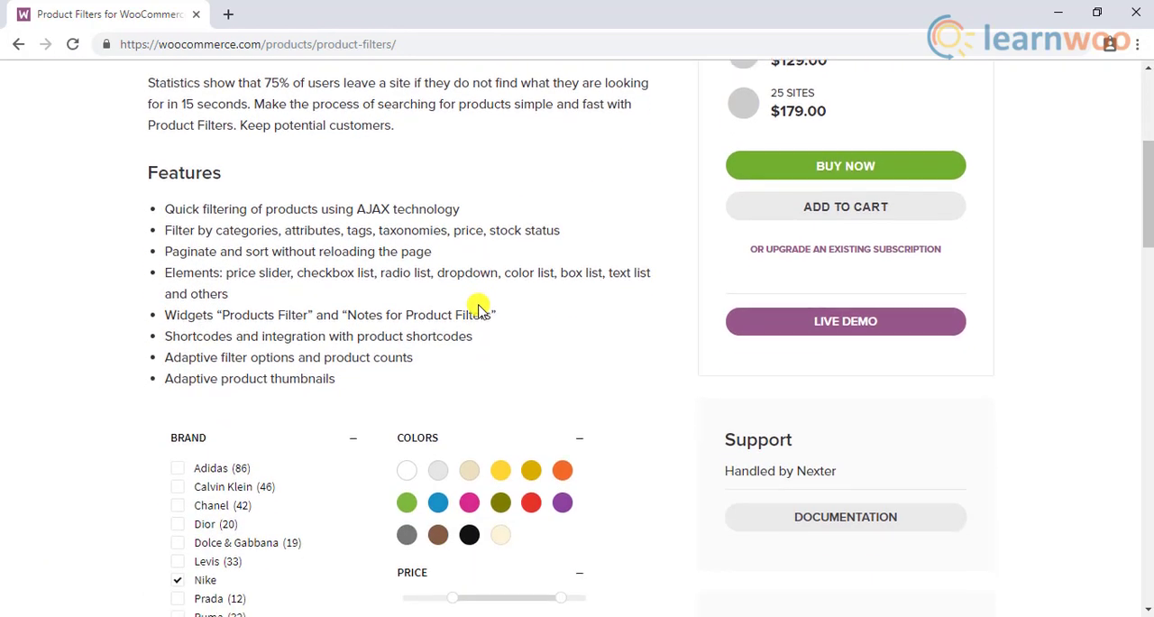
scroll("down", 3)
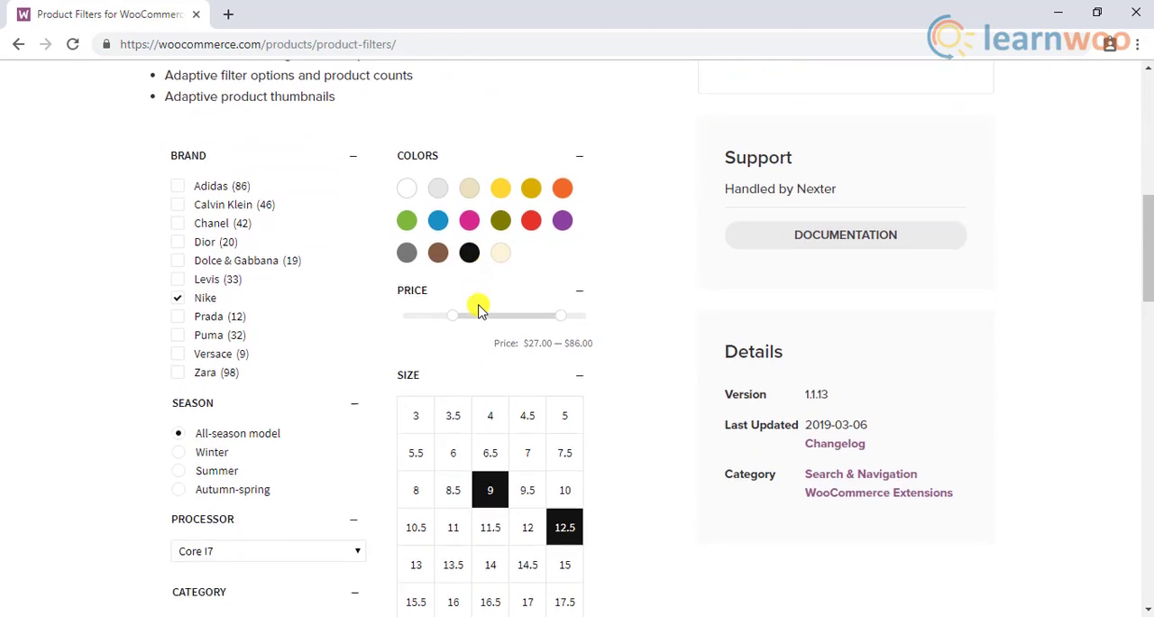
left_click(315, 15)
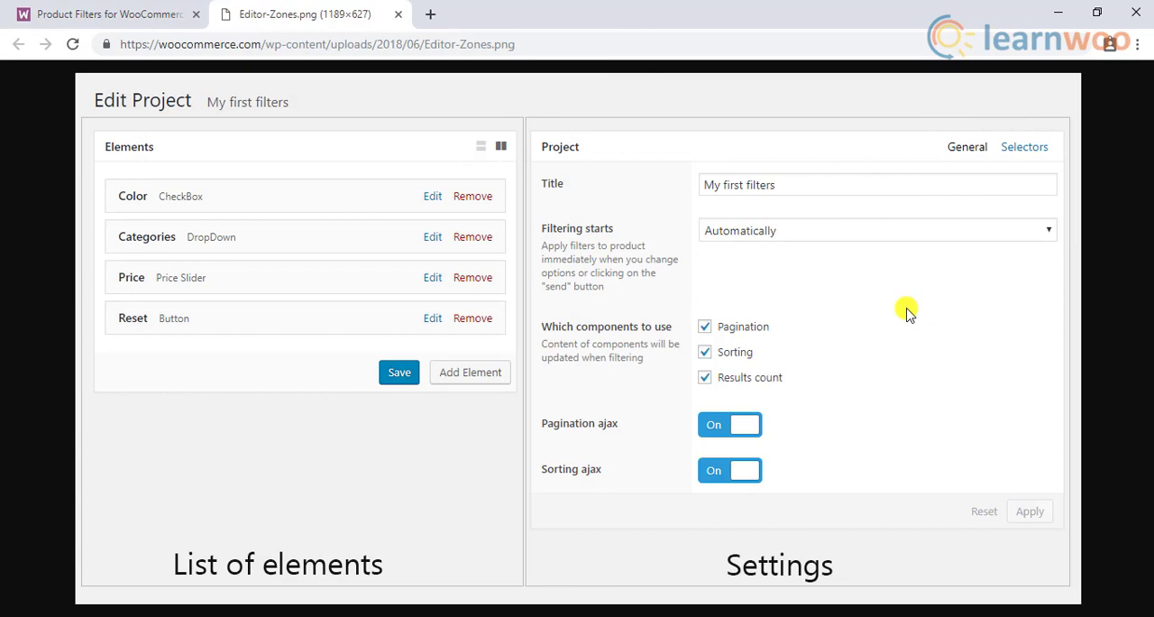
mouse_move(695, 185)
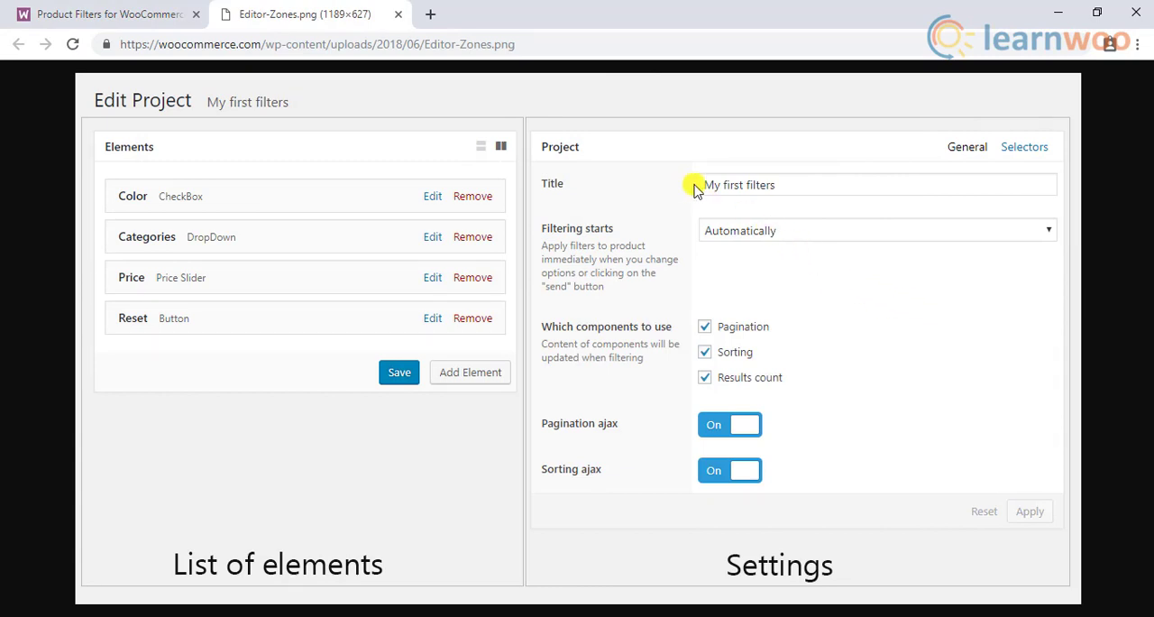
mouse_move(778, 252)
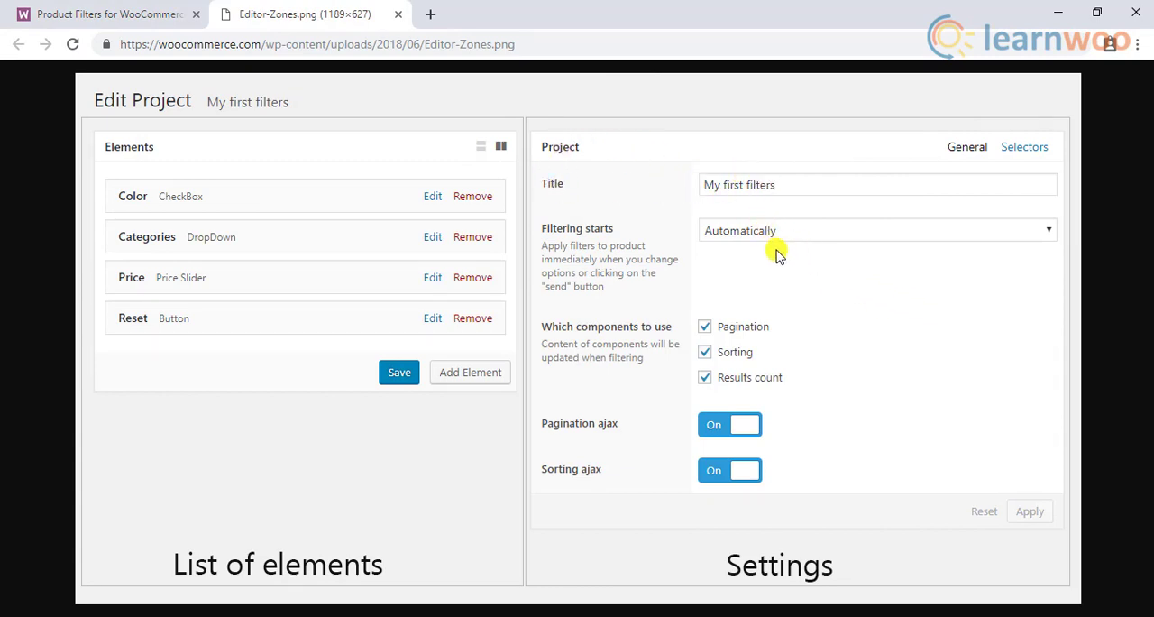
mouse_move(703, 252)
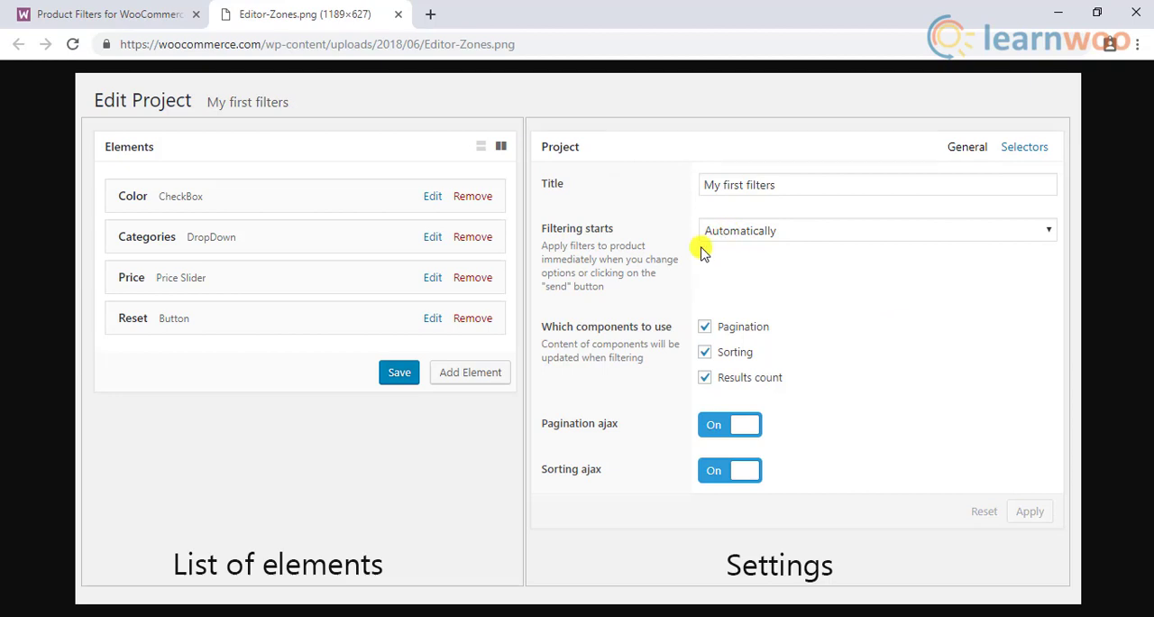
mouse_move(829, 458)
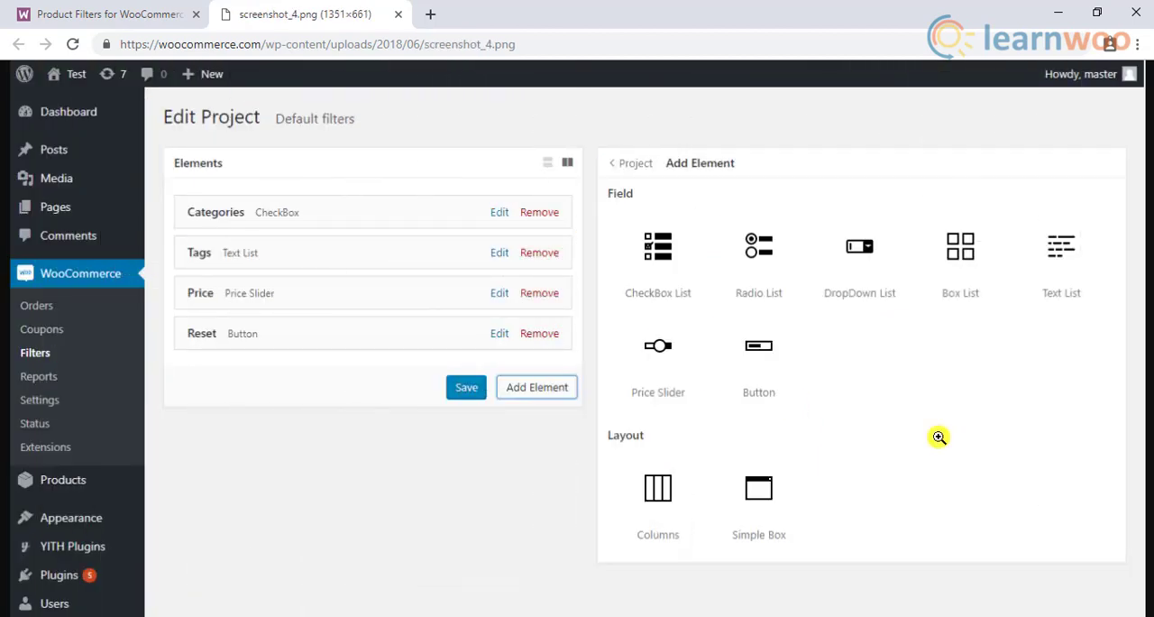
mouse_move(681, 260)
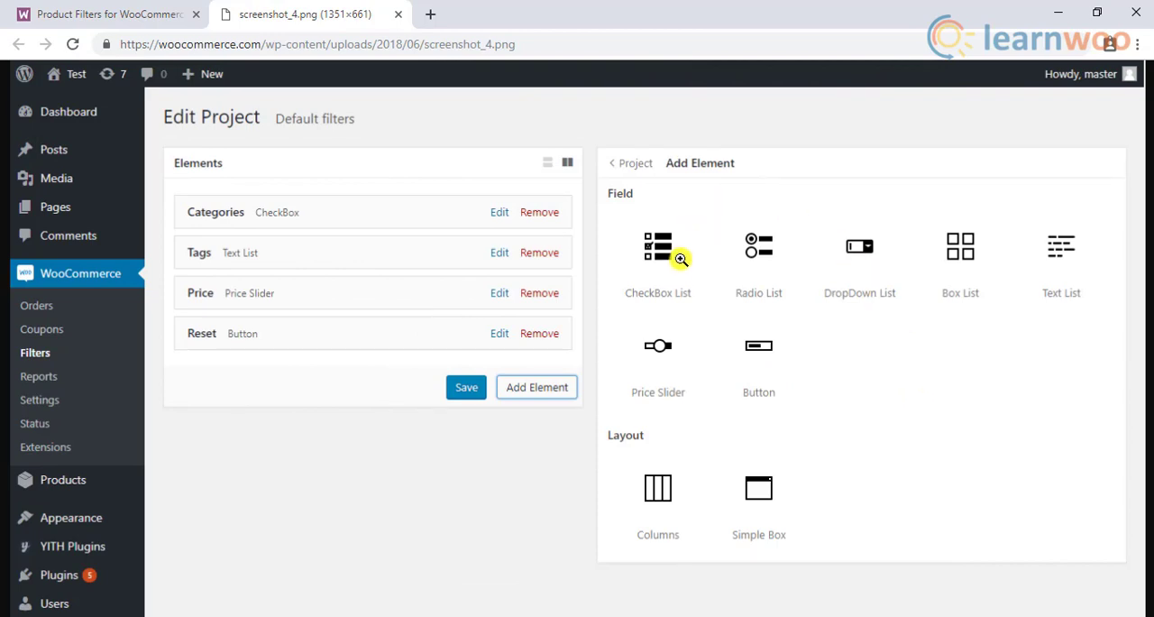
mouse_move(778, 270)
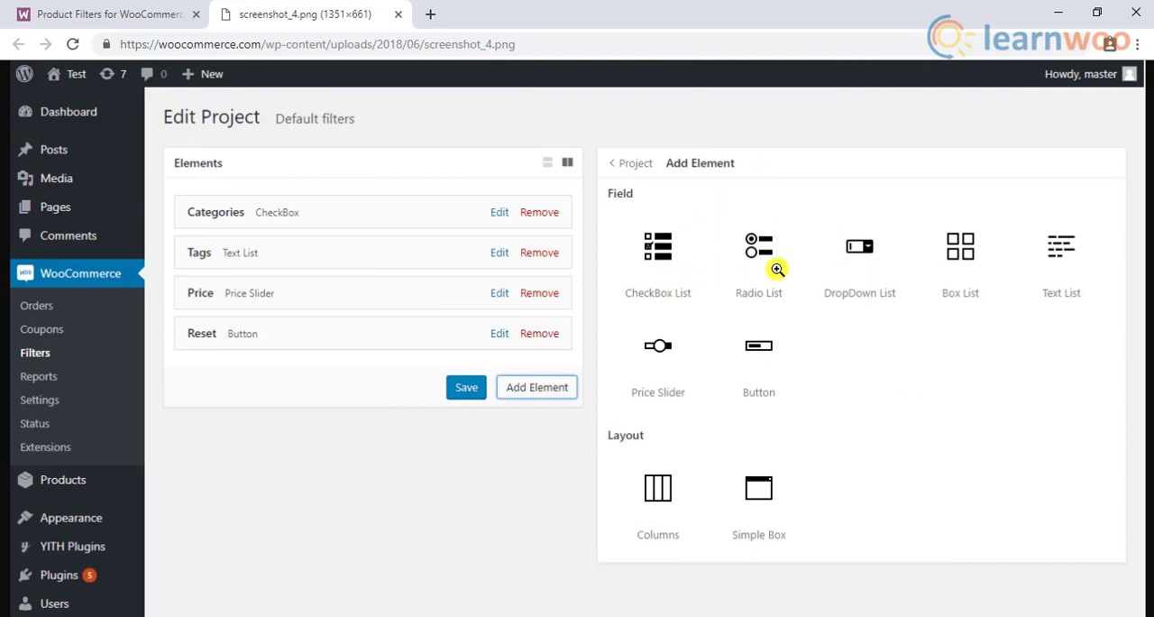
mouse_move(997, 269)
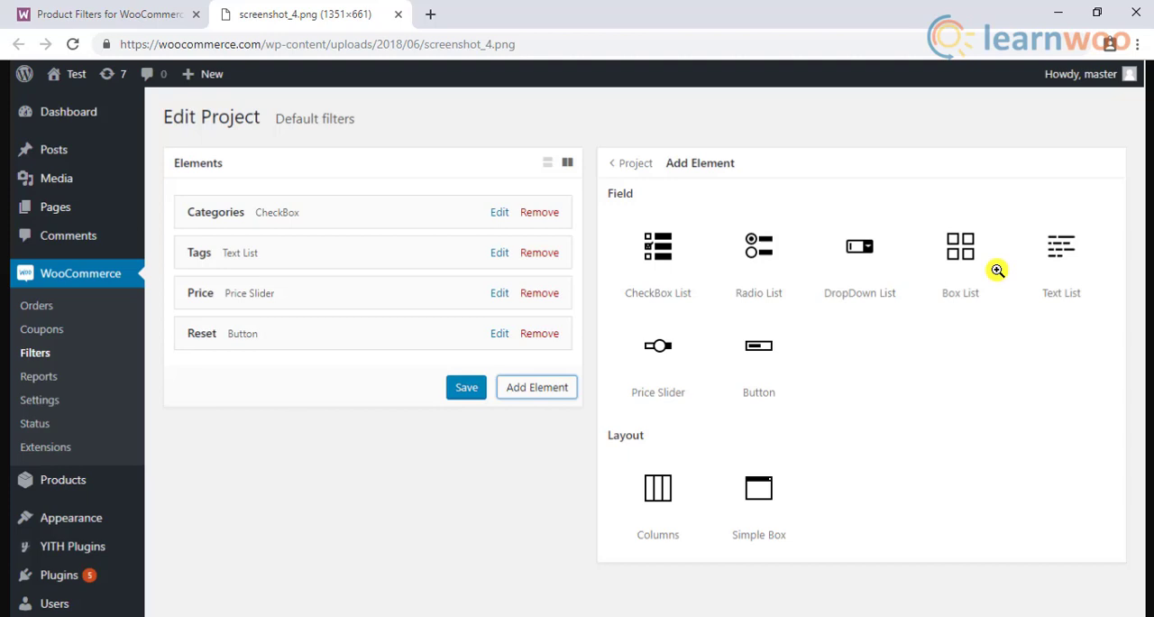
mouse_move(672, 361)
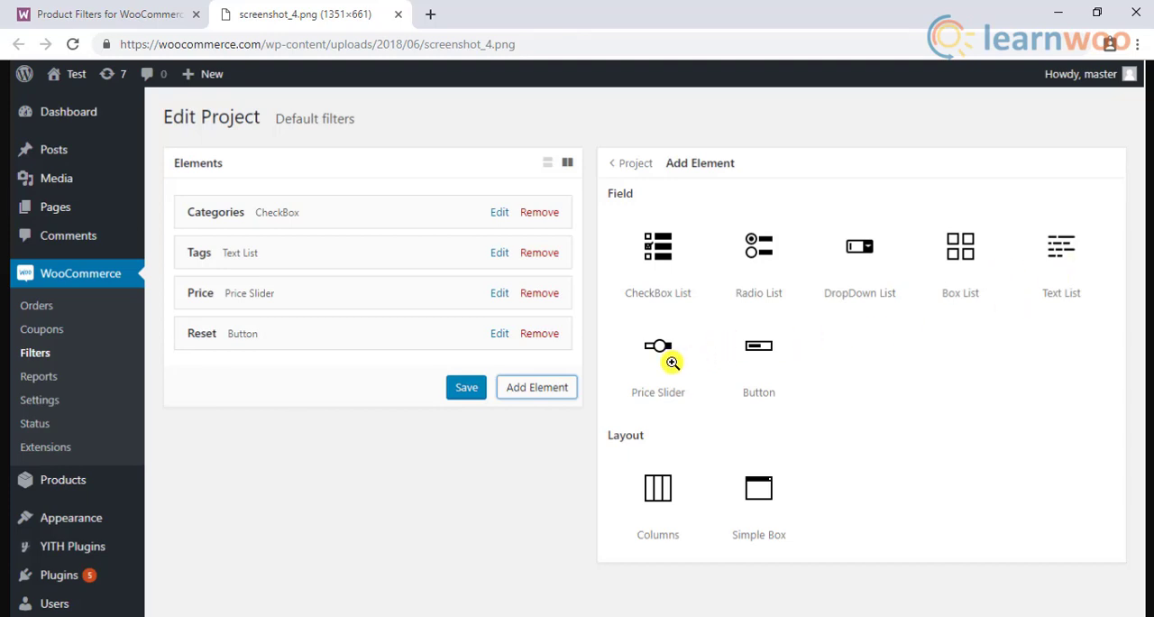
mouse_move(813, 430)
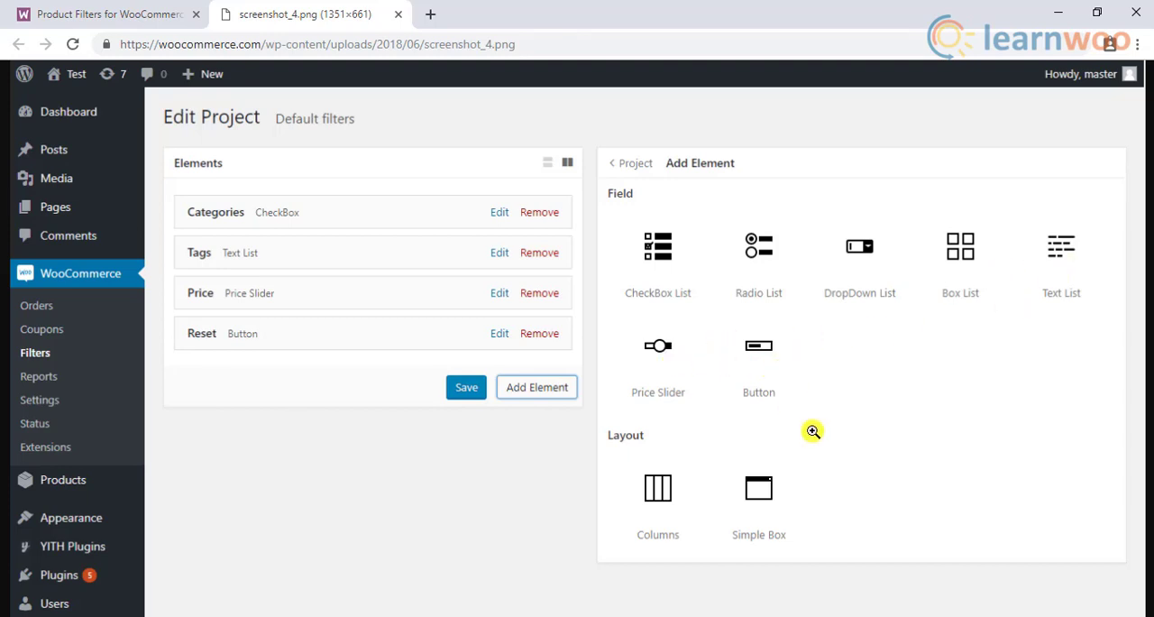
mouse_move(665, 540)
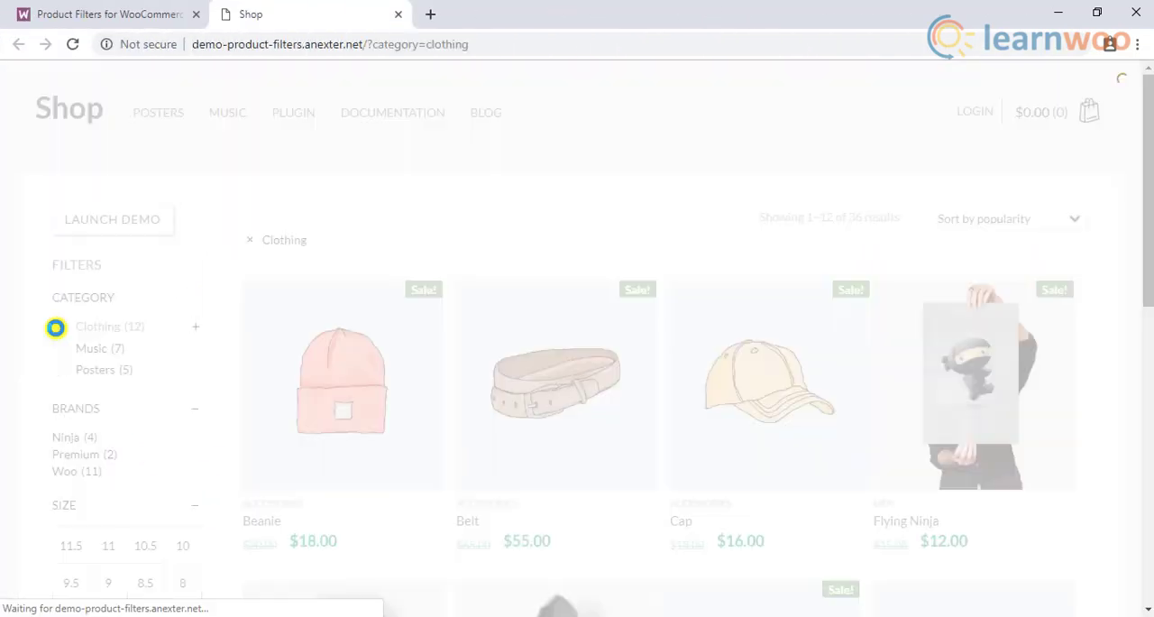
- Filter the demo shop by the Clothing and Music categories combined
left_click(90, 348)
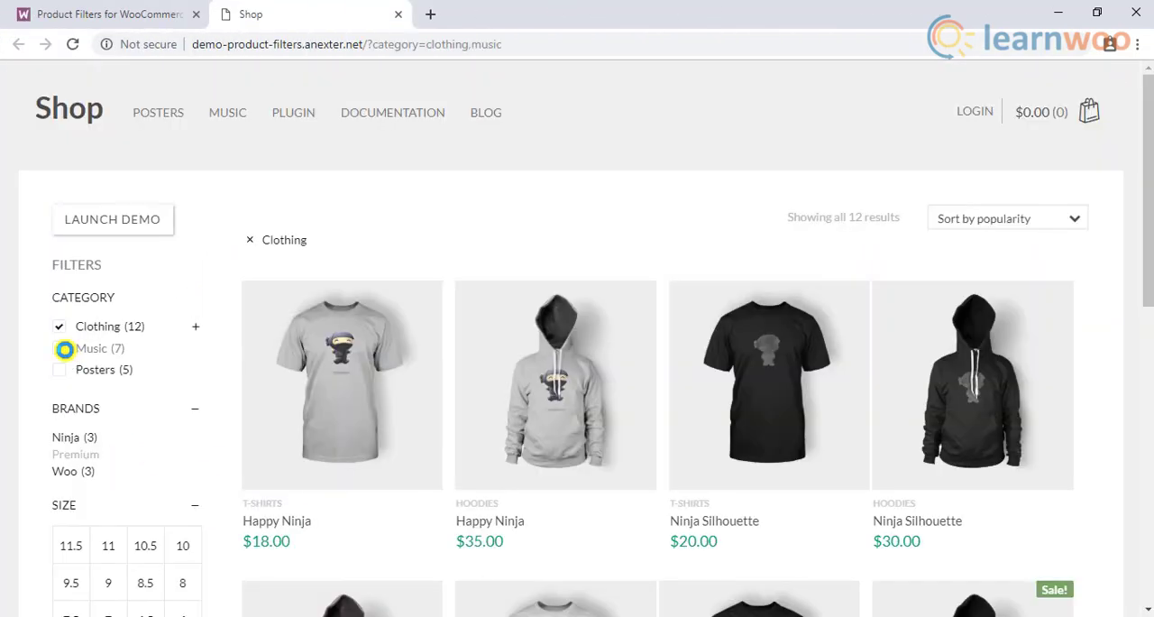
left_click(59, 348)
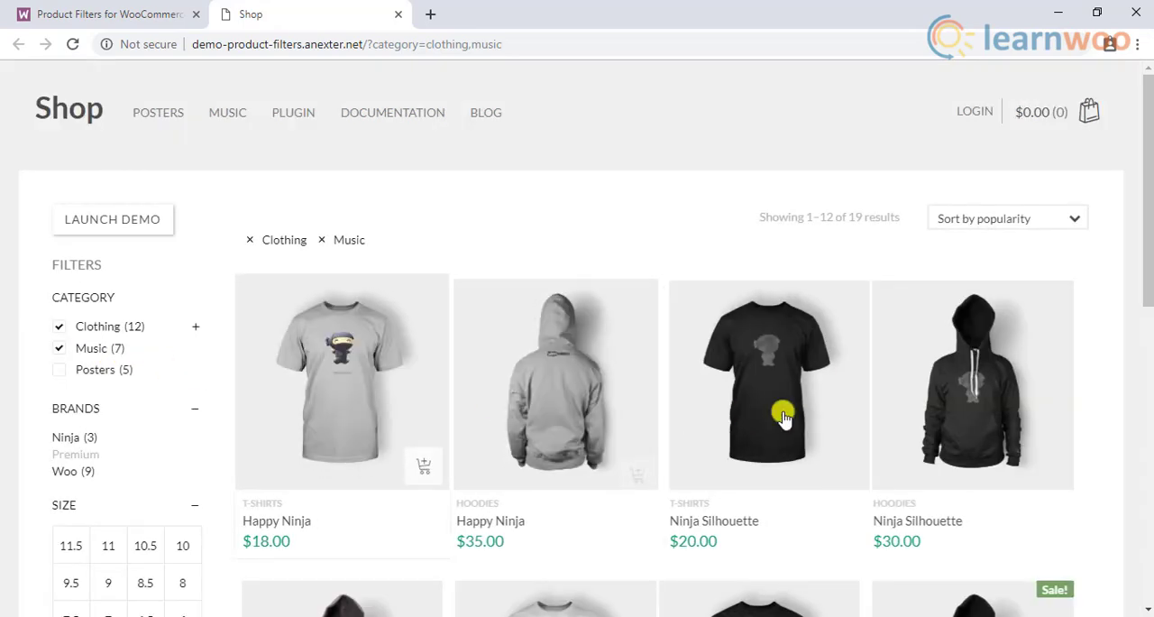
scroll("down", 3)
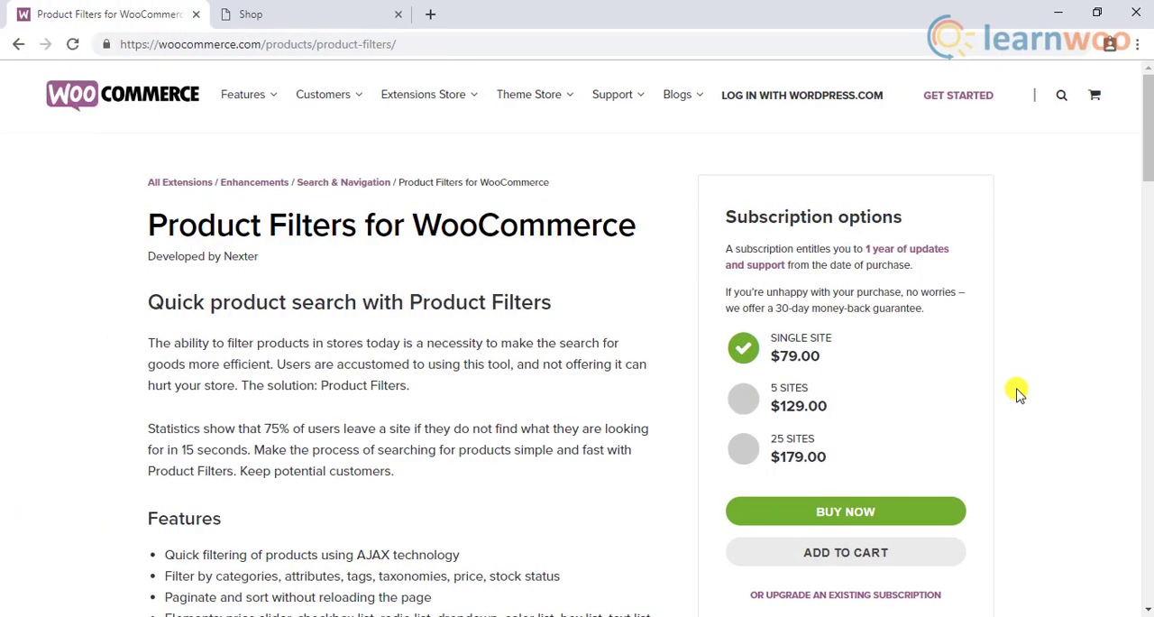
mouse_move(836, 359)
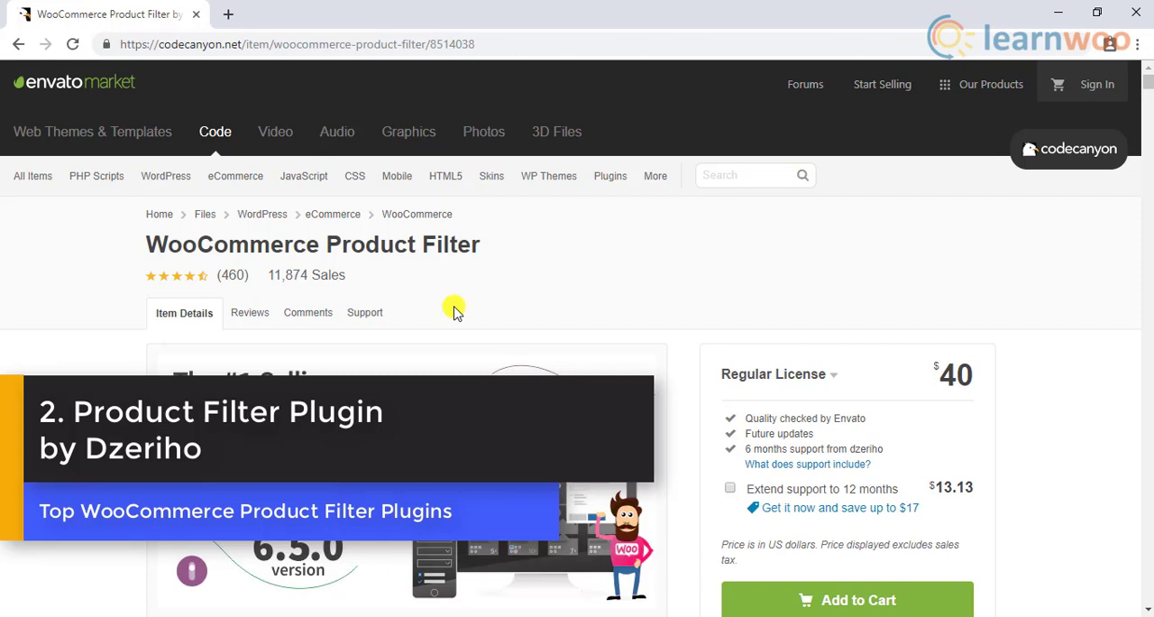
mouse_move(455, 268)
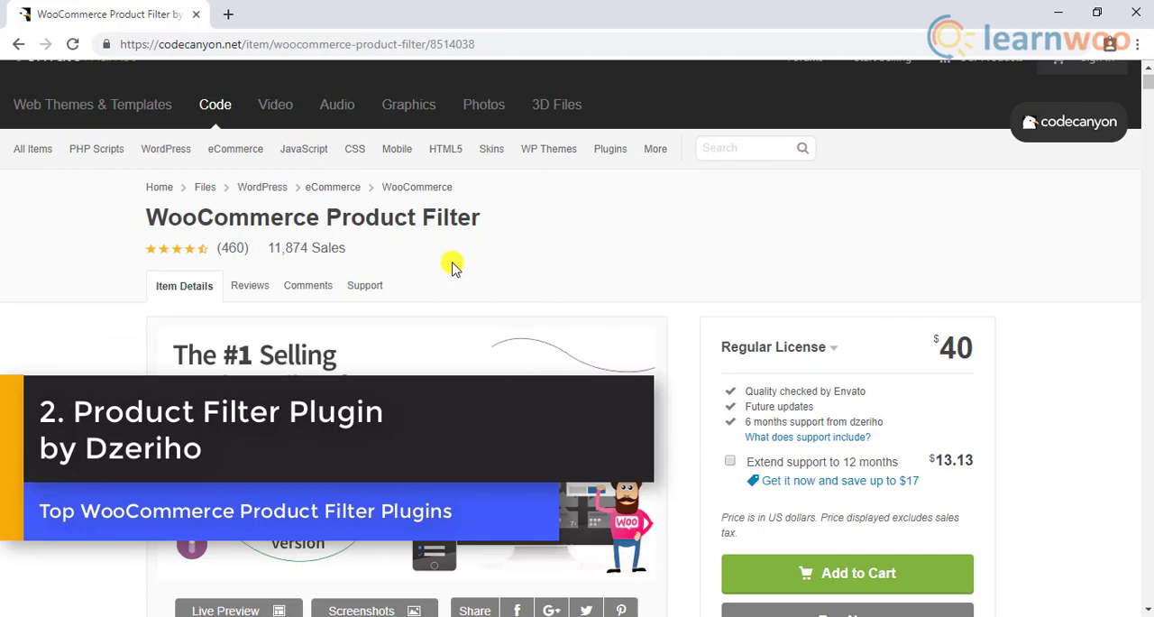
- Read through the CodeCanyon Product Filter for WooCommerce item description toward its live preview link
scroll("down", 3)
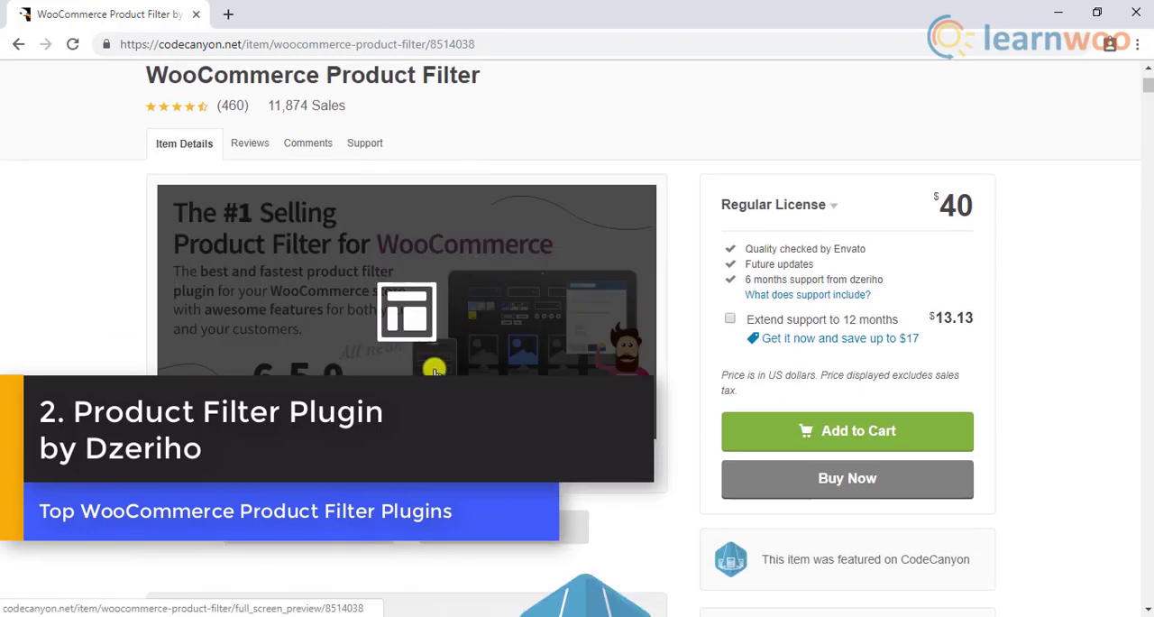
scroll("down", 3)
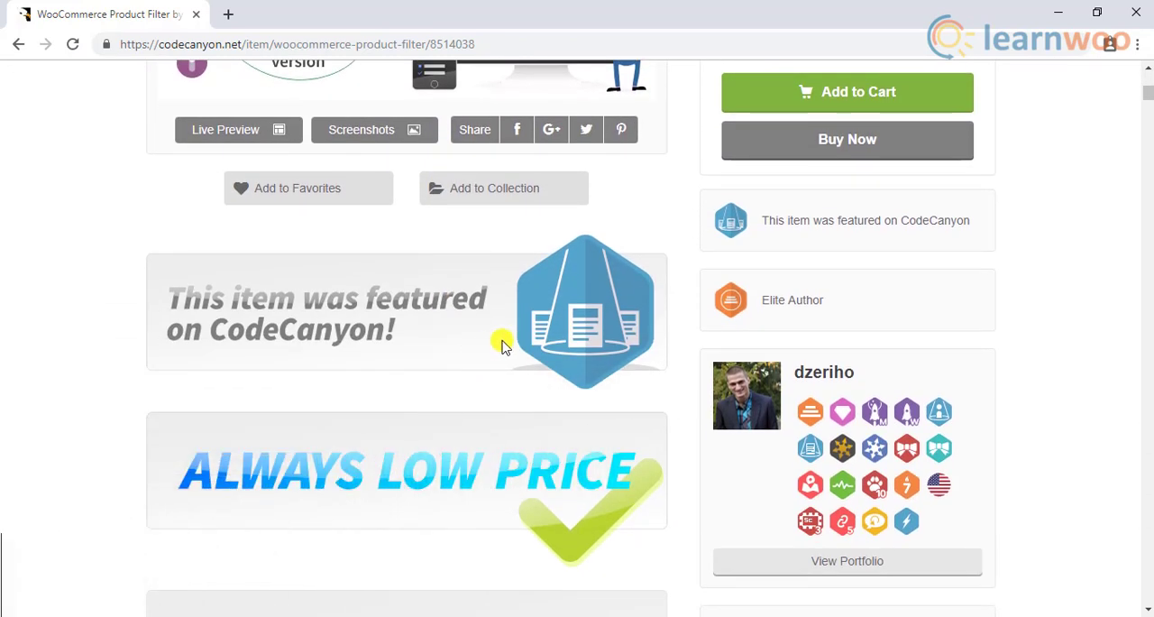
scroll("up", 3)
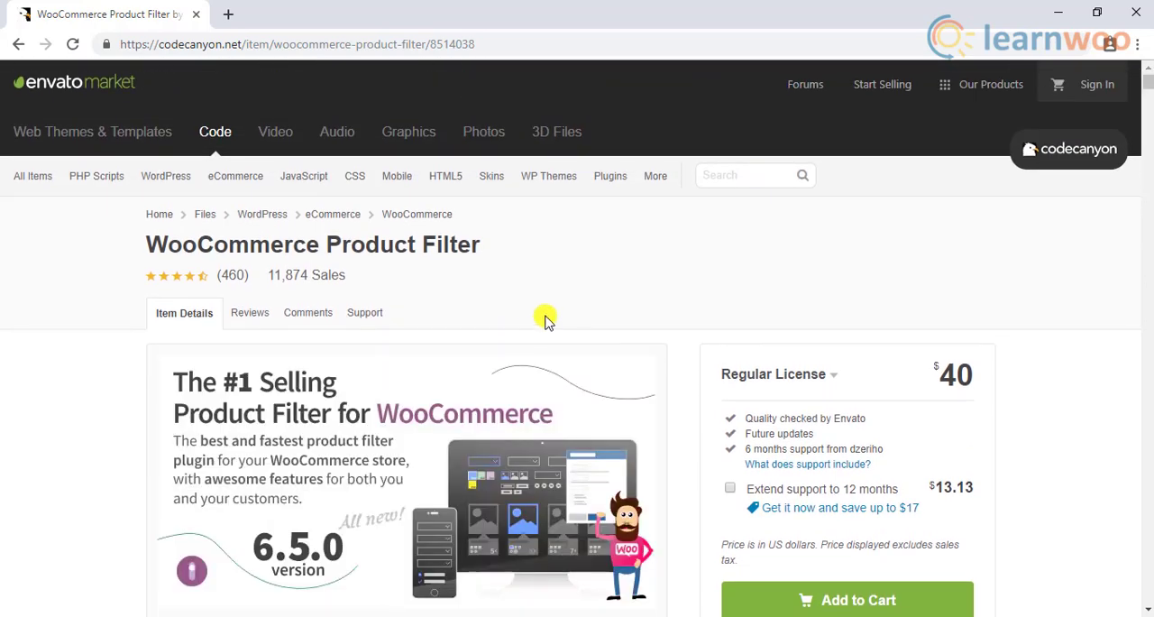
scroll("down", 3)
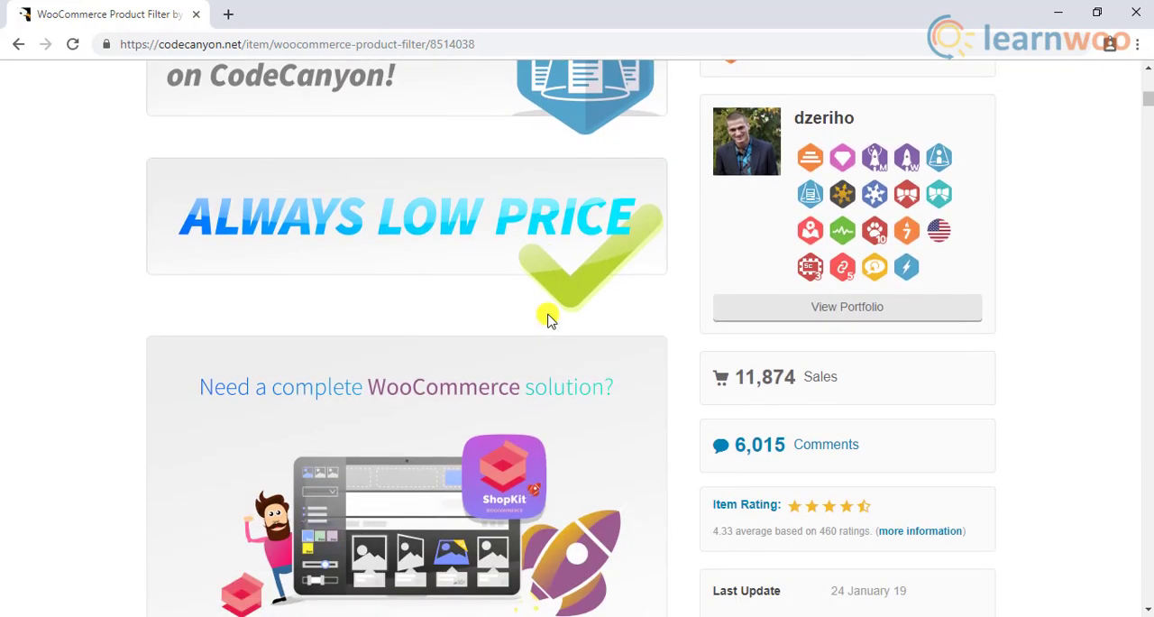
scroll("down", 3)
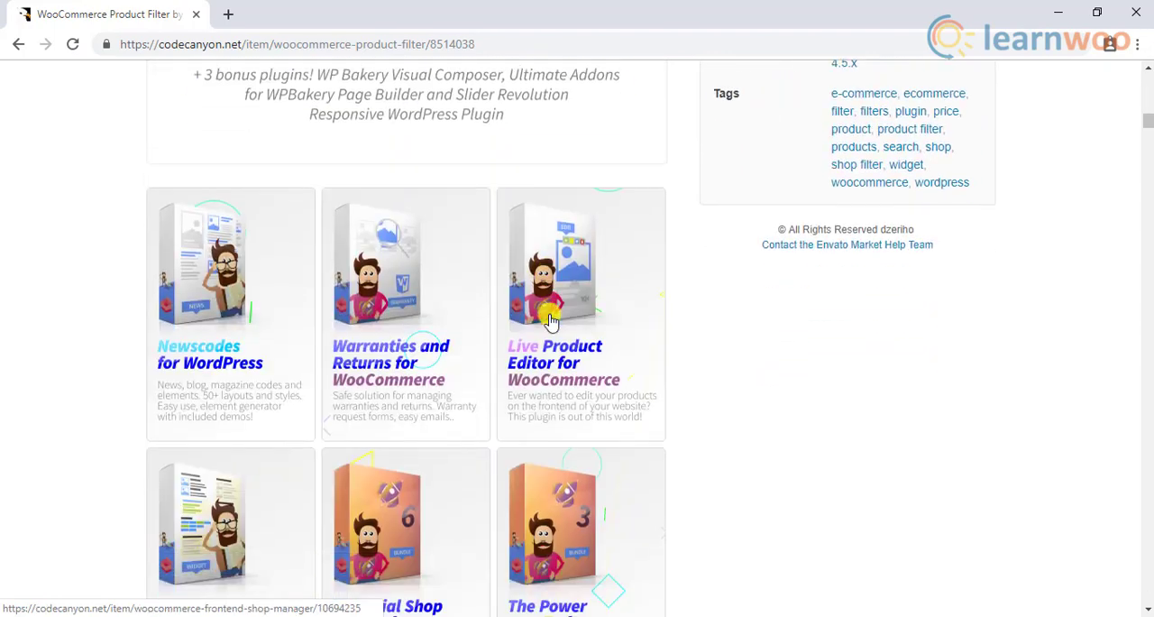
scroll("up", 3)
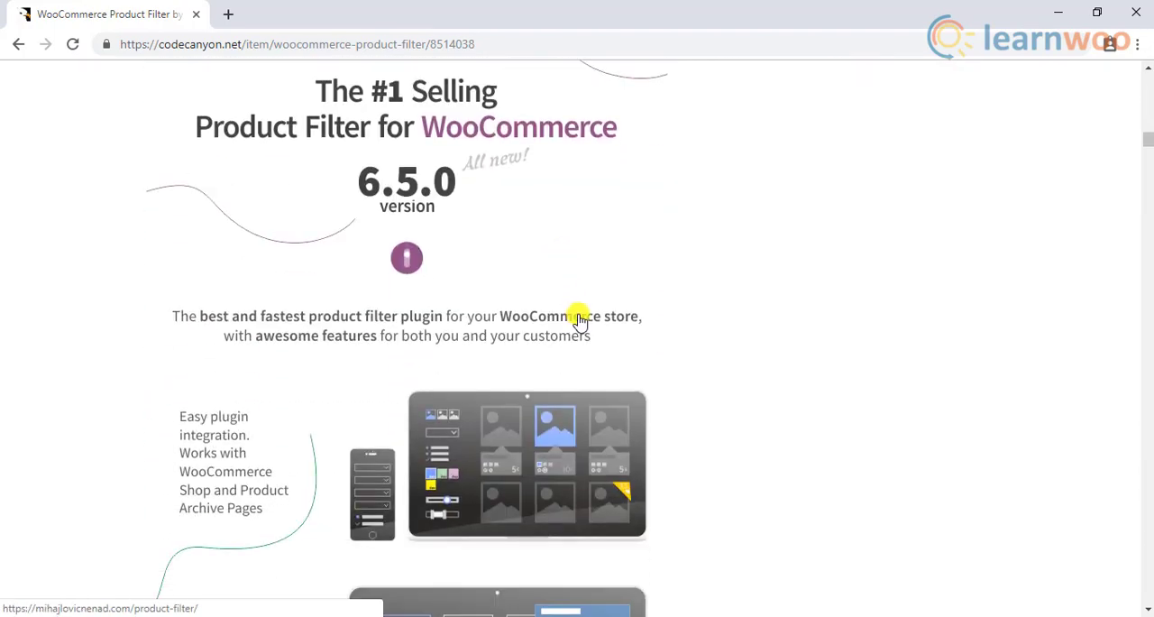
scroll("down", 3)
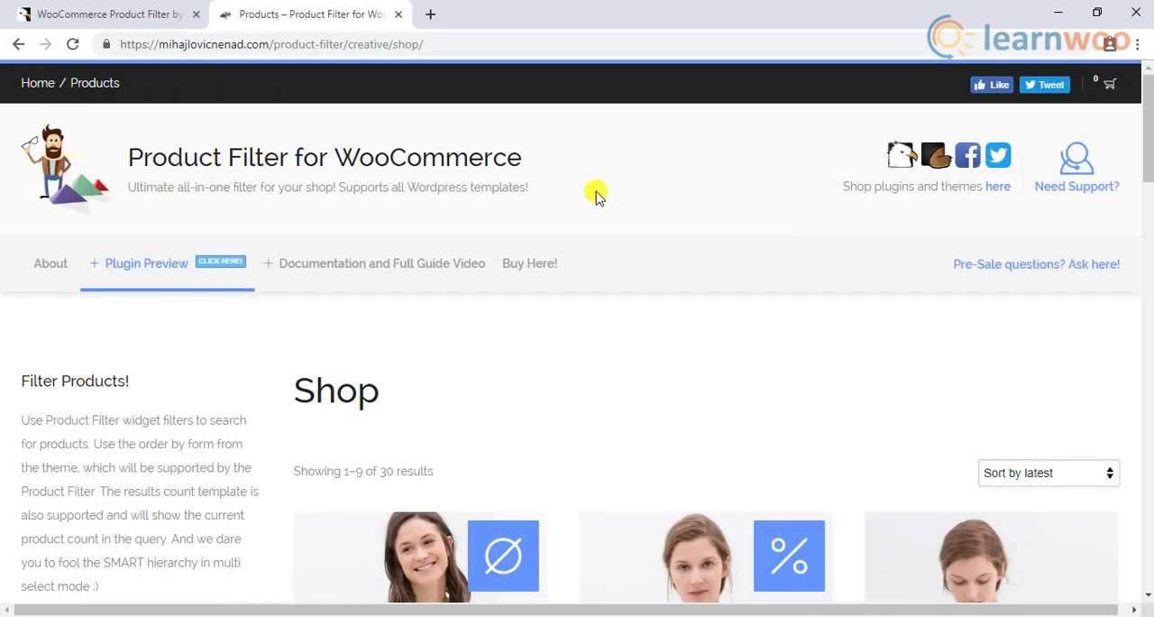
- Scan the sidebar filters and select the Coats category under Autumn
scroll("down", 3)
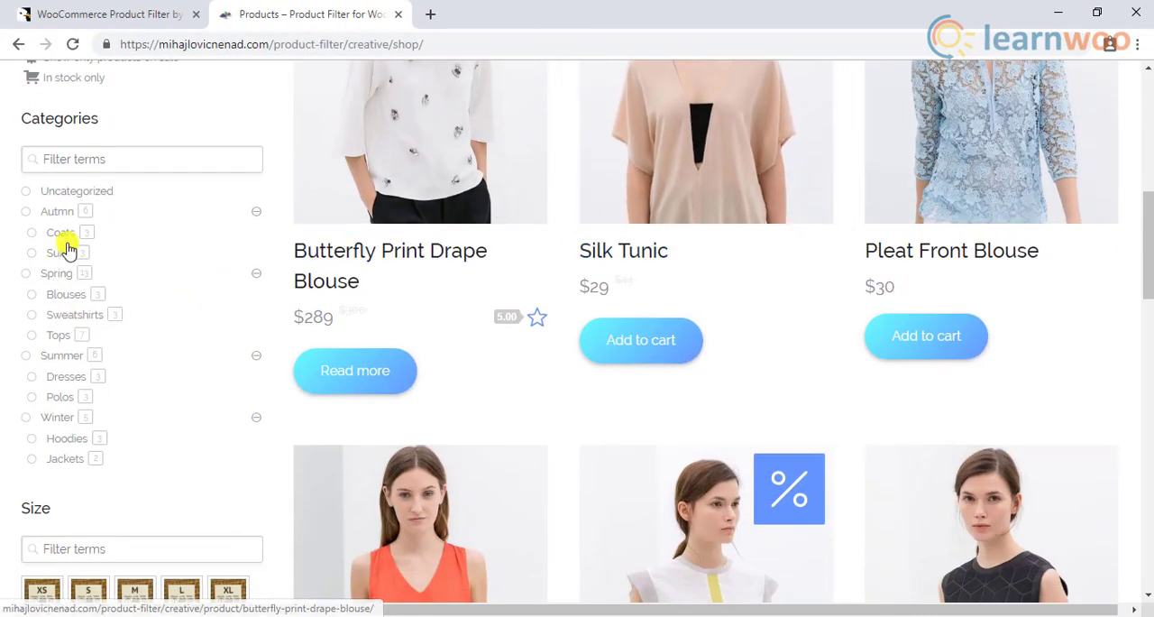
scroll("down", 3)
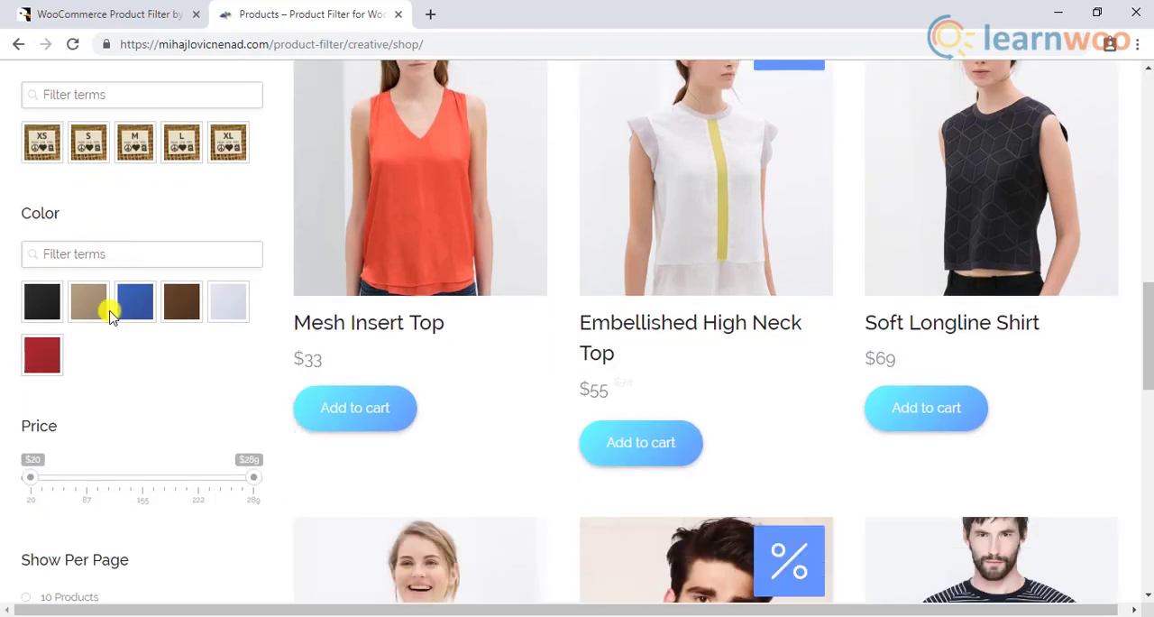
scroll("down", 3)
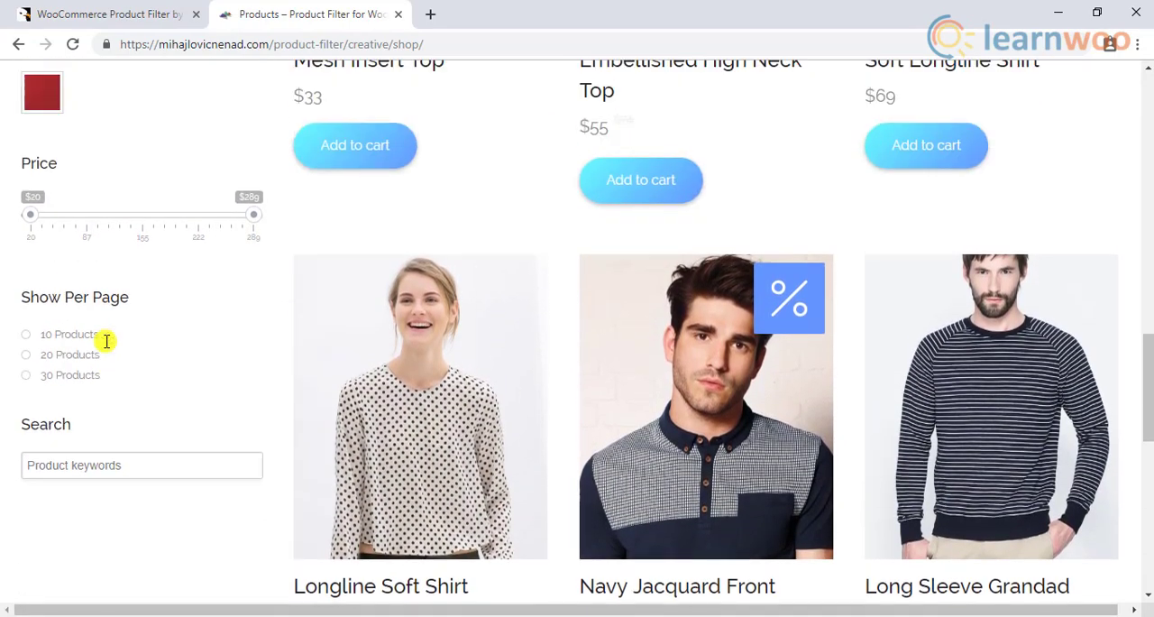
scroll("up", 3)
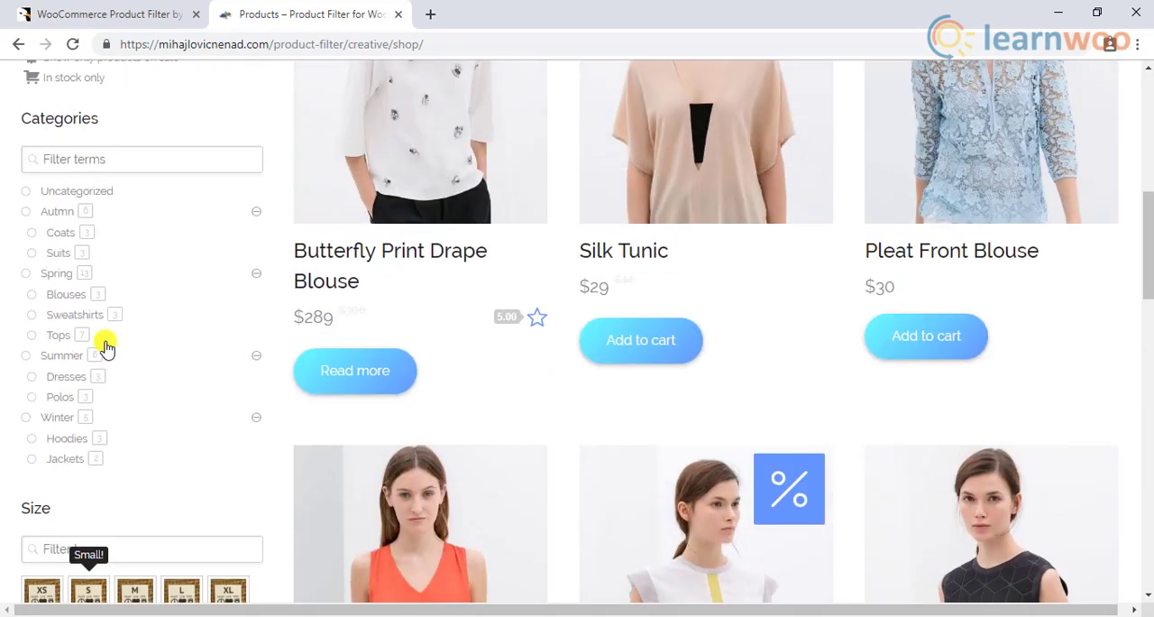
mouse_move(106, 346)
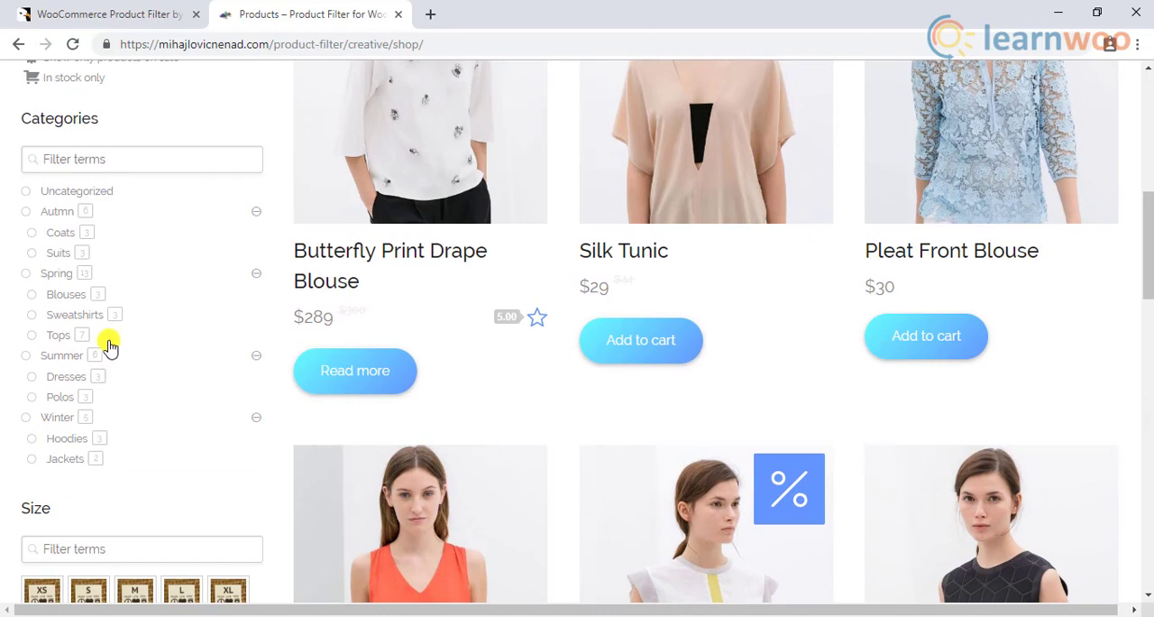
mouse_move(48, 251)
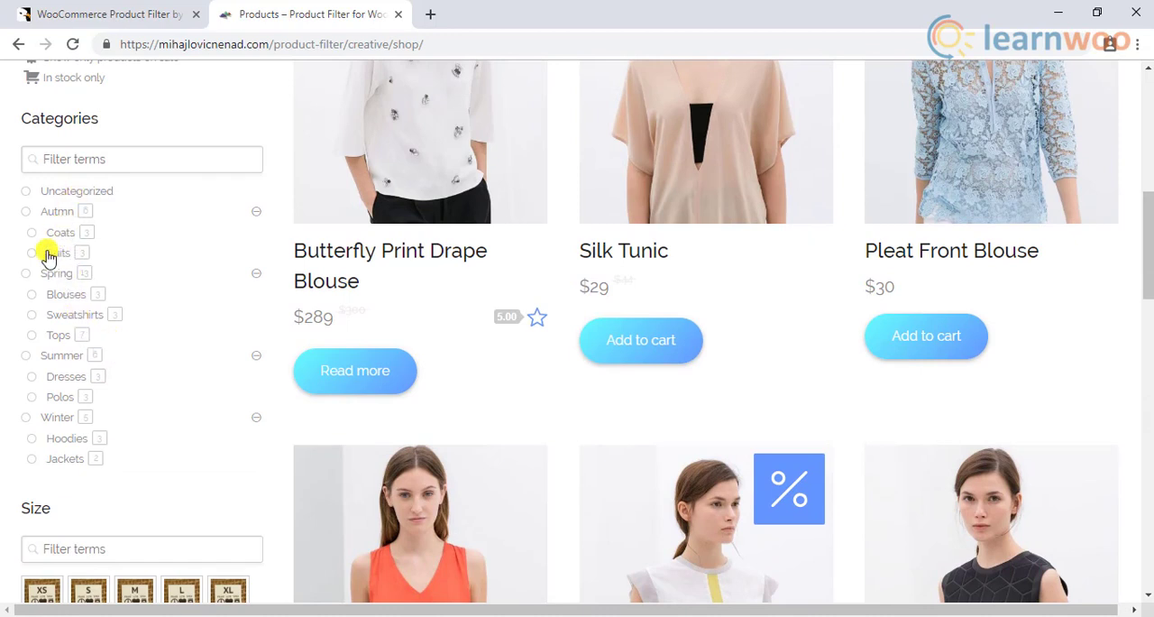
left_click(32, 232)
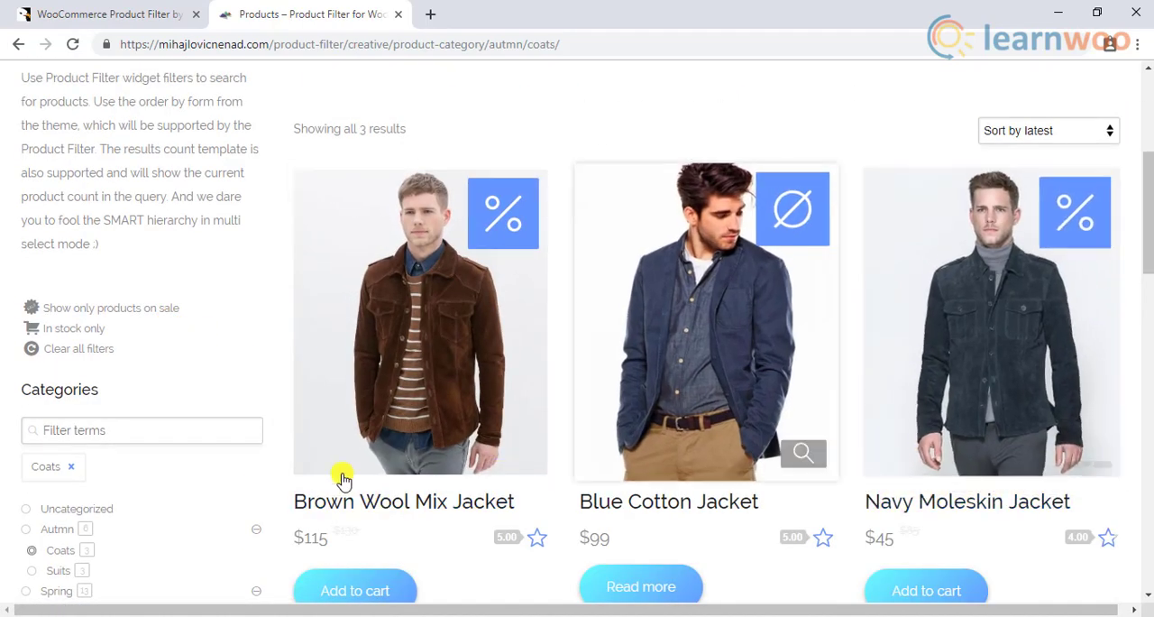
- Review the three Coats products, then switch to the WordPress.org product filter plugin page
scroll("down", 3)
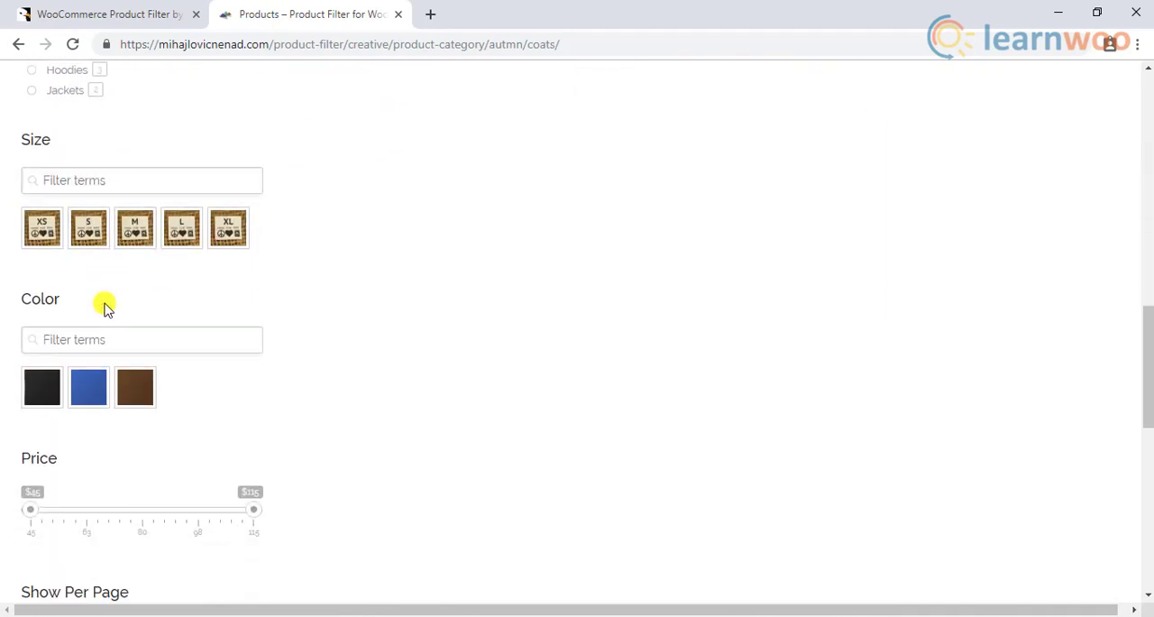
scroll("down", 3)
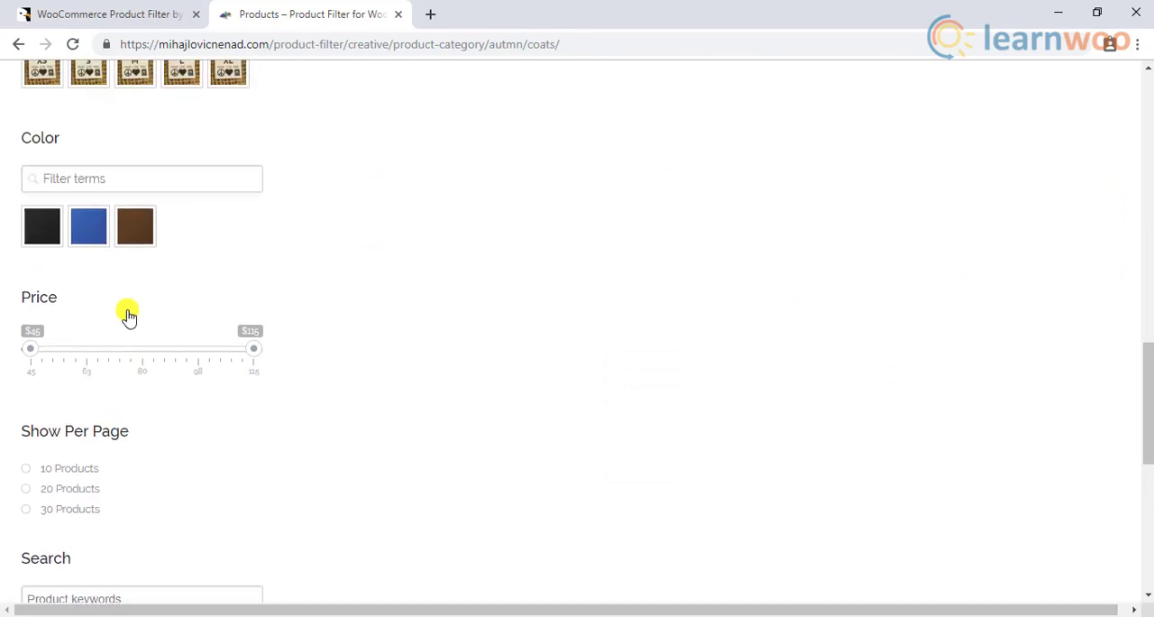
scroll("up", 3)
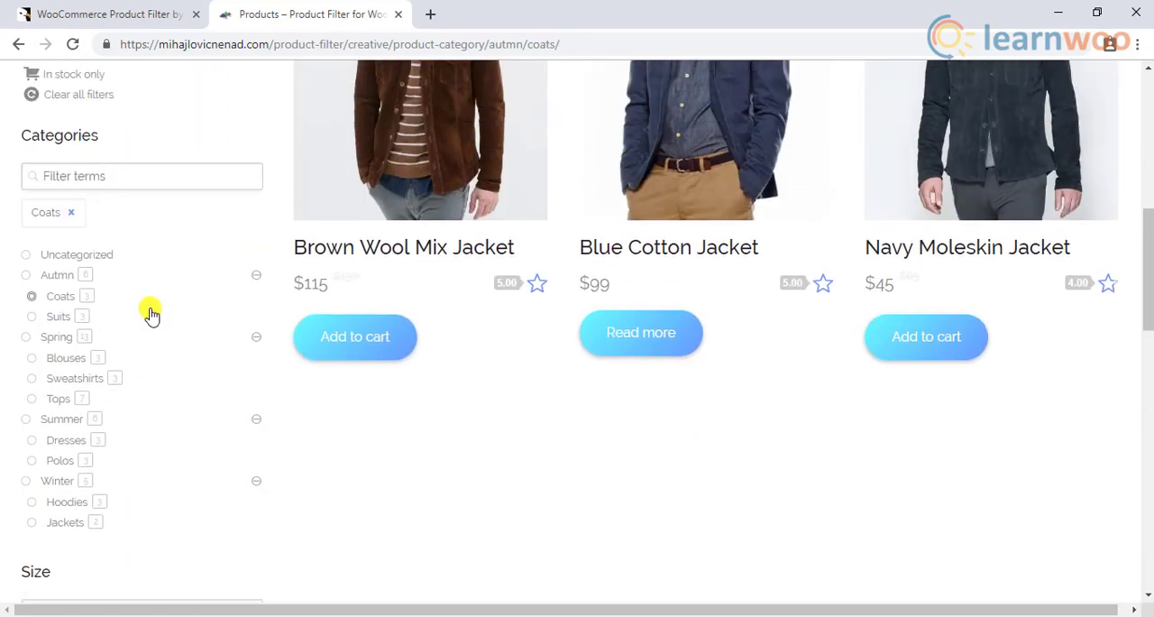
scroll("up", 3)
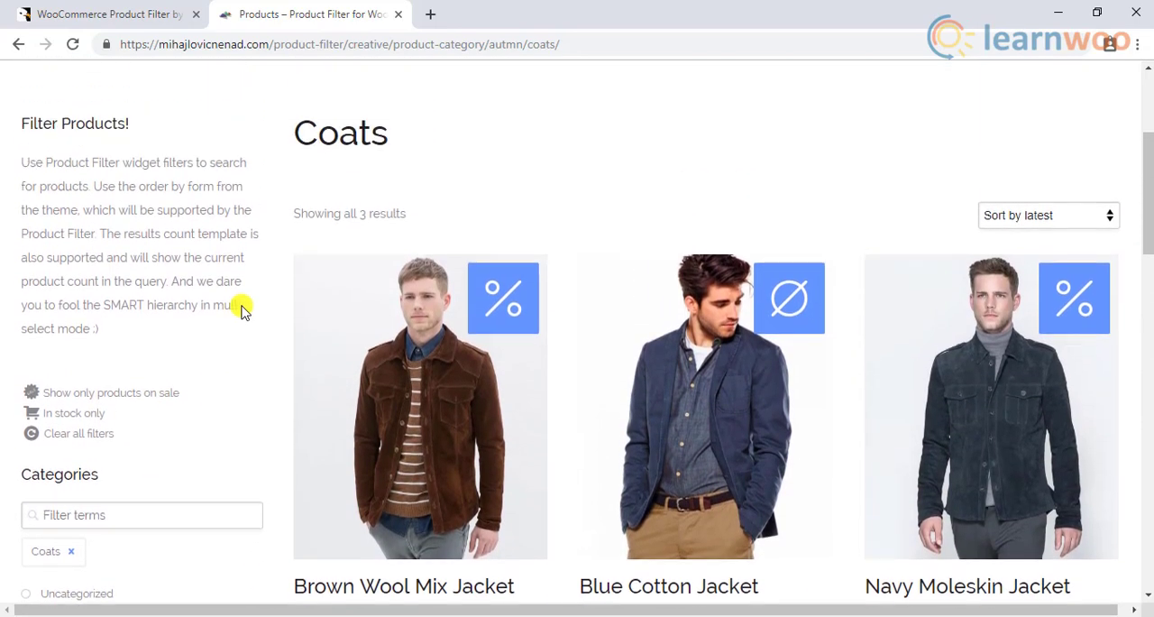
left_click(104, 13)
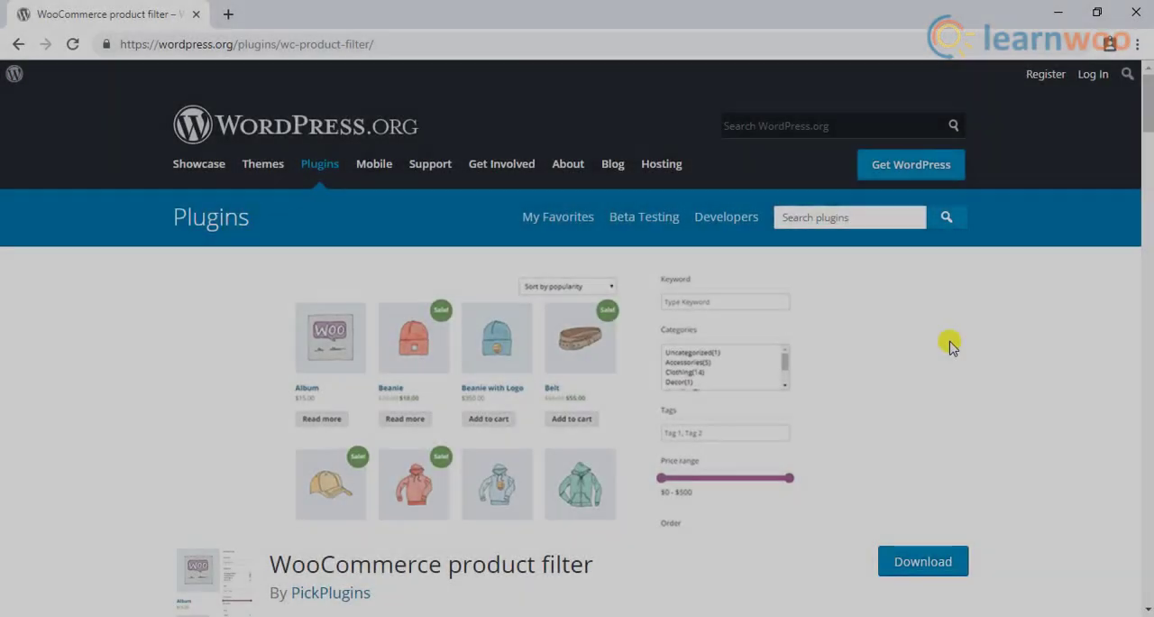
scroll("down", 3)
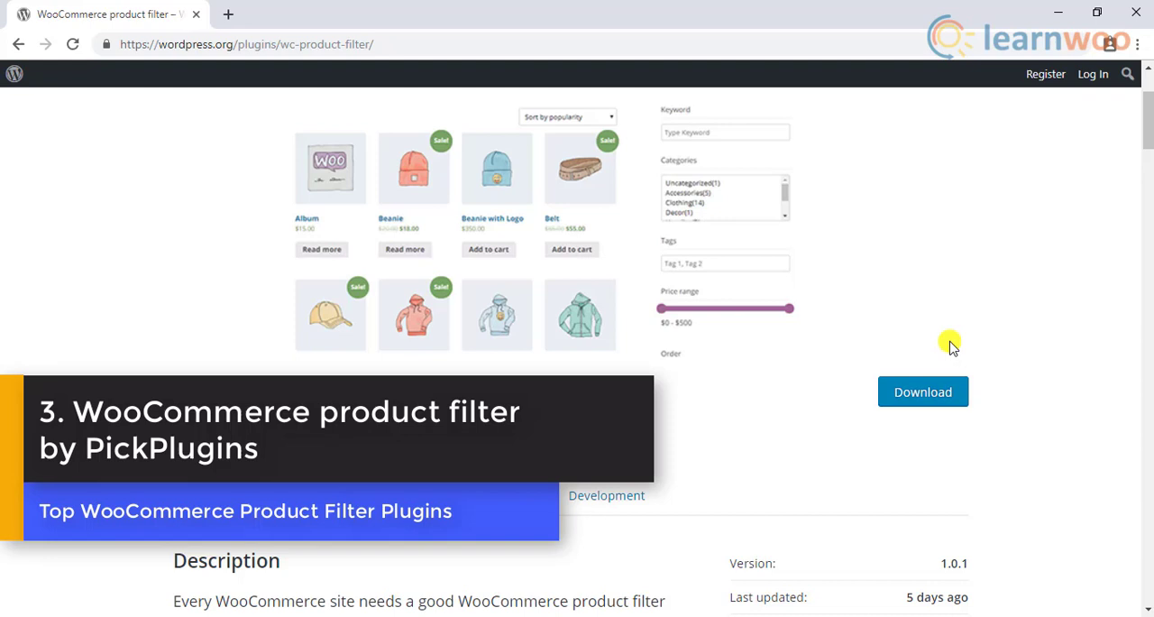
mouse_move(912, 255)
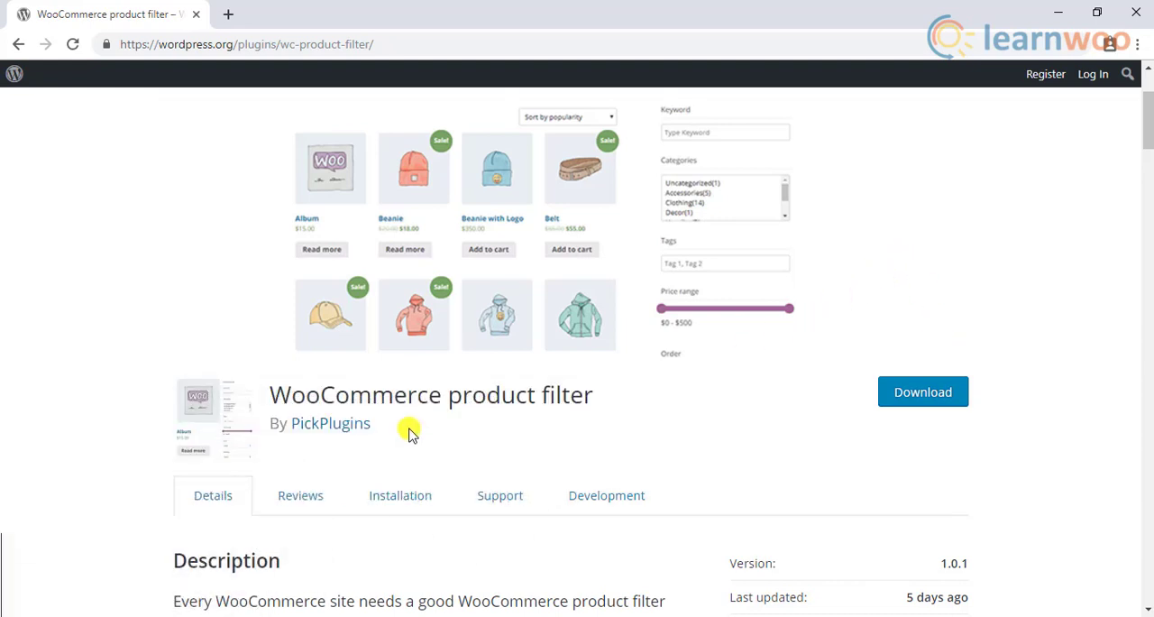
mouse_move(651, 440)
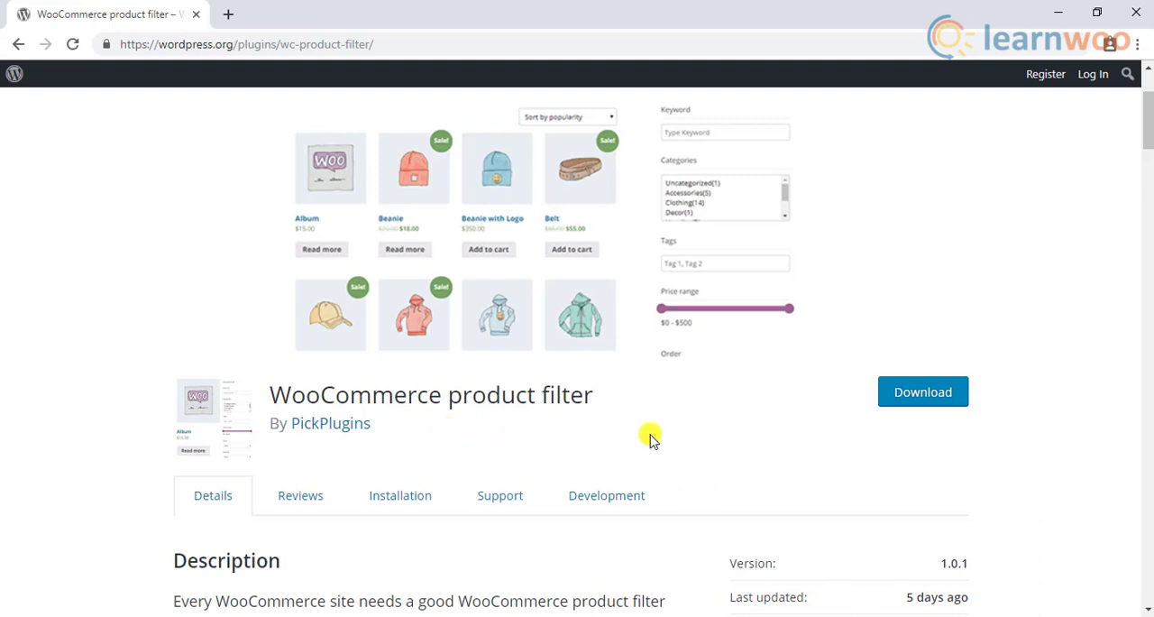
mouse_move(923, 392)
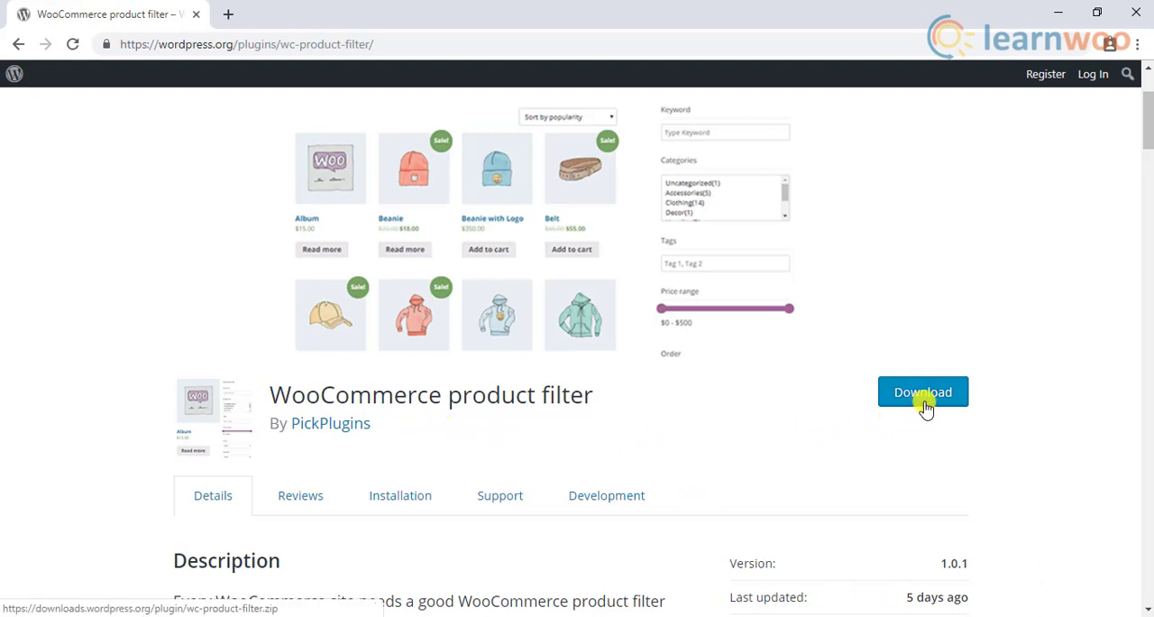
- Download the PickPlugins product filter, then expand and collapse the Display via Widgets feature
left_click(923, 392)
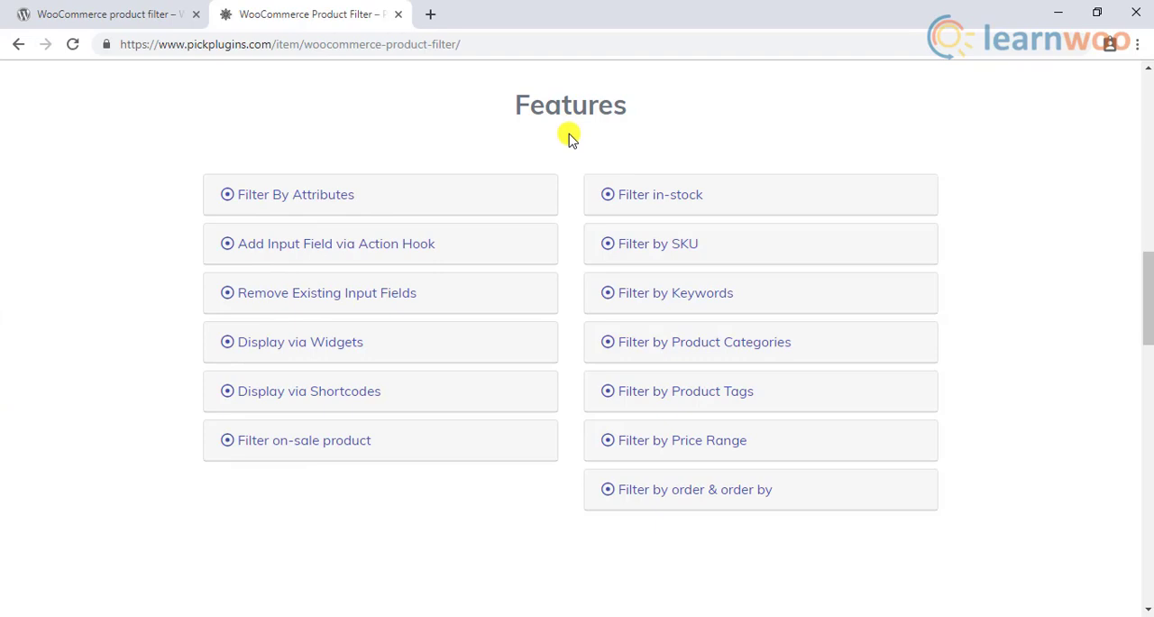
mouse_move(561, 140)
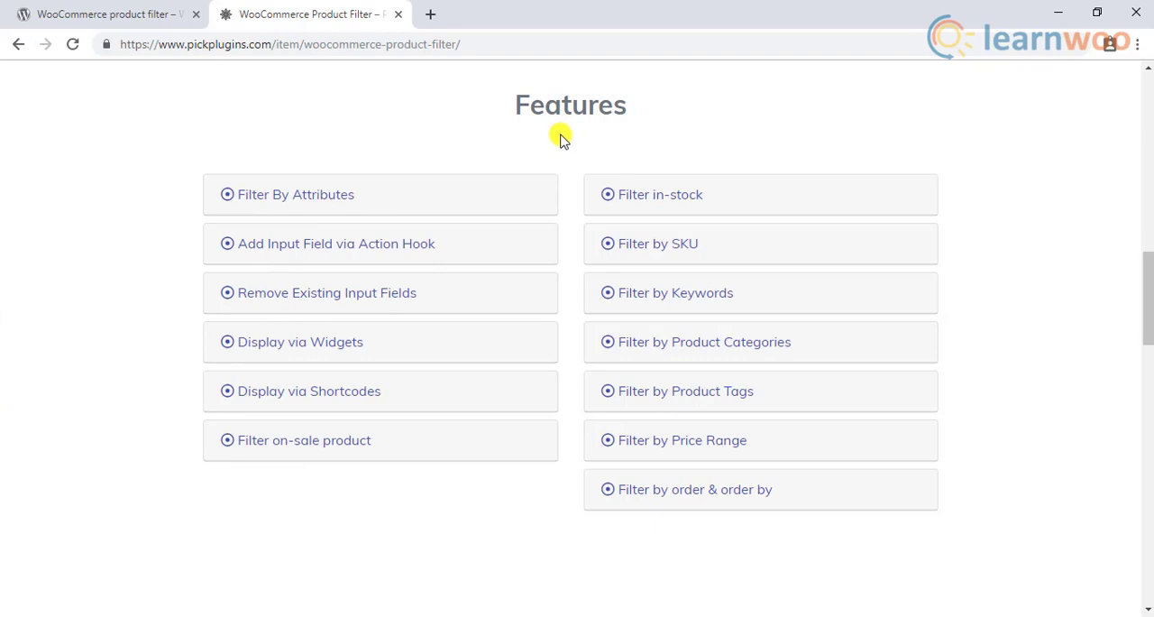
mouse_move(329, 194)
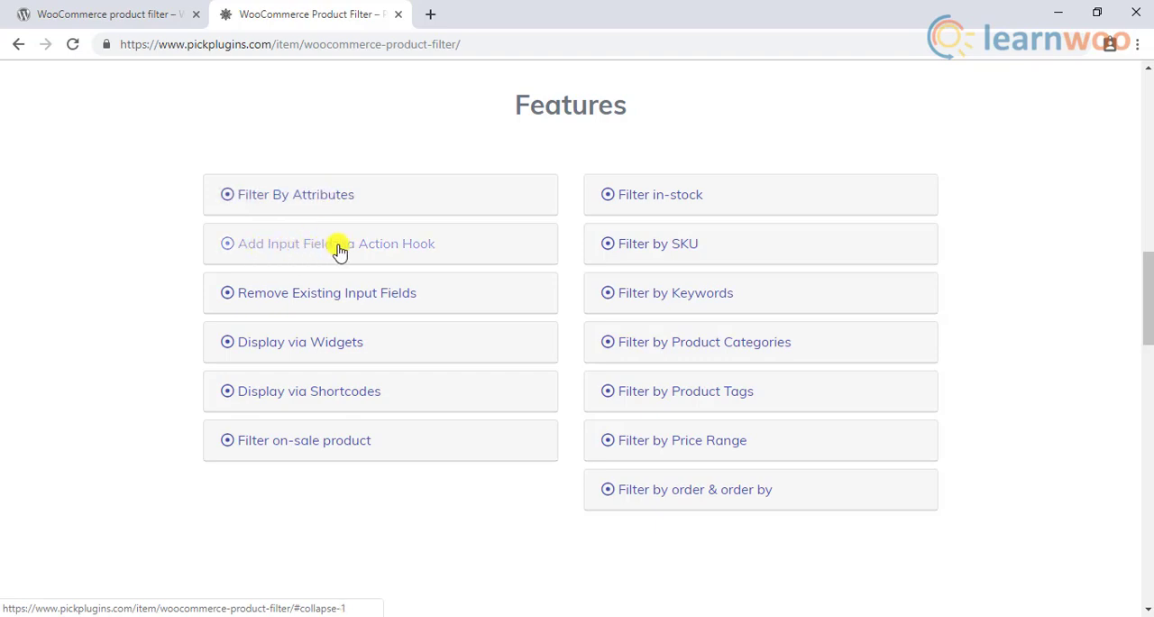
mouse_move(256, 298)
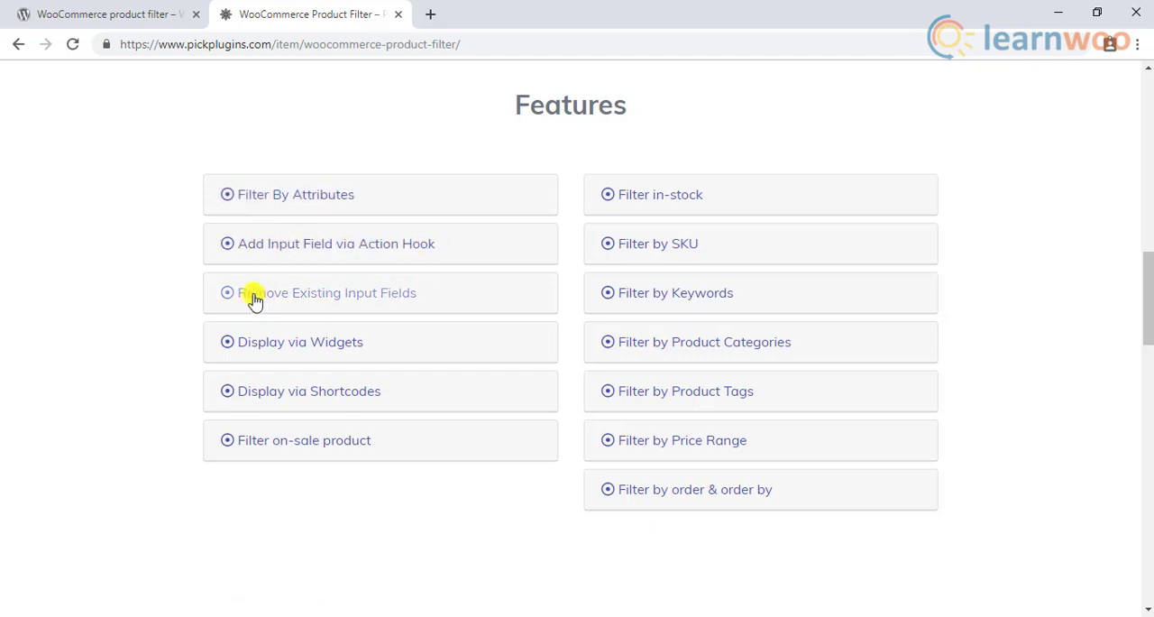
mouse_move(440, 296)
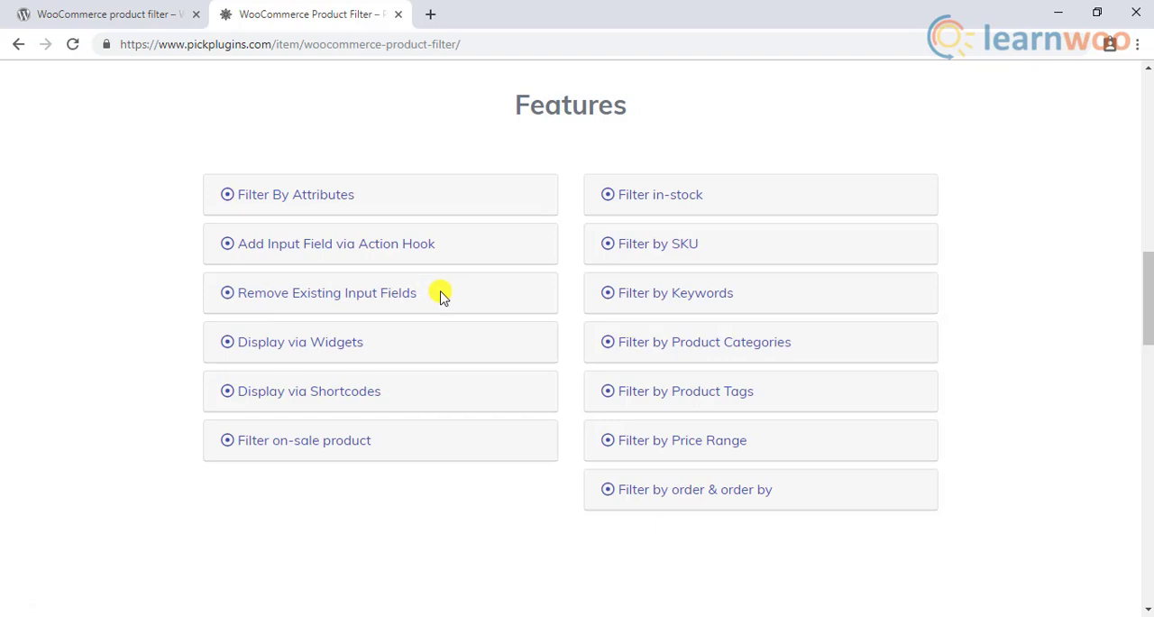
mouse_move(266, 359)
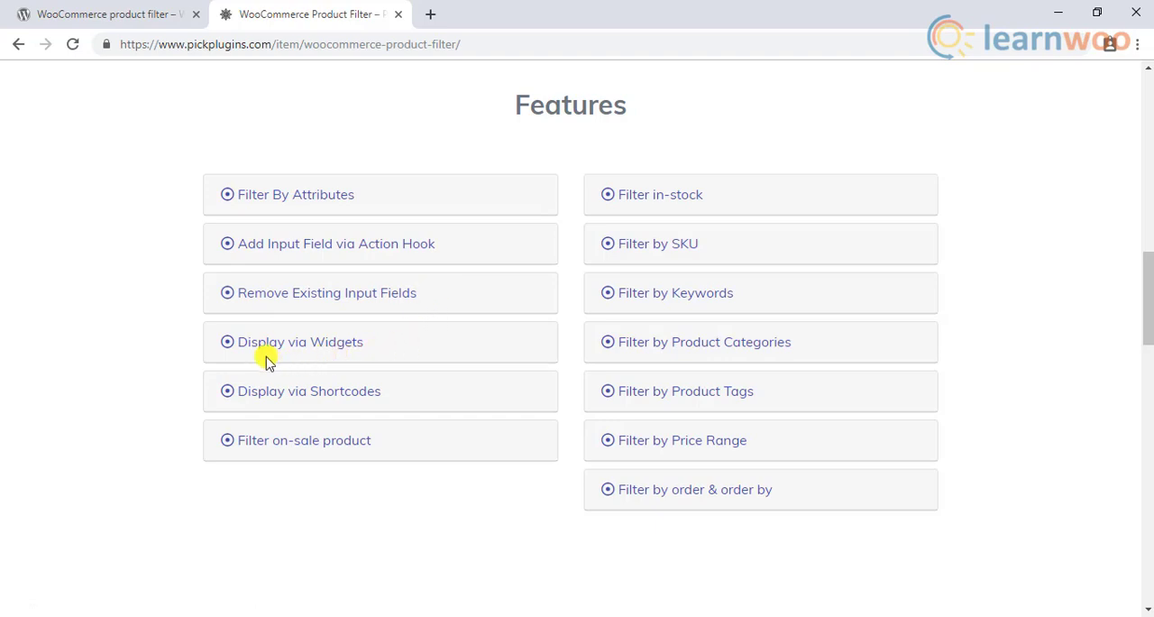
left_click(300, 342)
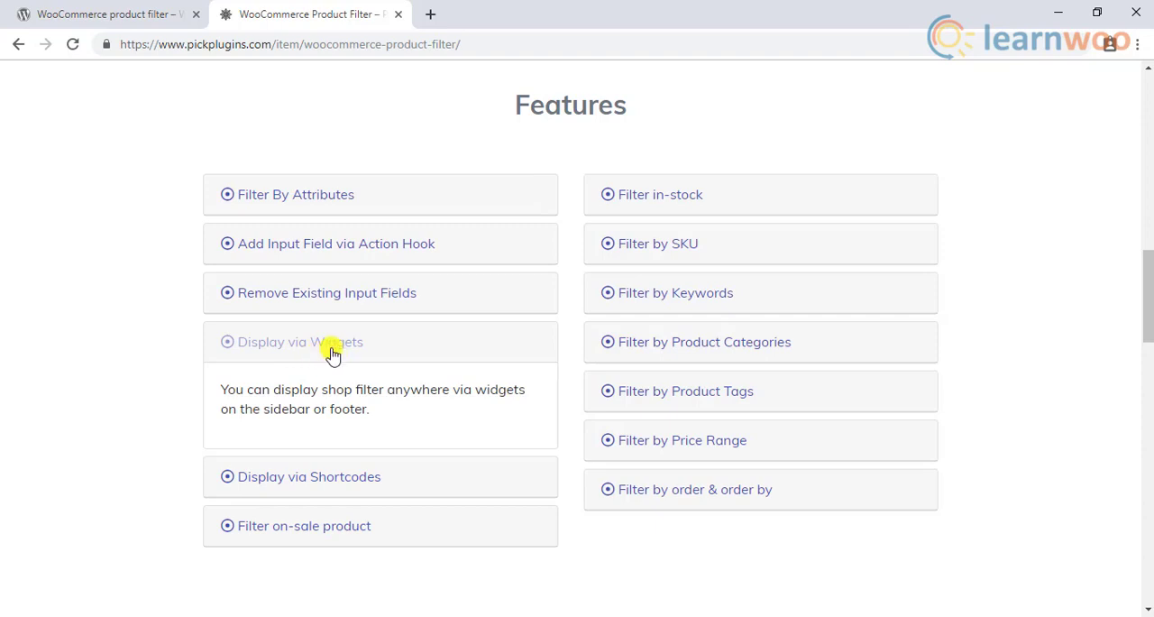
left_click(300, 342)
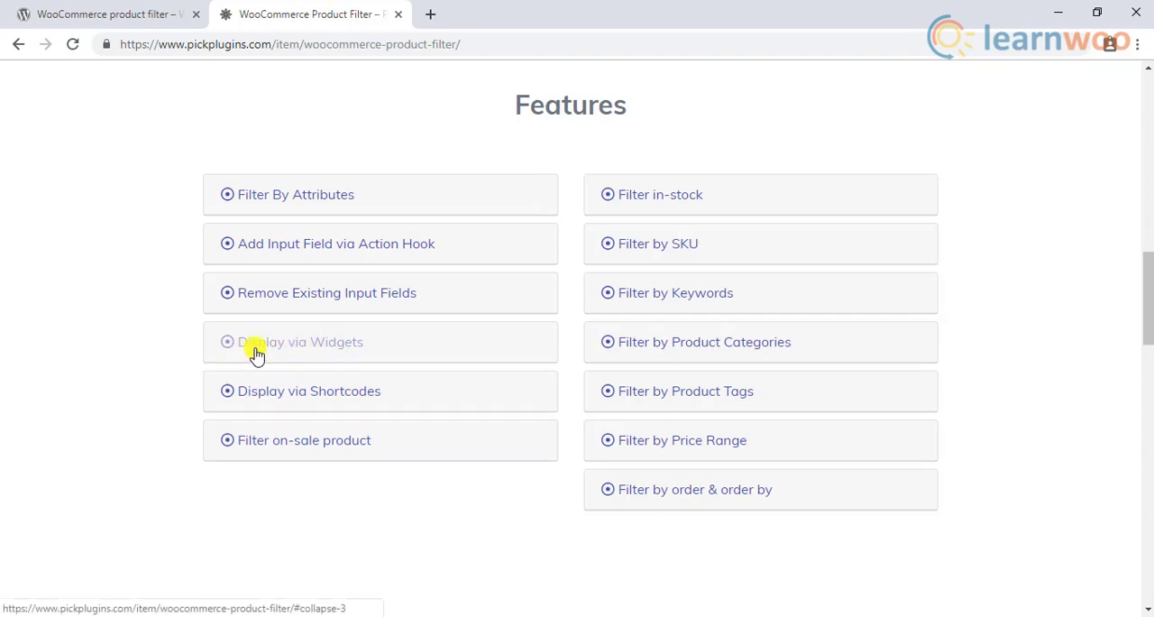
mouse_move(255, 404)
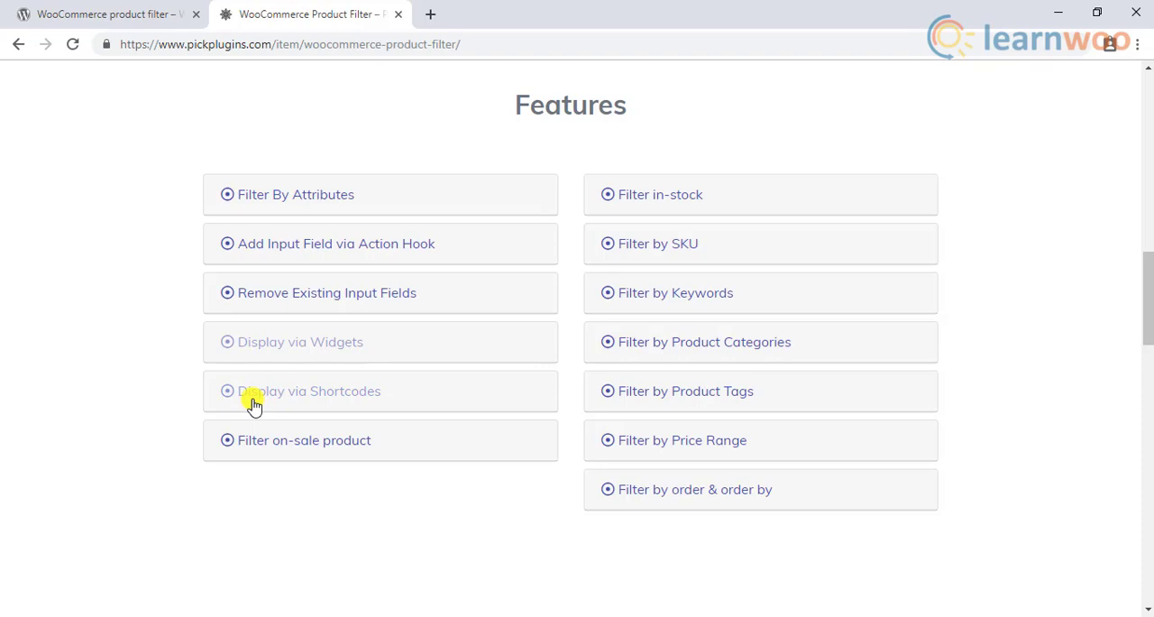
mouse_move(278, 441)
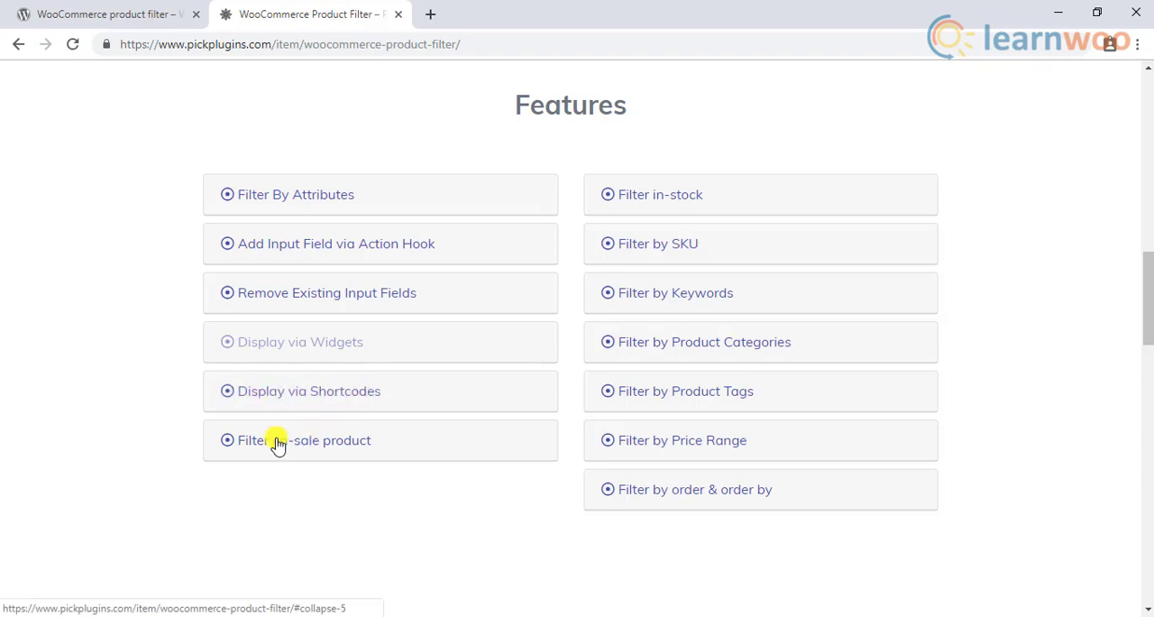
mouse_move(373, 446)
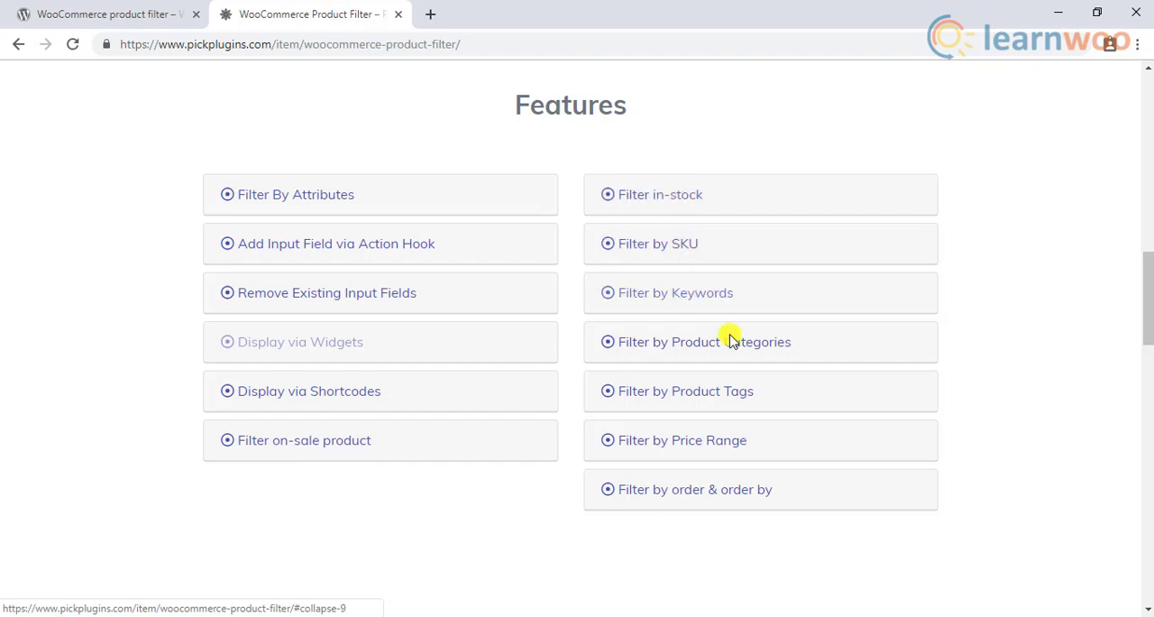
mouse_move(741, 414)
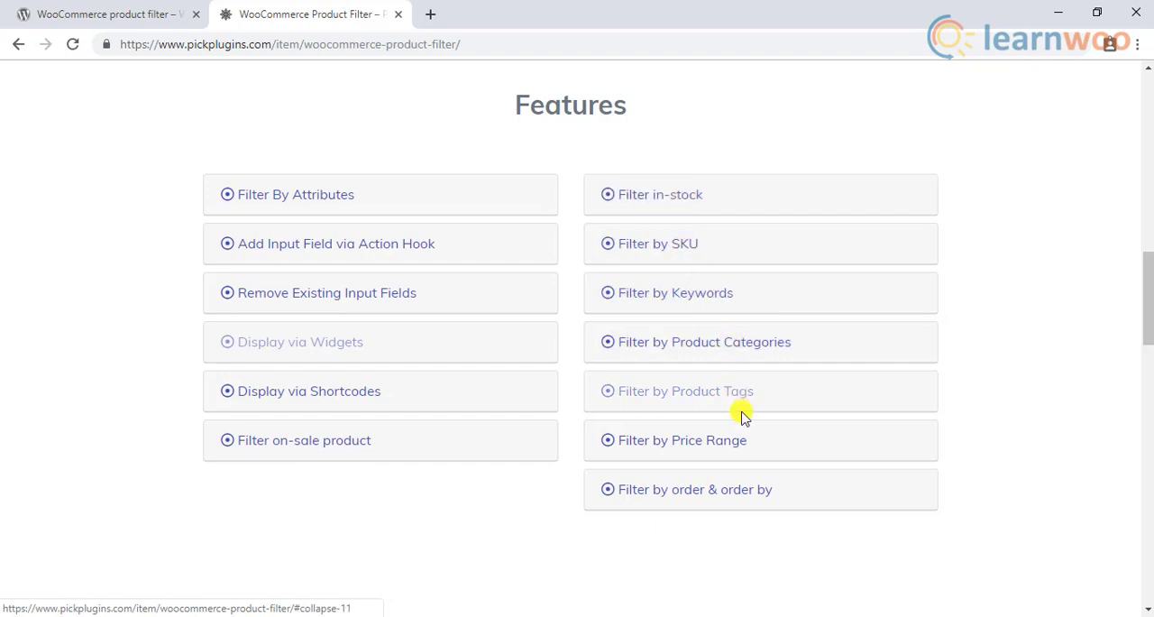
mouse_move(729, 501)
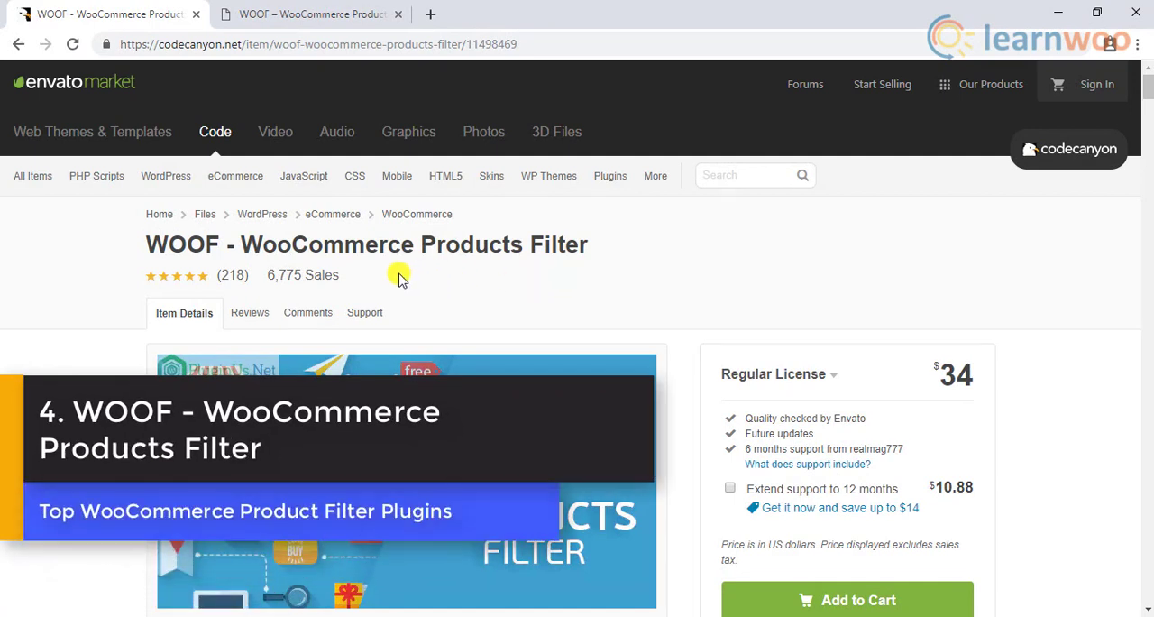
mouse_move(558, 275)
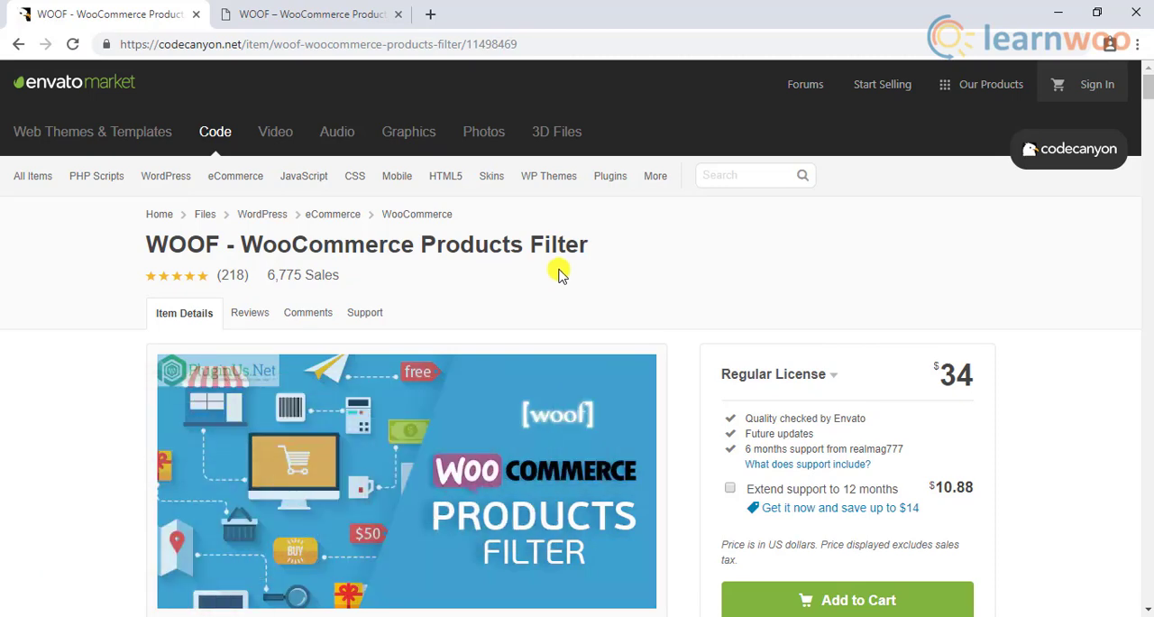
- Read the WOOF listing and extensions description, then switch to the WOOF demo store tab
scroll("down", 3)
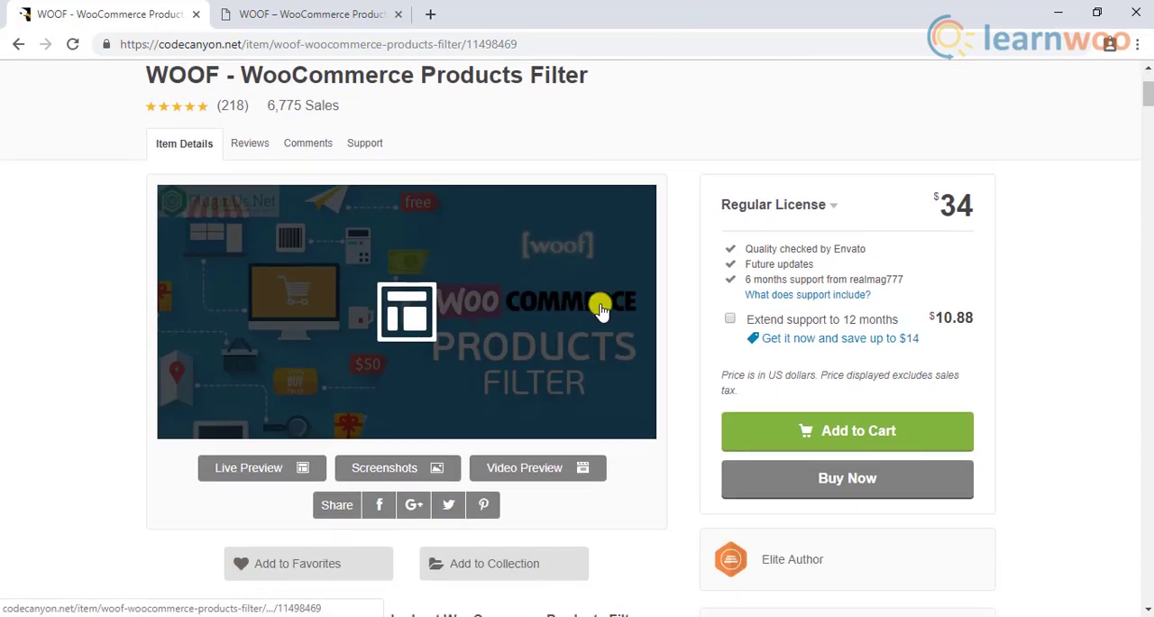
scroll("down", 3)
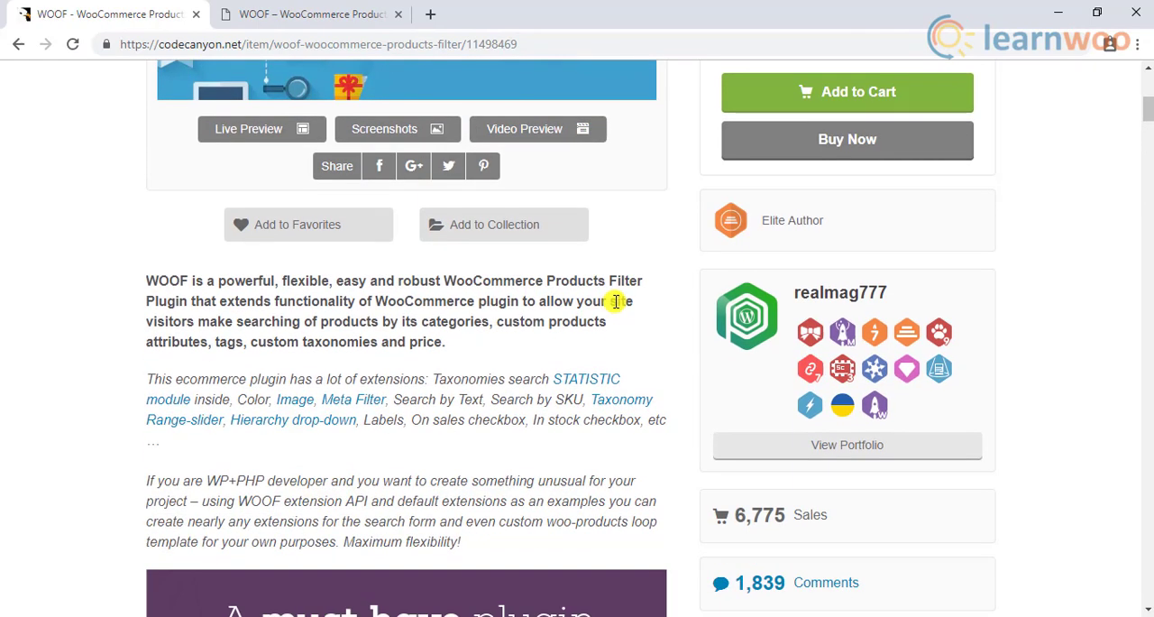
scroll("down", 3)
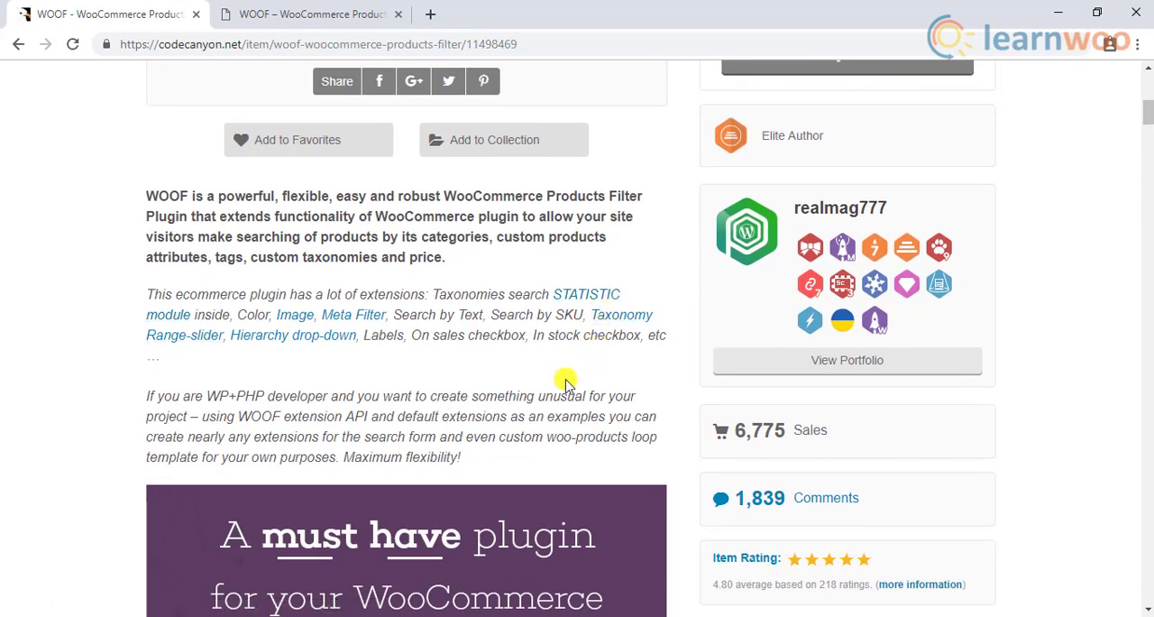
scroll("down", 3)
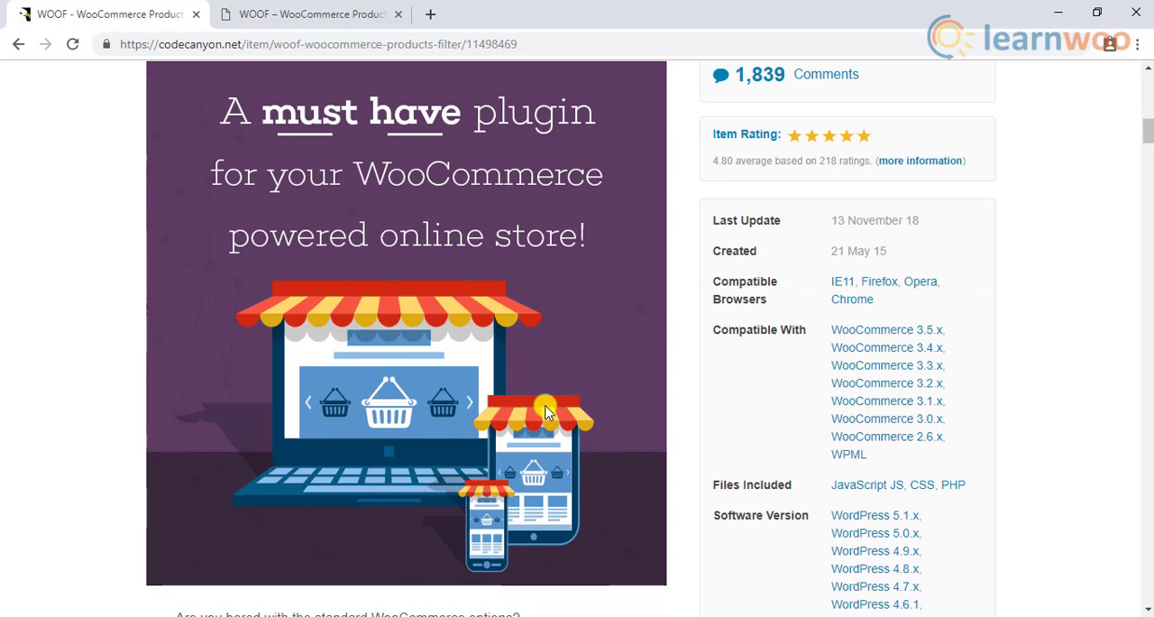
scroll("up", 3)
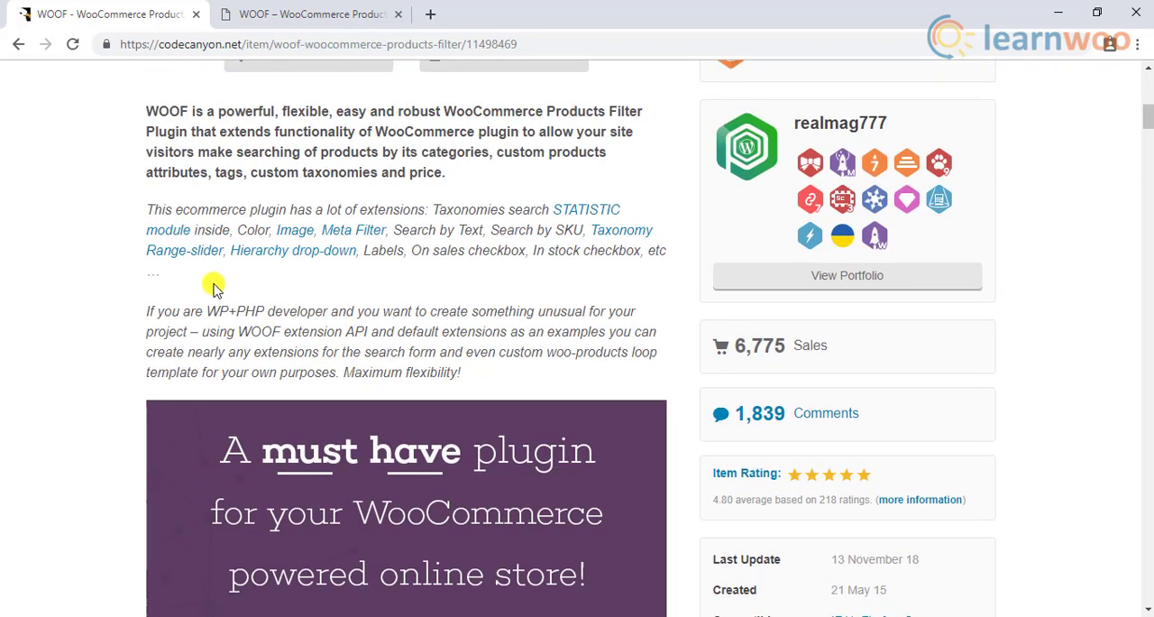
mouse_move(322, 276)
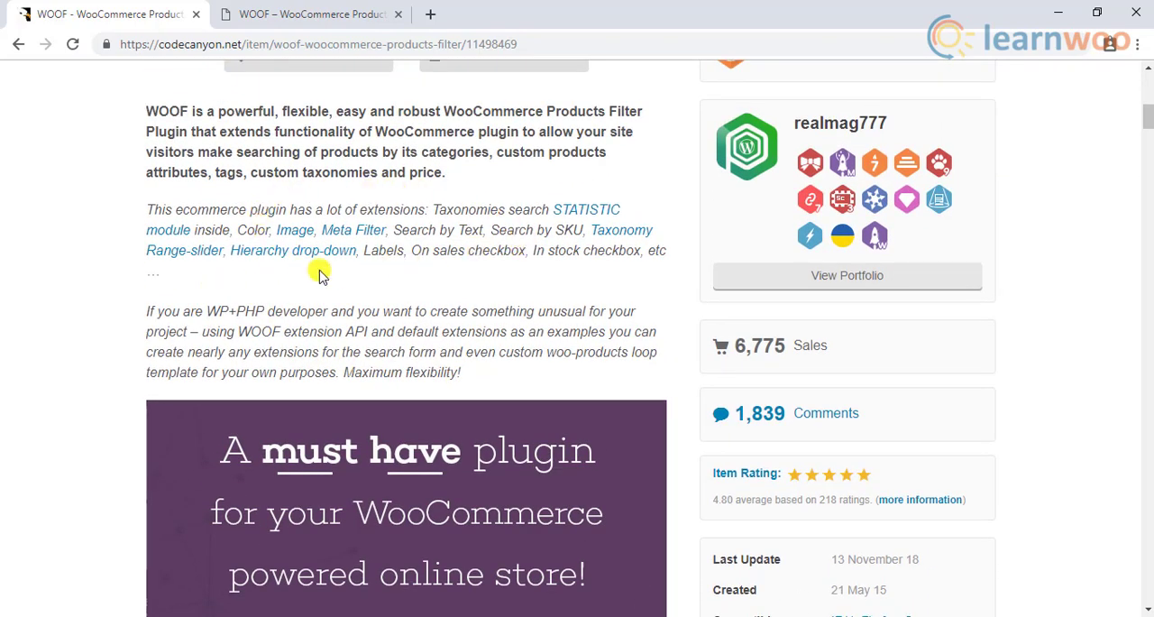
mouse_move(523, 259)
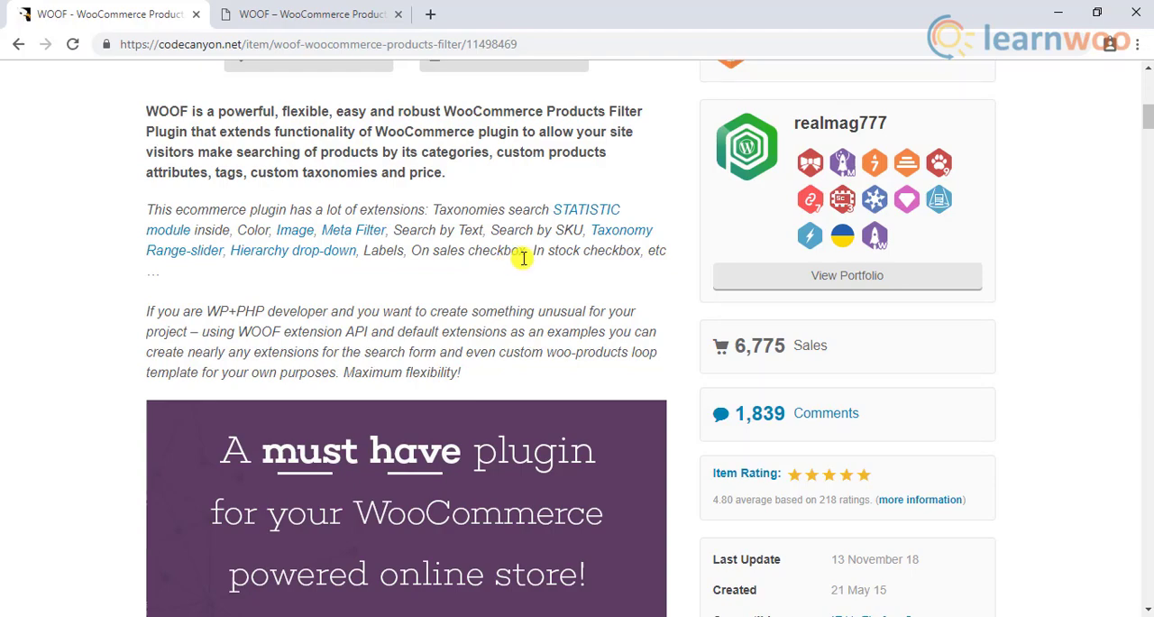
left_click(311, 14)
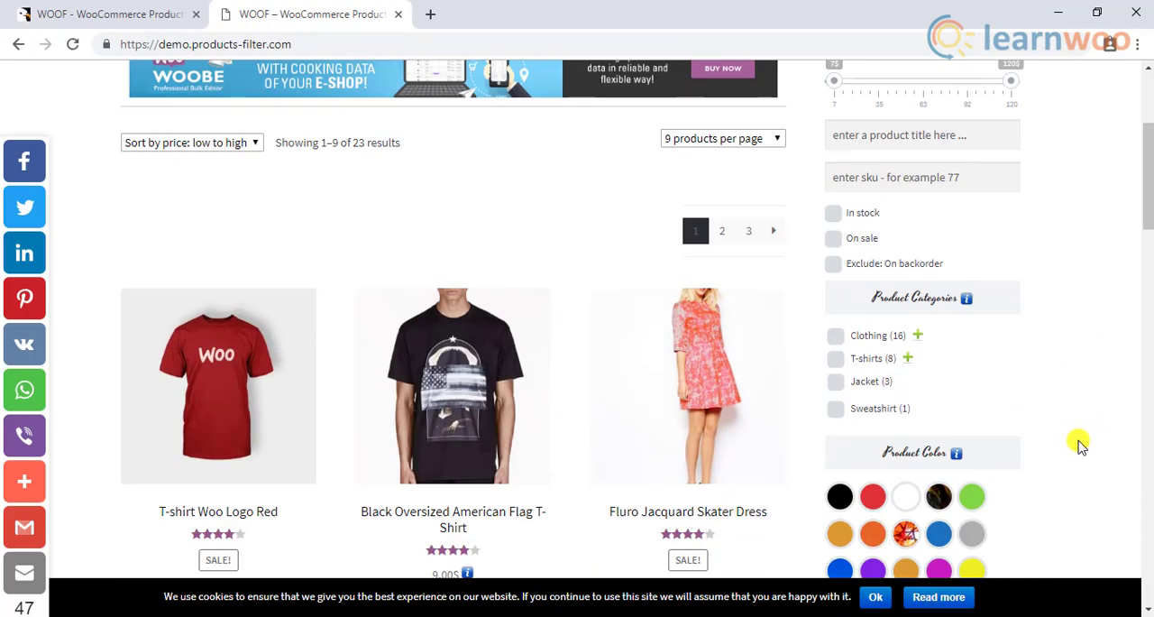
- Tick the T-shirts category in the WOOF demo filters, then switch back to CodeCanyon
scroll("down", 3)
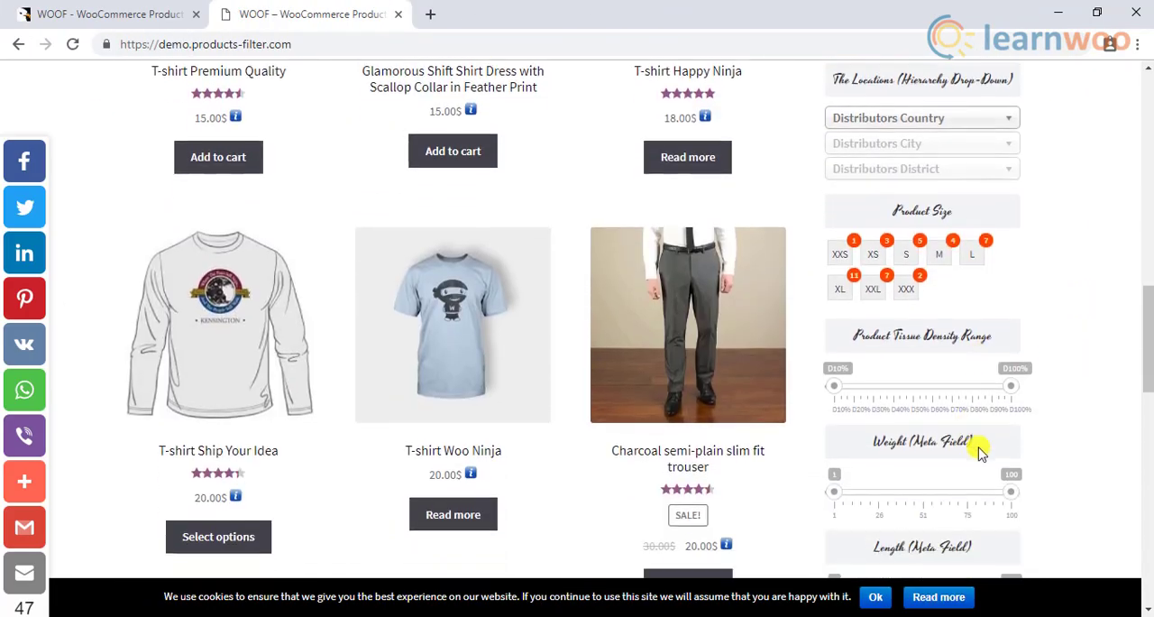
scroll("down", 3)
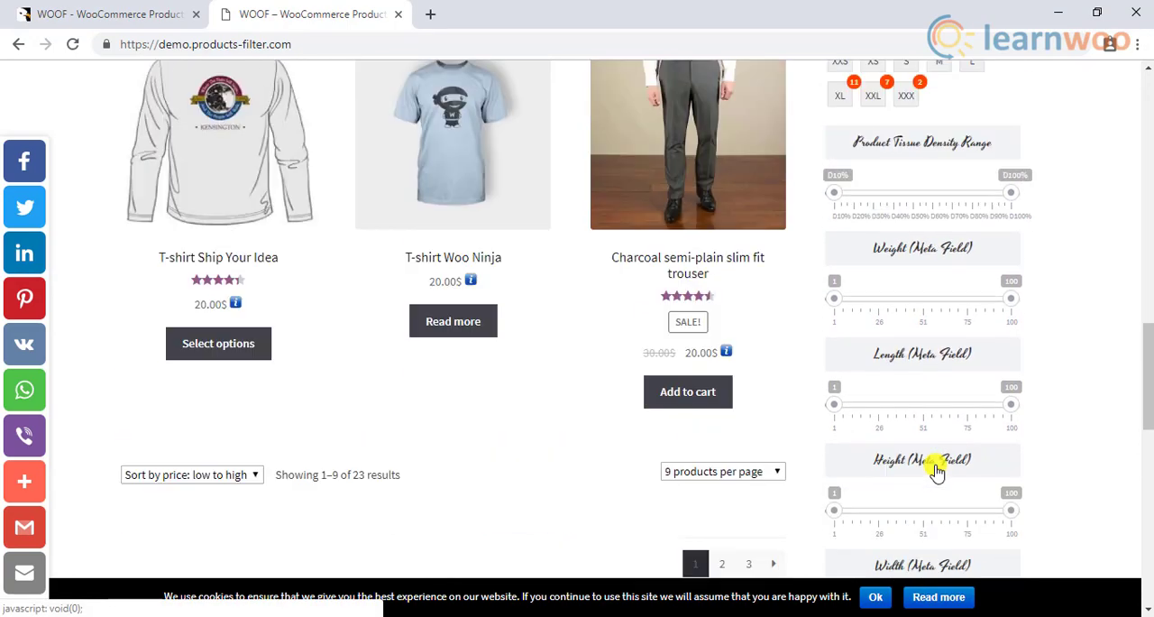
scroll("up", 3)
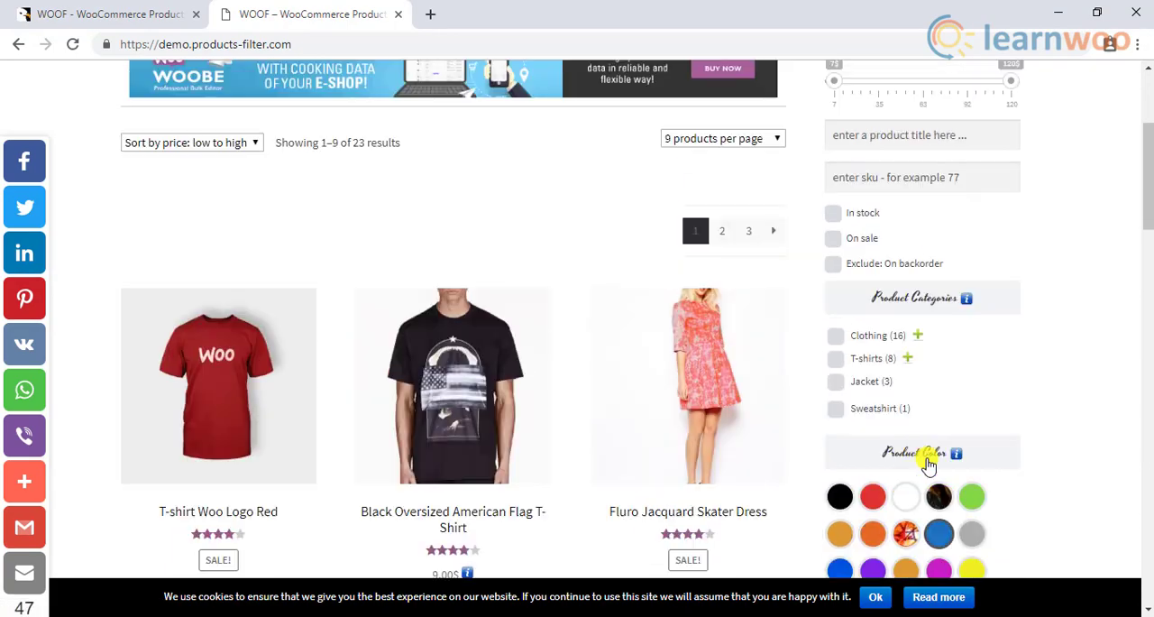
left_click(835, 358)
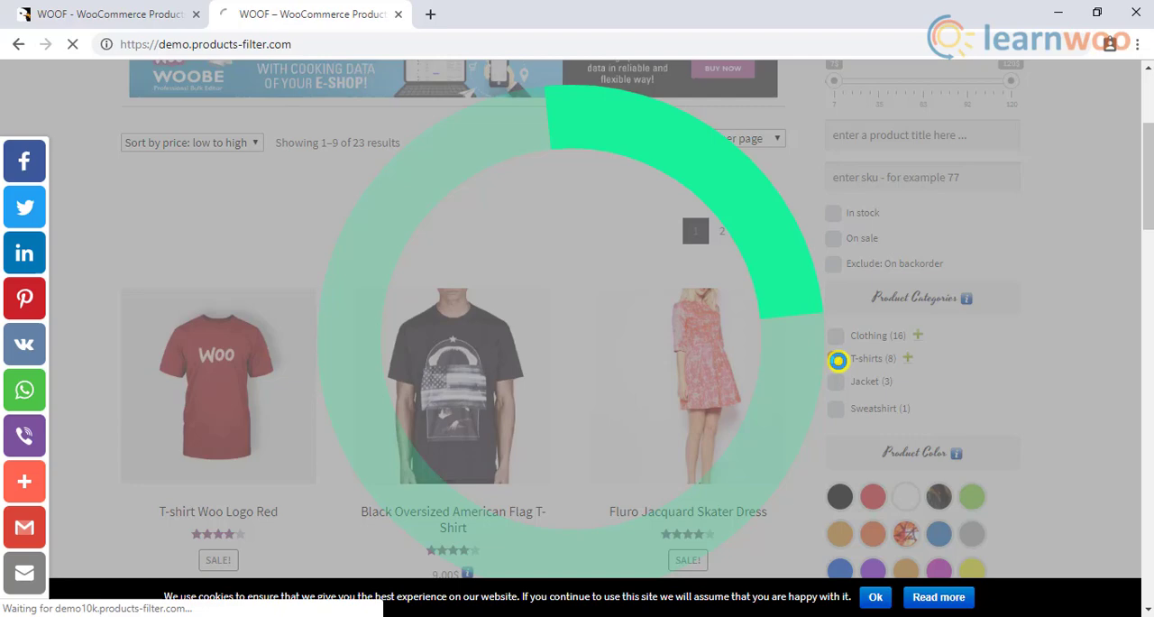
left_click(838, 359)
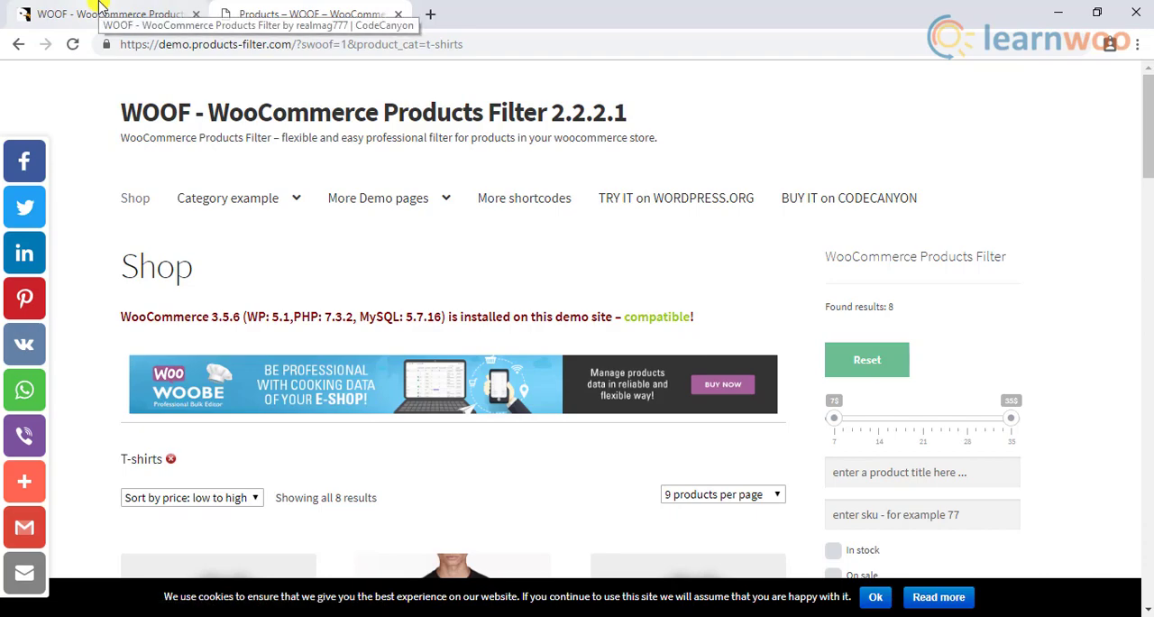
left_click(848, 197)
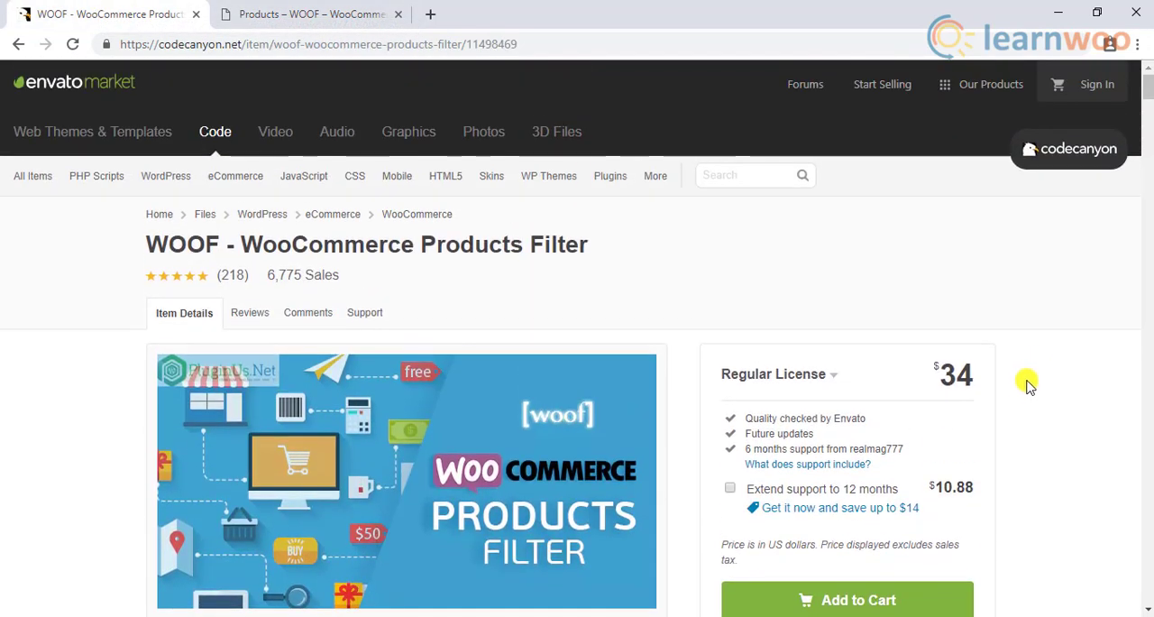
- Scroll the WOOF listing down to the 'DO NOT PAY and use it for free' banner
scroll("down", 3)
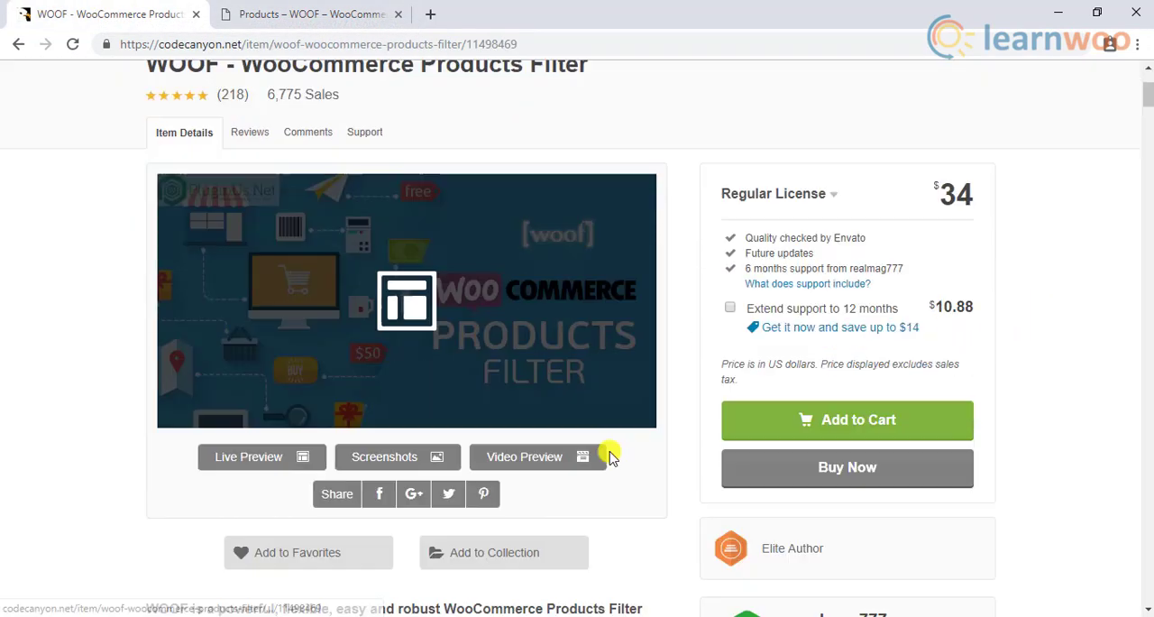
scroll("down", 3)
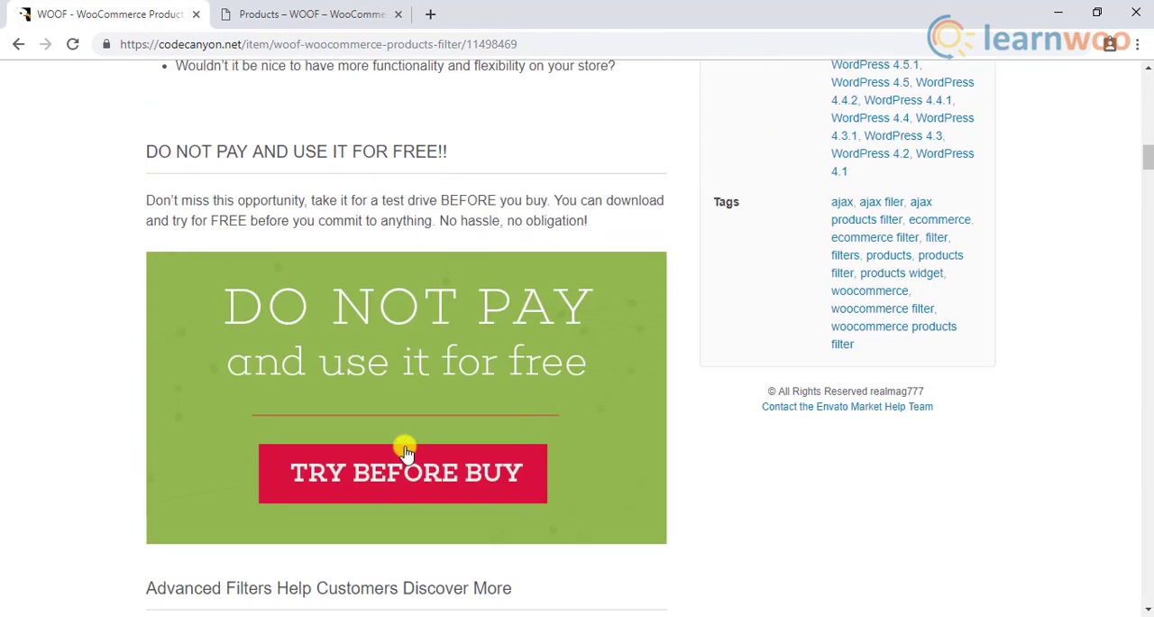
scroll("down", 3)
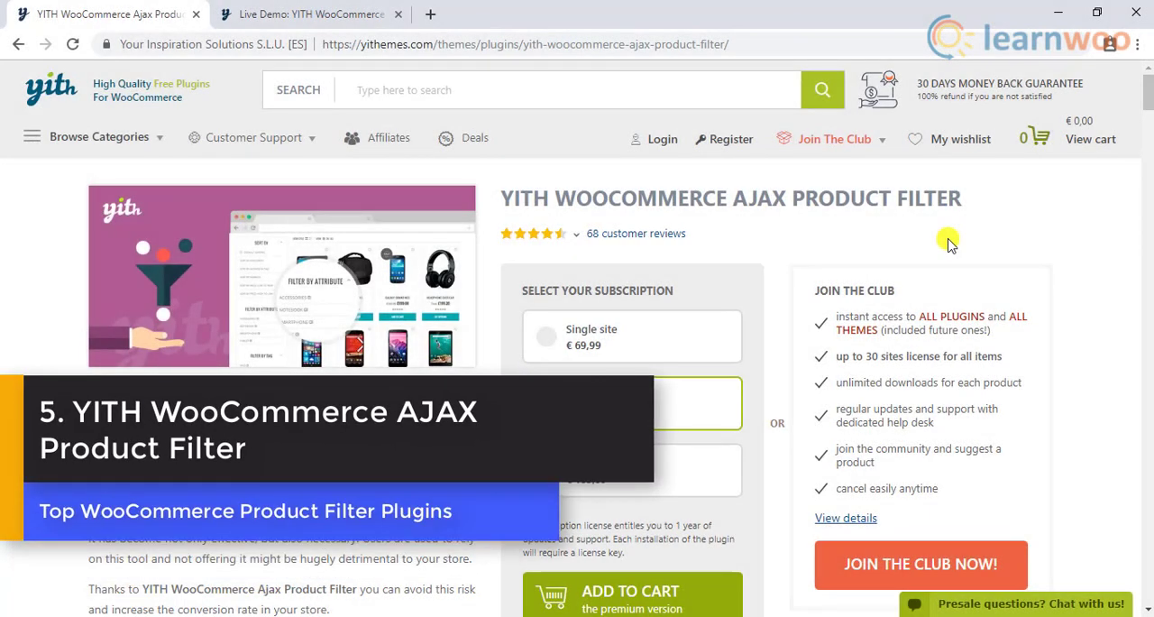
mouse_move(780, 219)
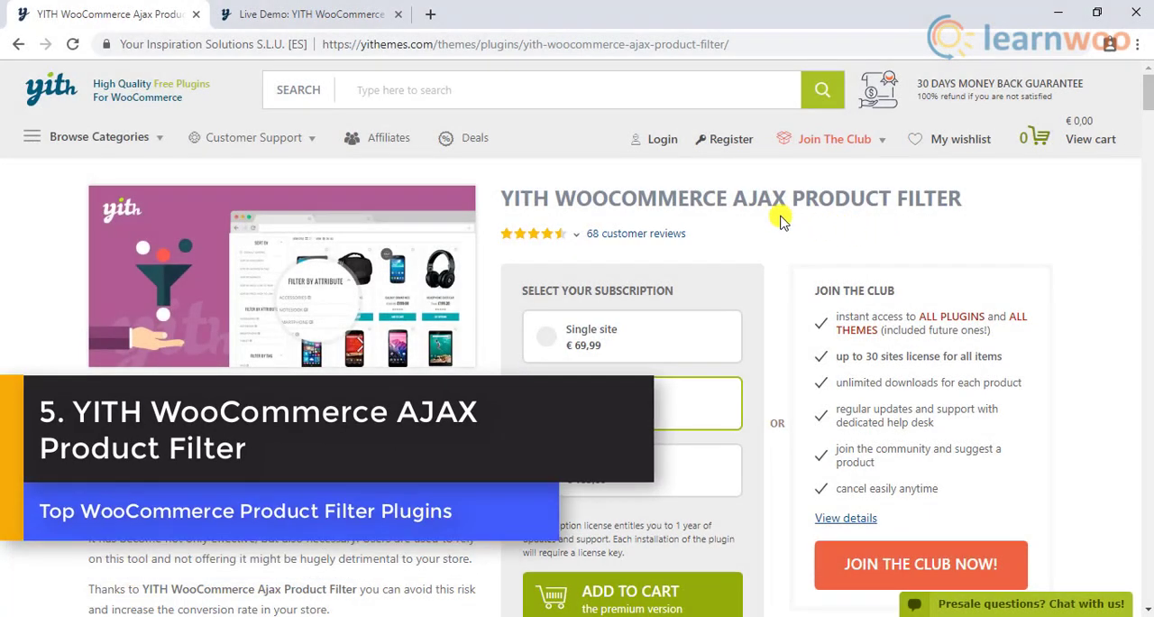
mouse_move(953, 210)
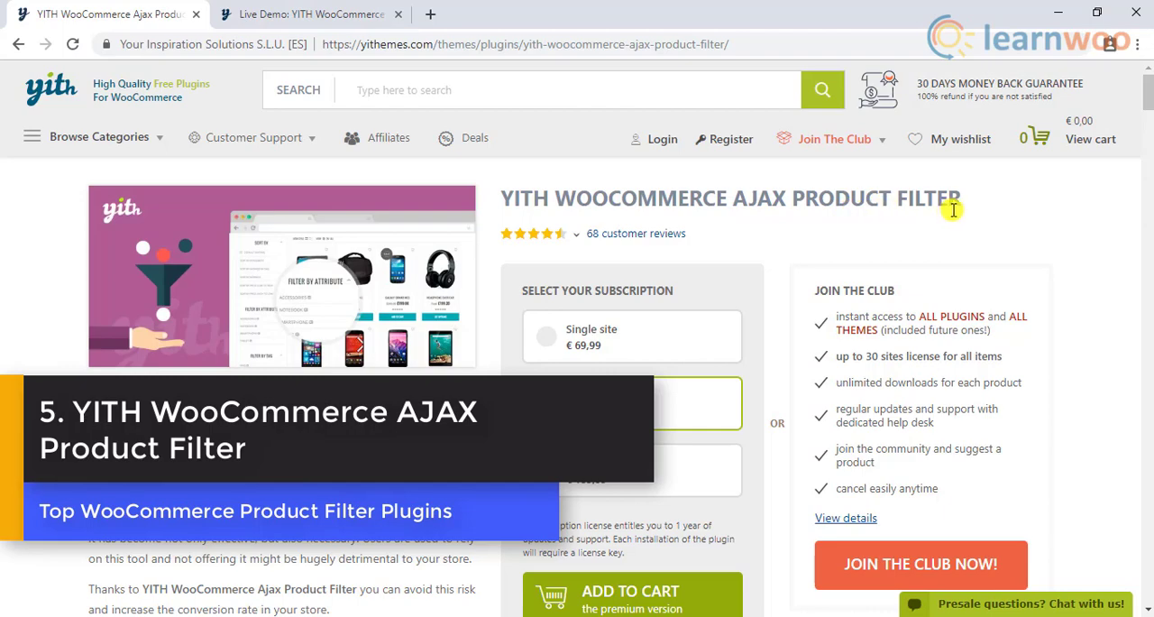
- Browse the opening feature sections of the YITH Ajax Product Filter page
scroll("down", 3)
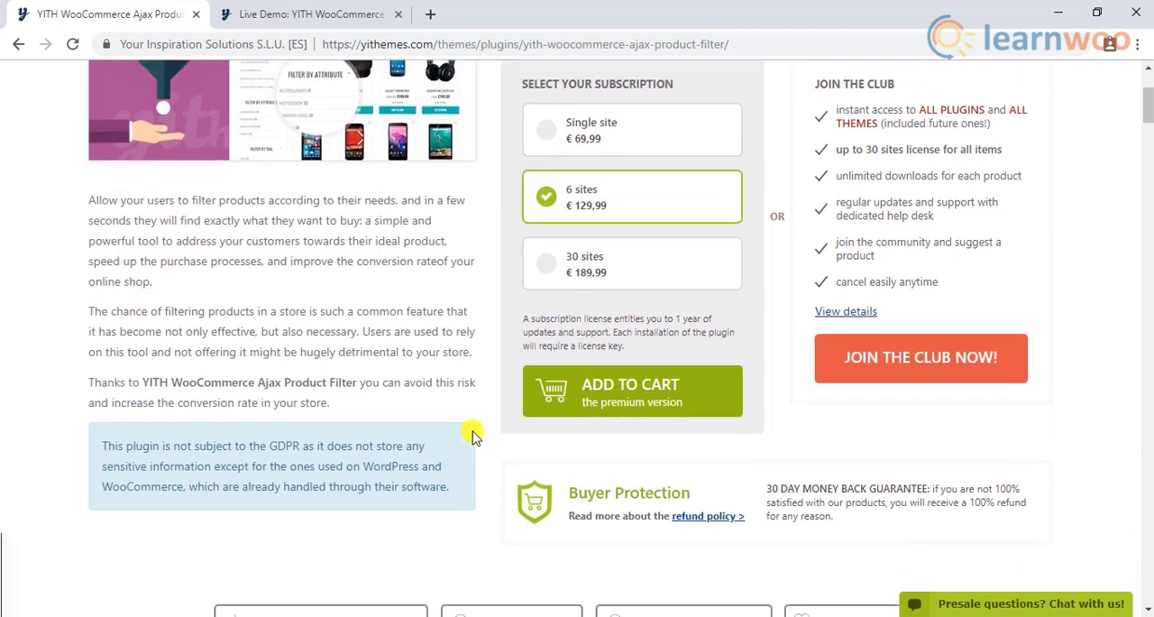
scroll("up", 3)
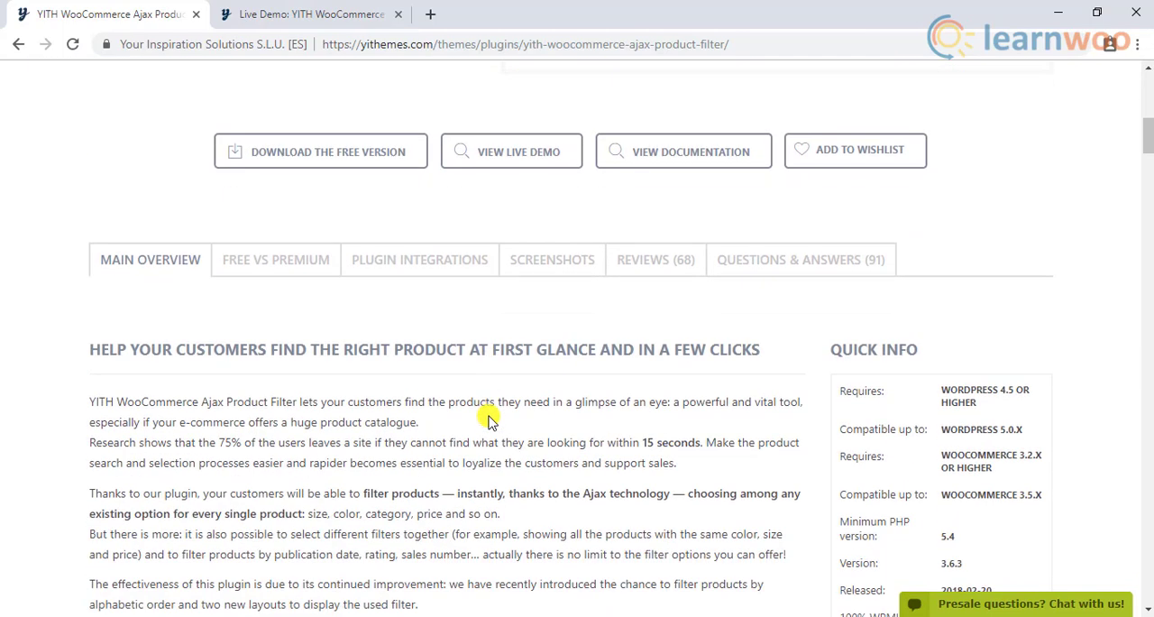
scroll("down", 3)
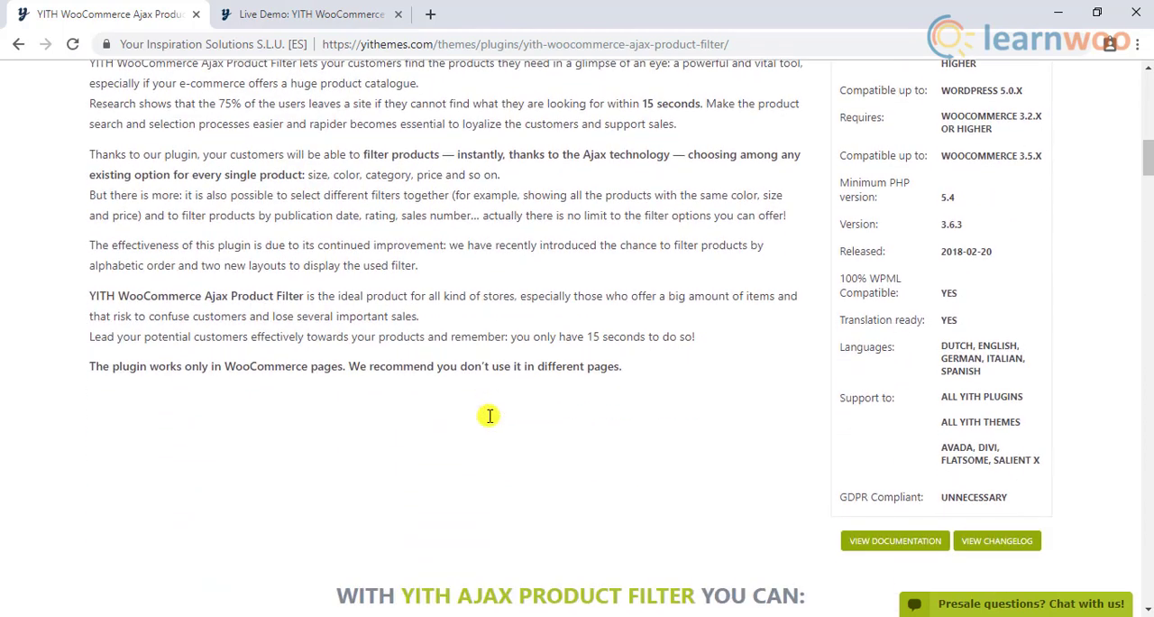
scroll("down", 3)
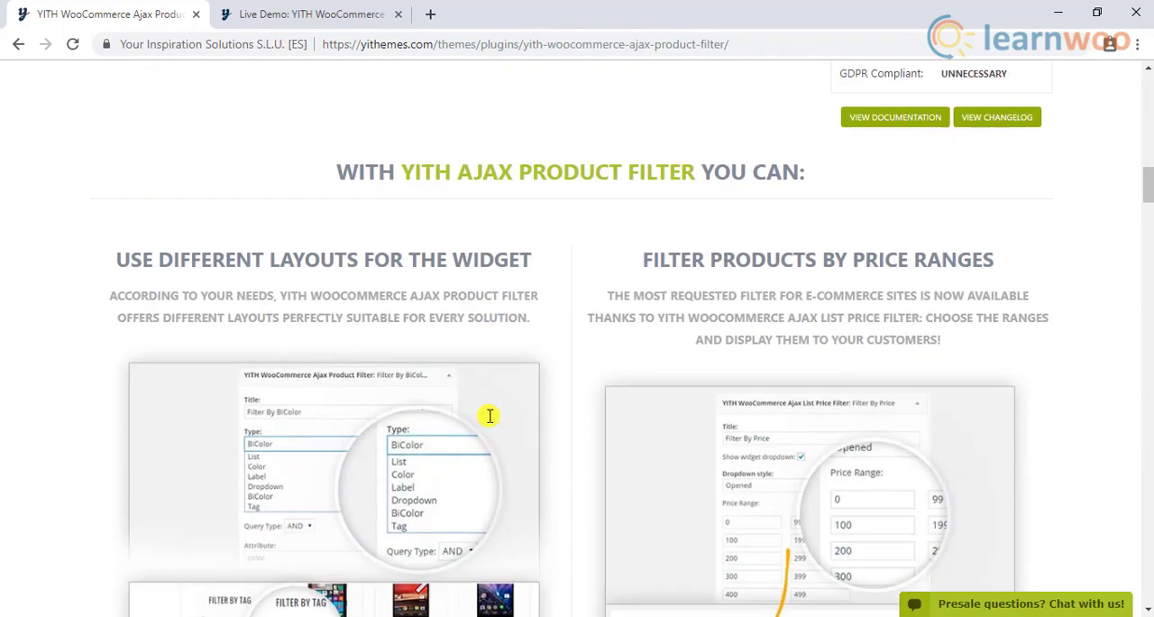
scroll("down", 3)
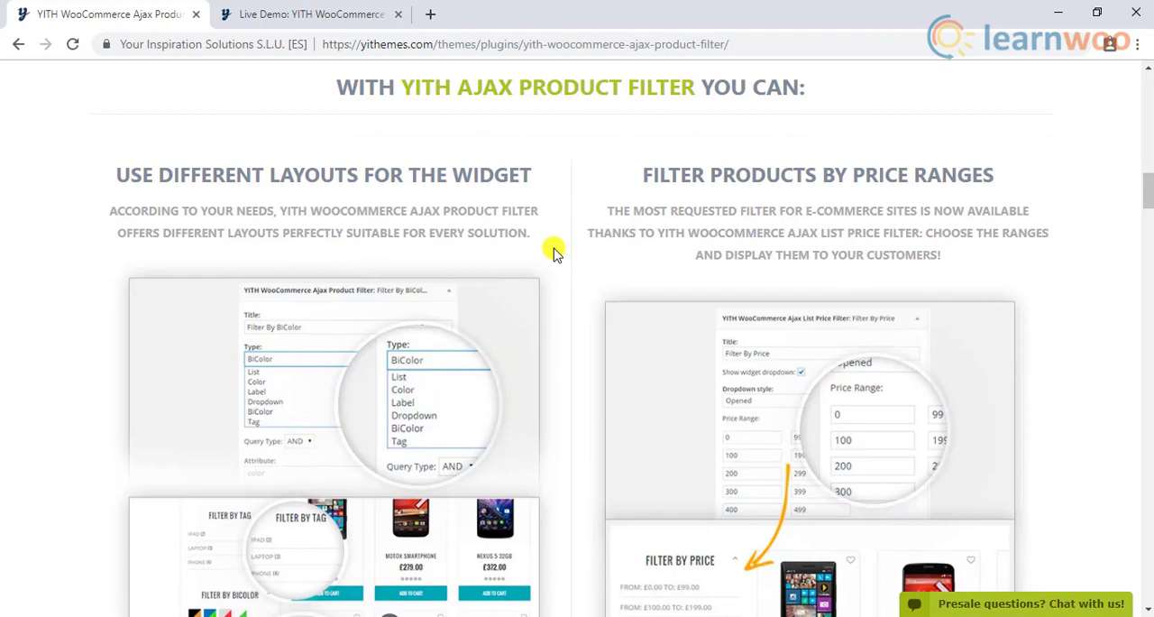
scroll("down", 3)
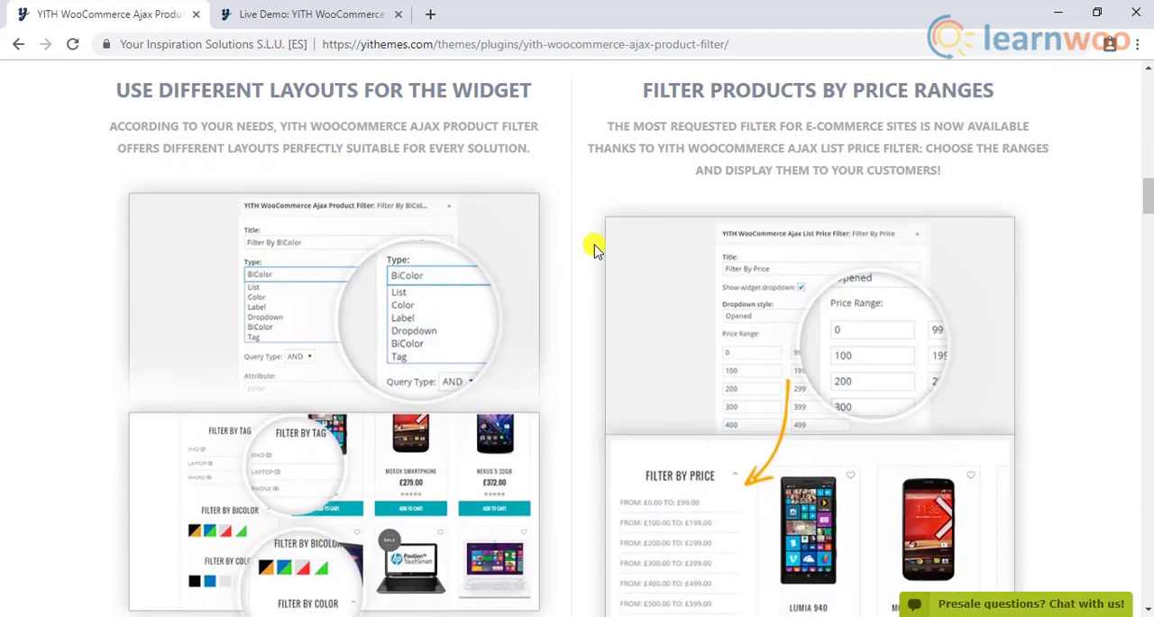
scroll("up", 3)
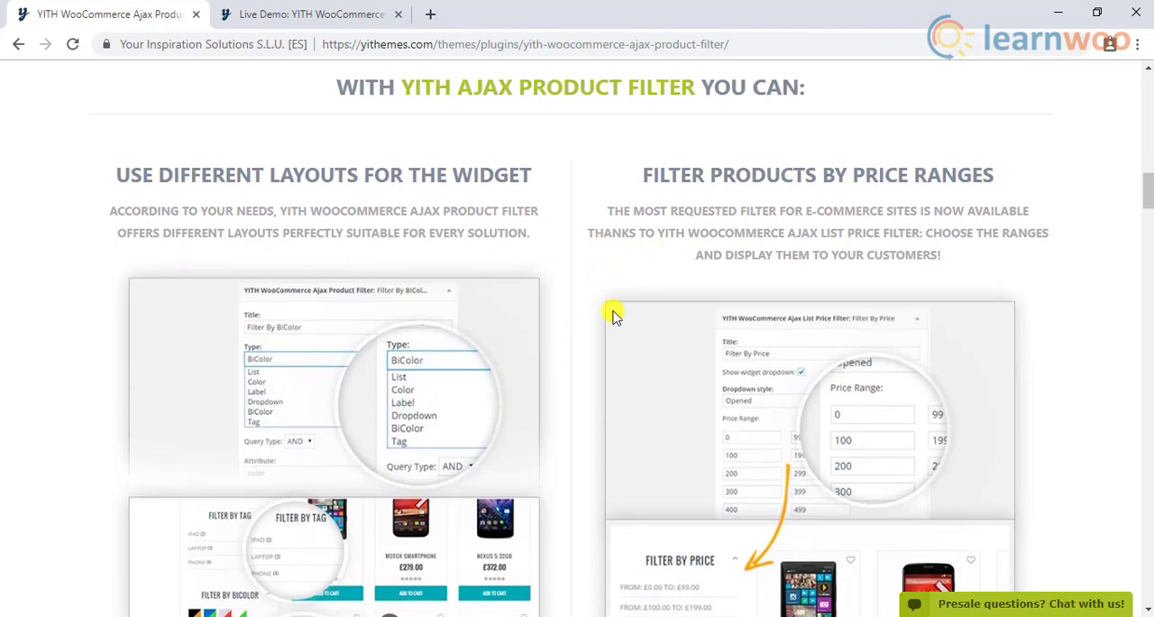
- Scroll on to the WPML compatibility section, then switch to the YITH live demo store
scroll("down", 3)
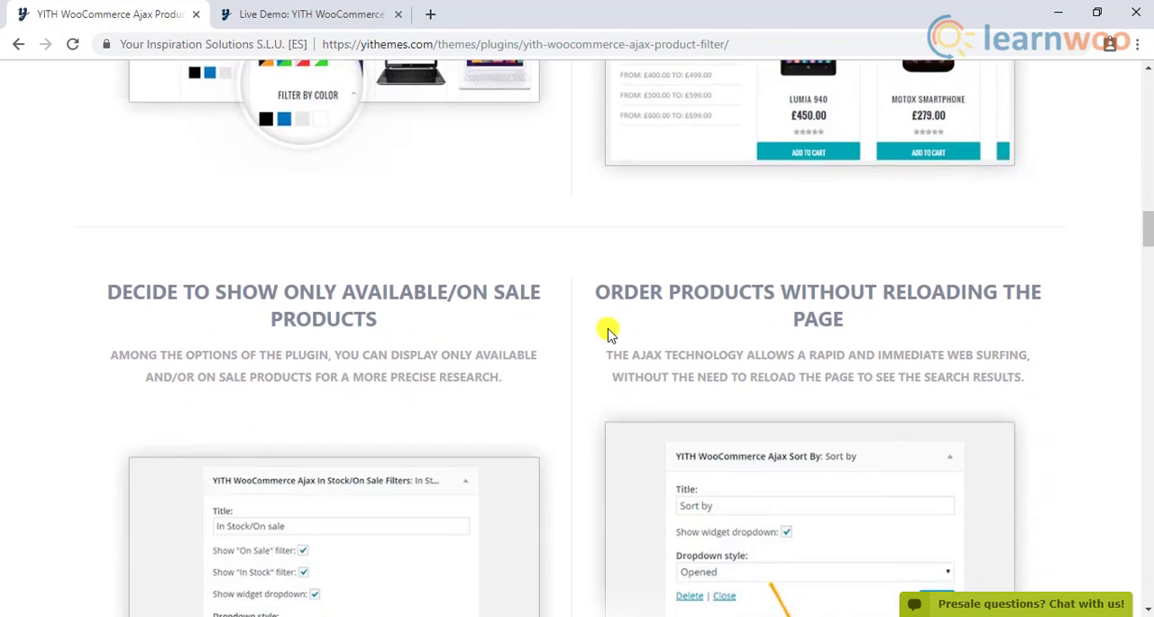
scroll("down", 3)
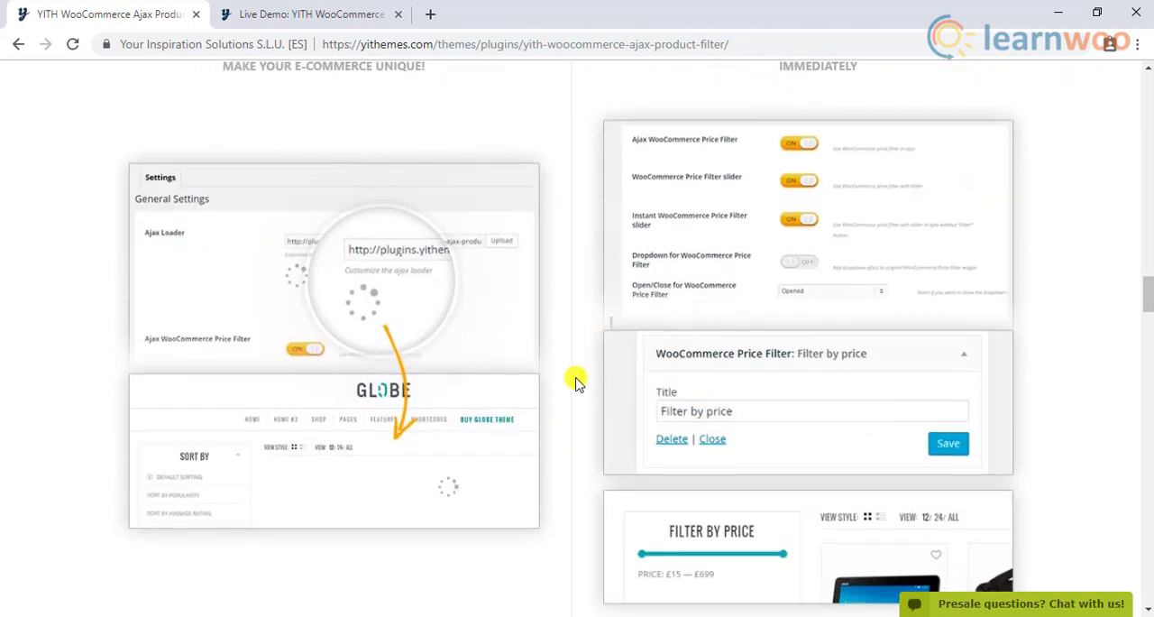
scroll("down", 3)
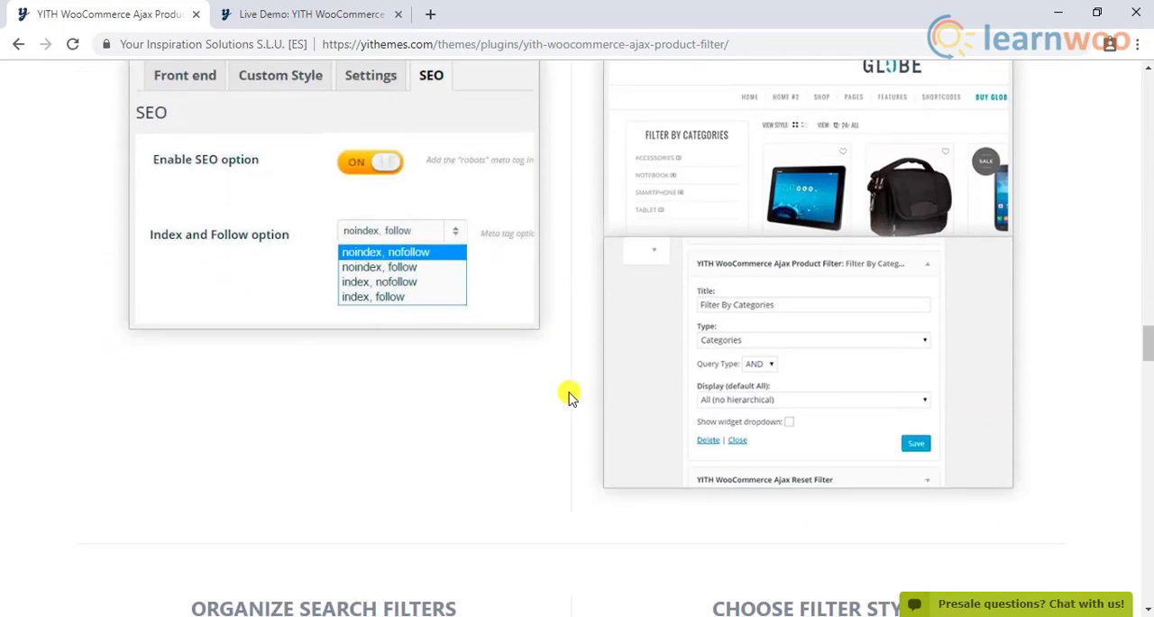
scroll("down", 3)
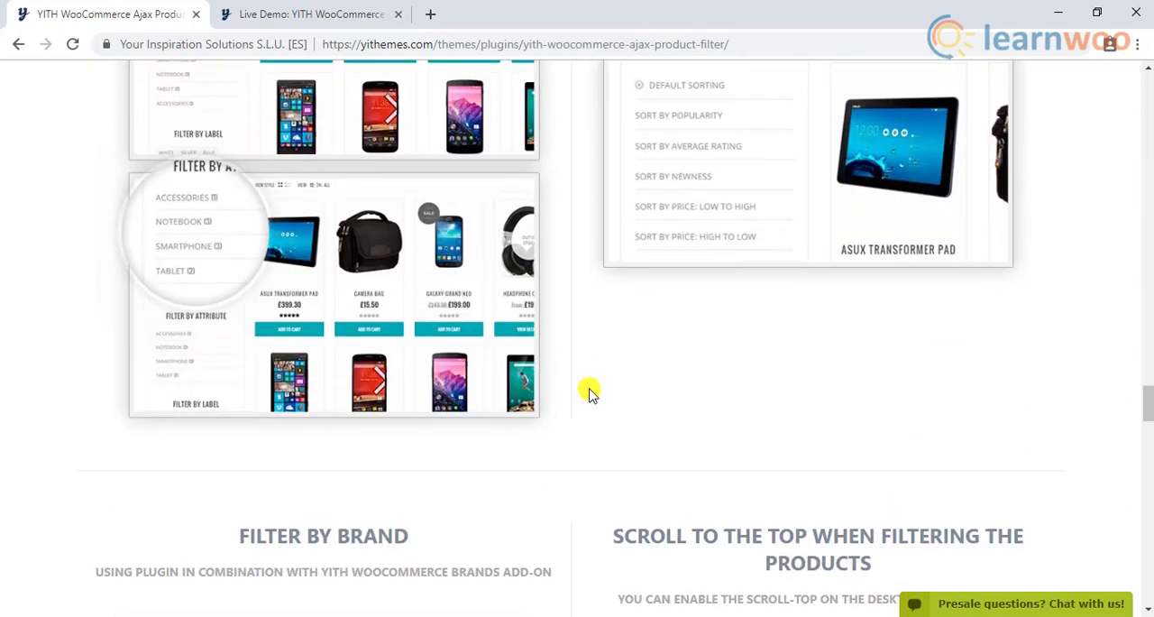
scroll("down", 3)
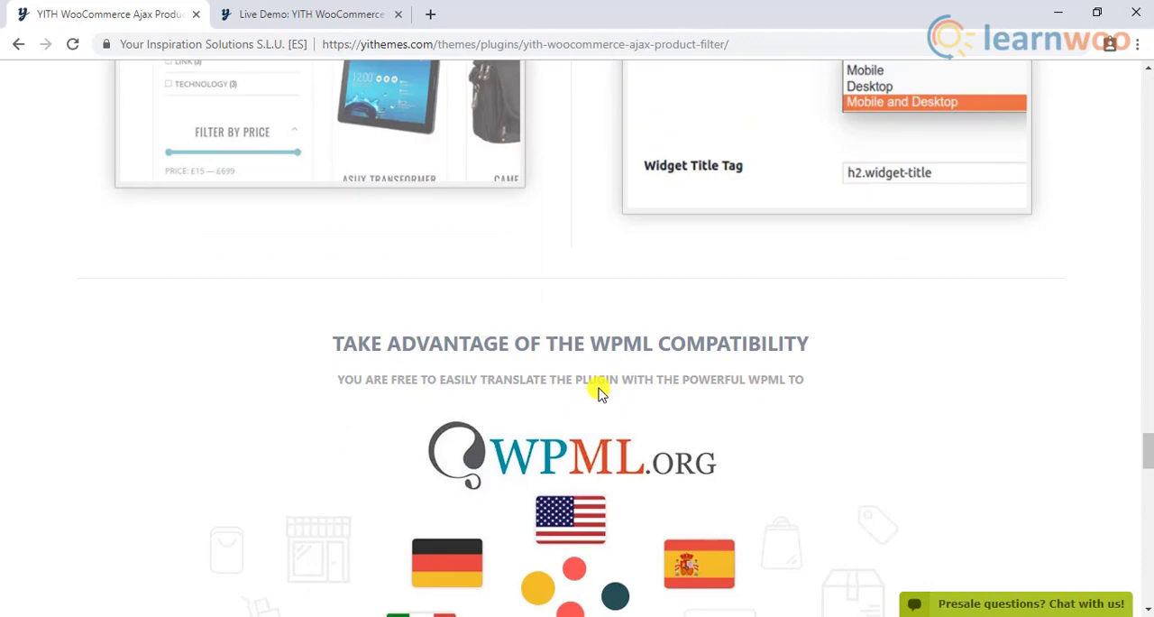
left_click(311, 14)
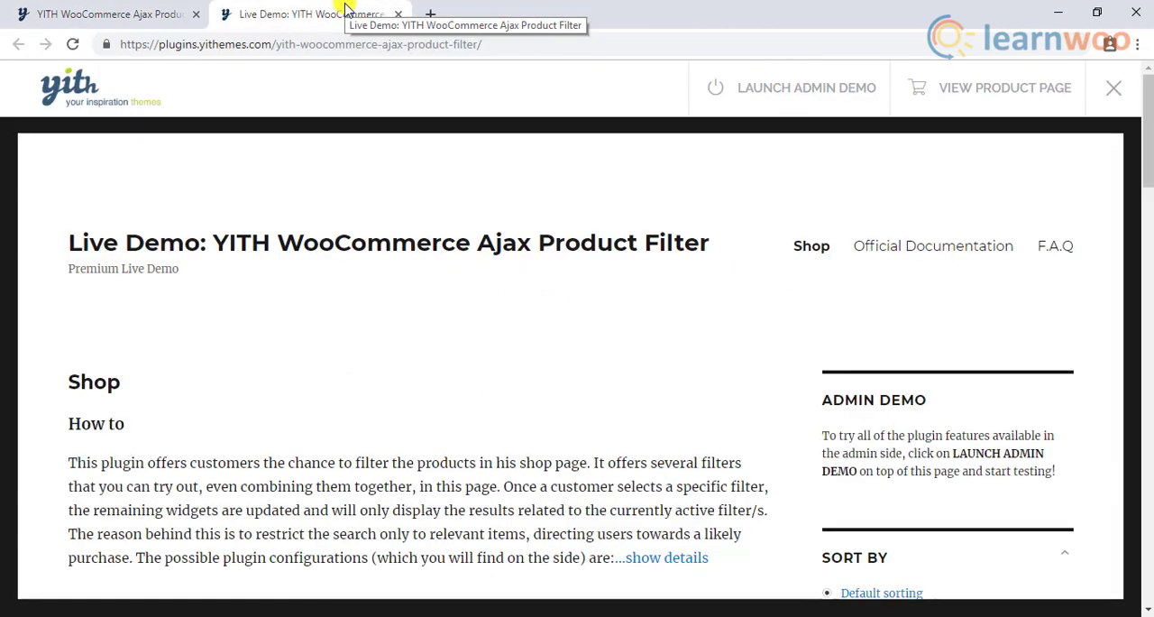
scroll("down", 3)
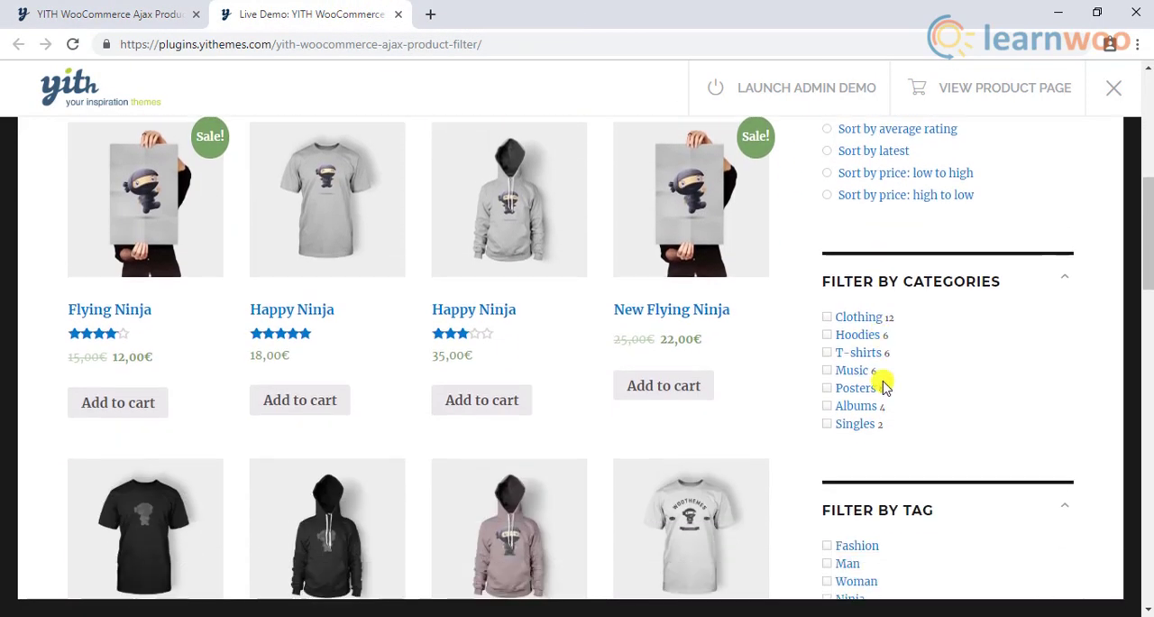
scroll("down", 3)
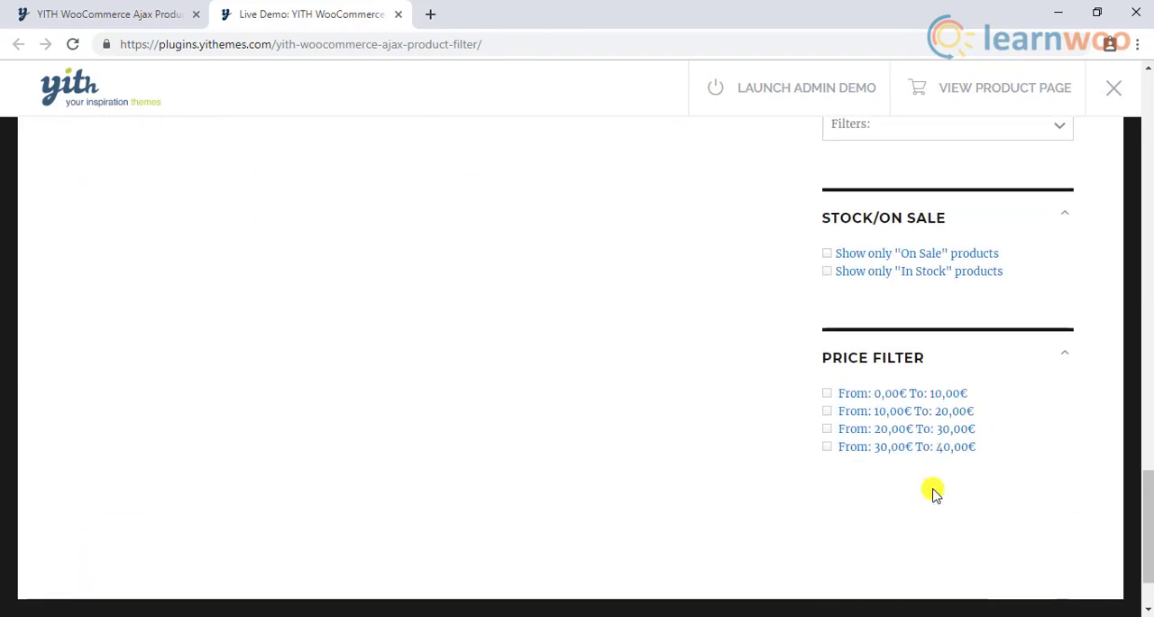
scroll("up", 3)
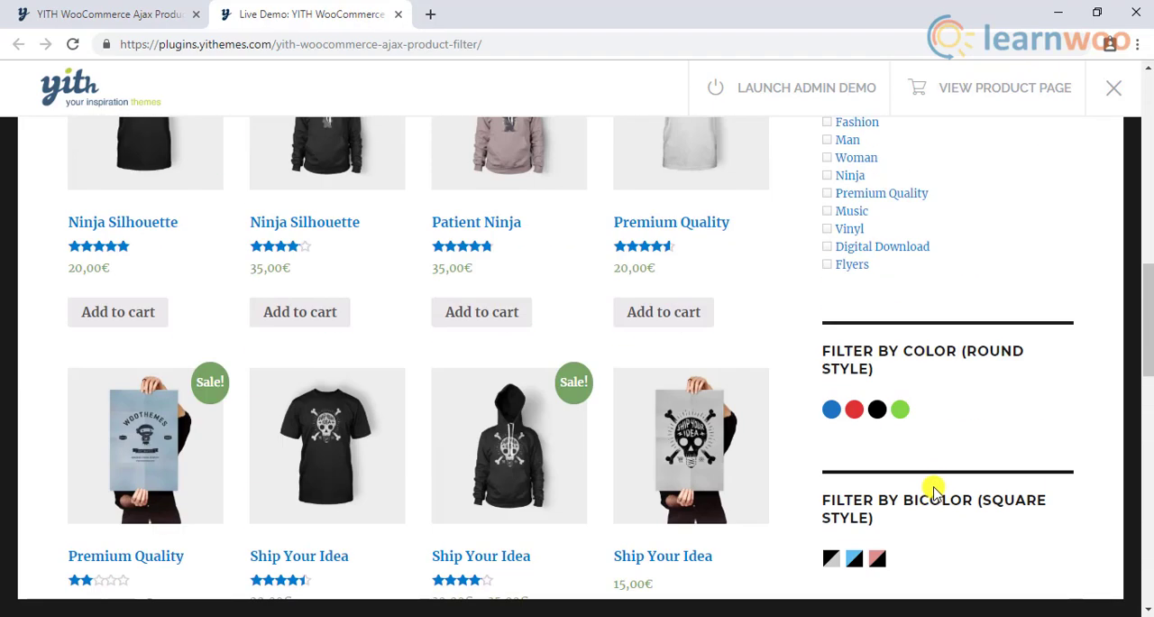
scroll("up", 3)
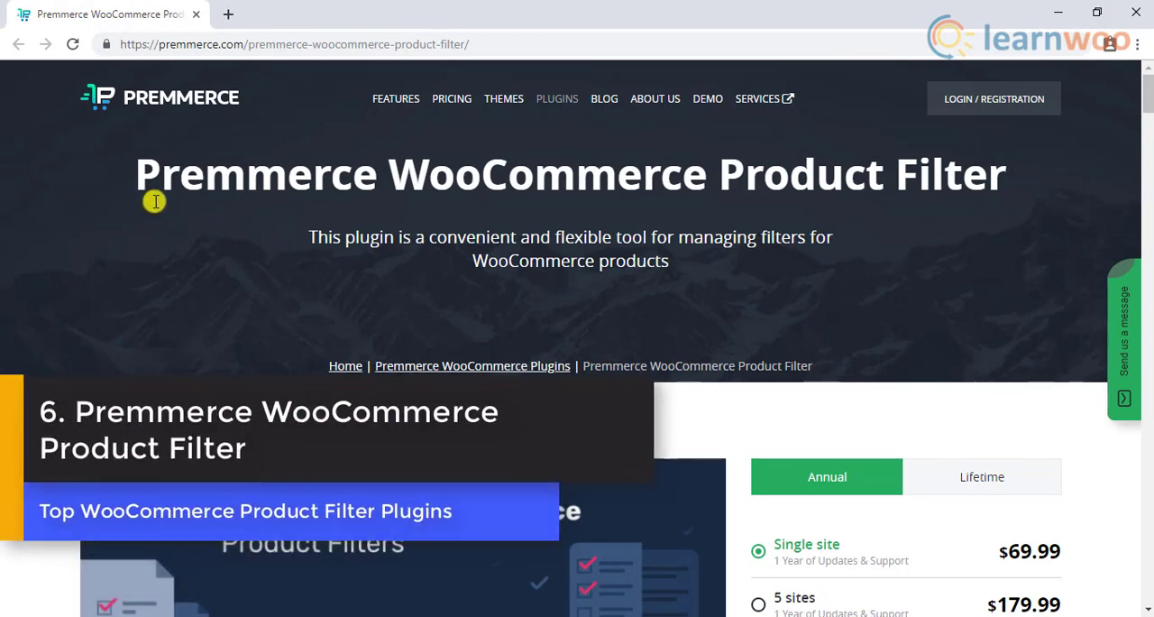
mouse_move(992, 199)
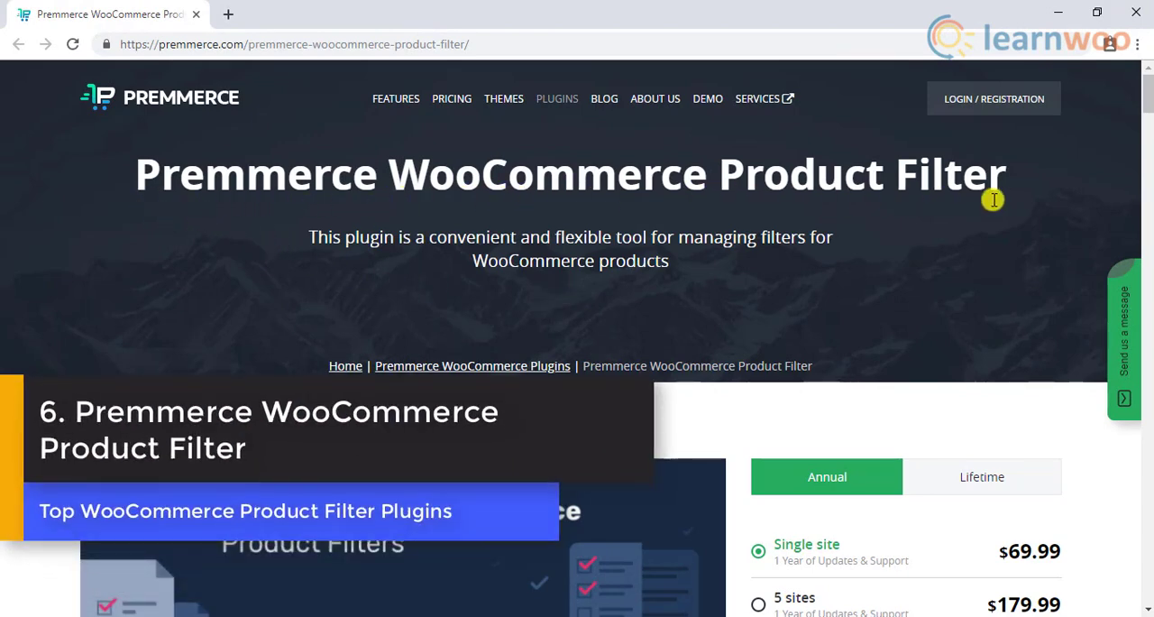
- Scroll through the first part of the Premmerce product filter features list
scroll("down", 3)
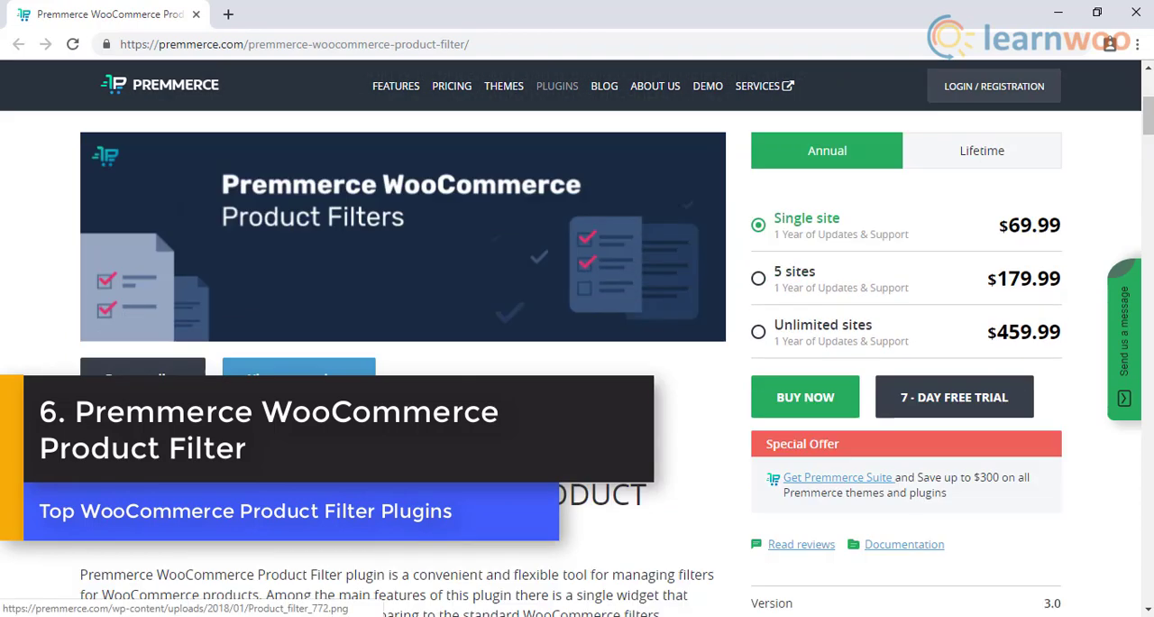
scroll("down", 3)
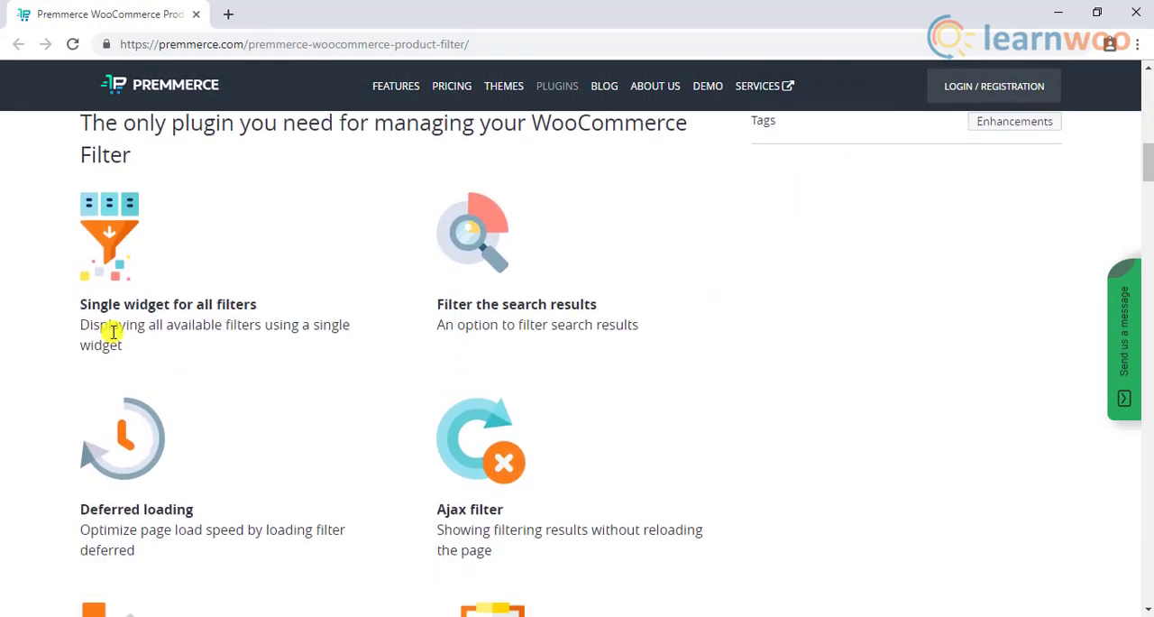
mouse_move(281, 301)
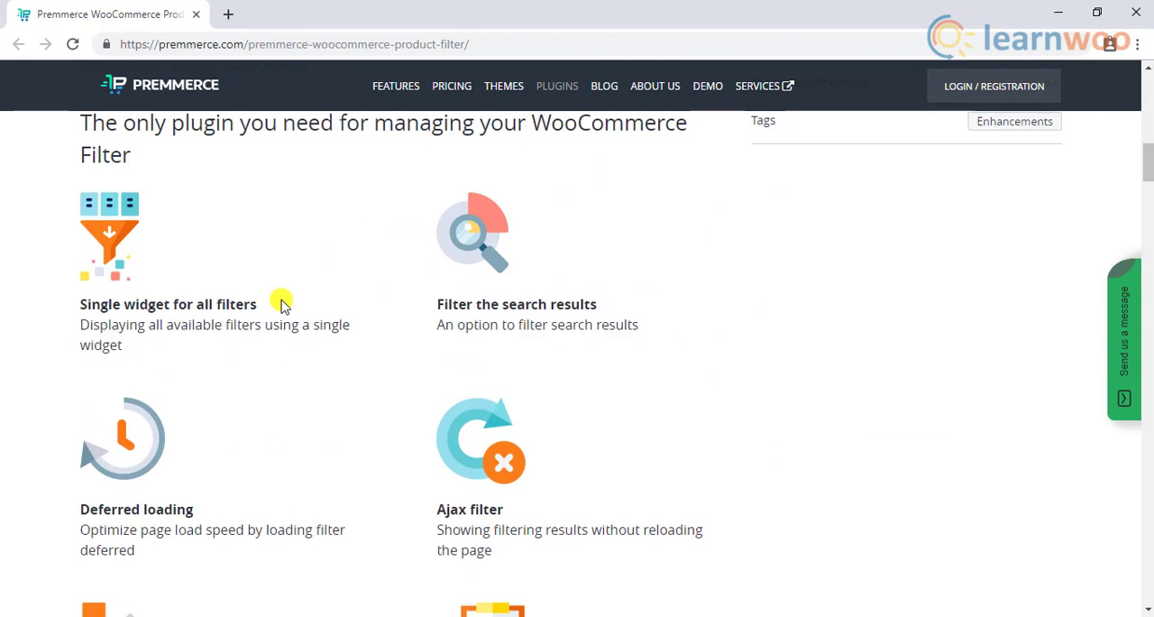
scroll("down", 3)
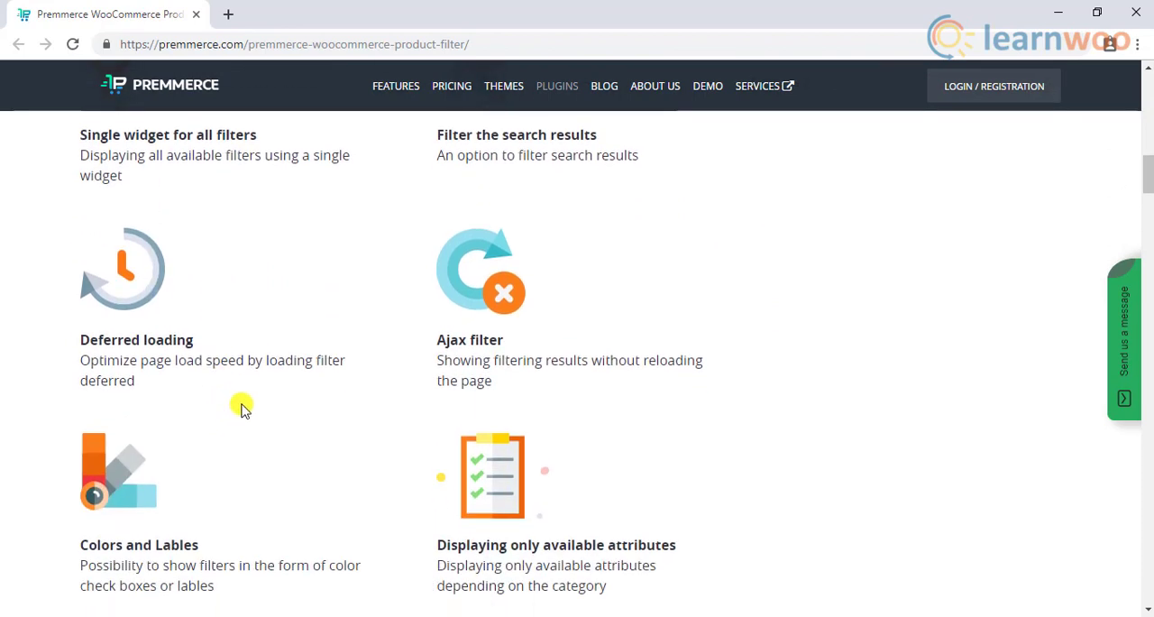
mouse_move(492, 307)
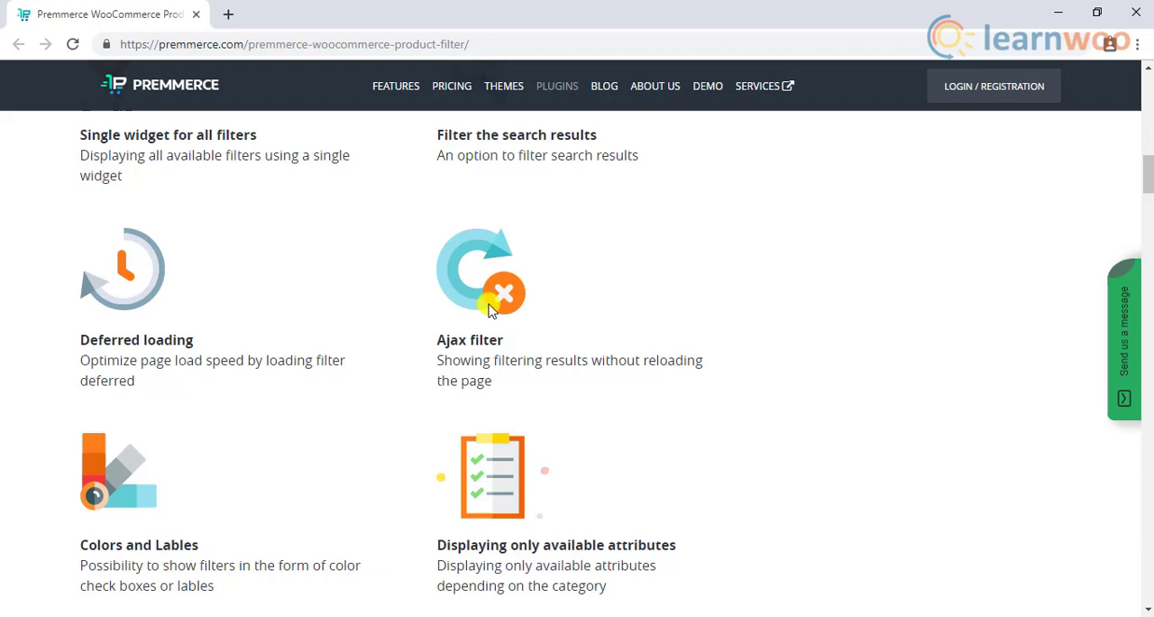
scroll("up", 3)
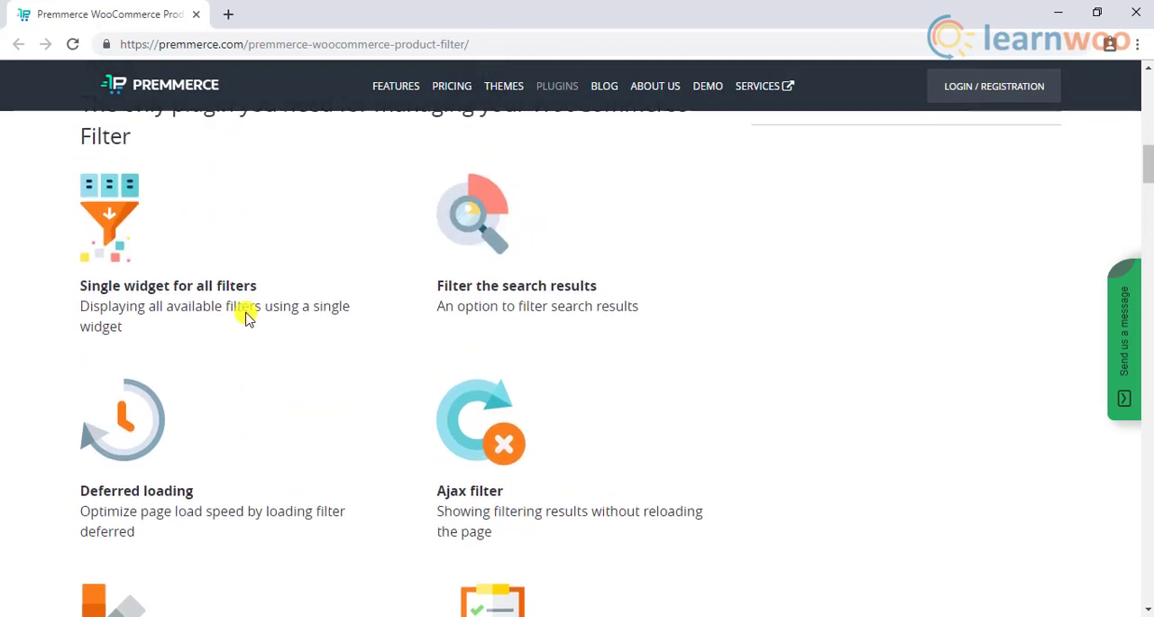
scroll("up", 3)
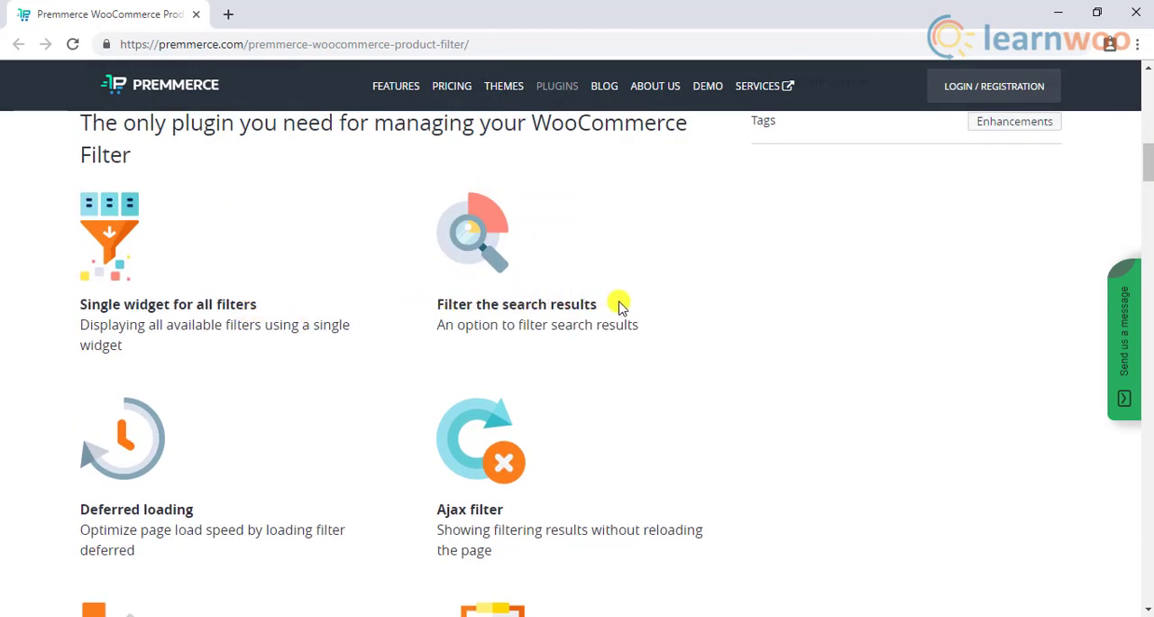
mouse_move(626, 305)
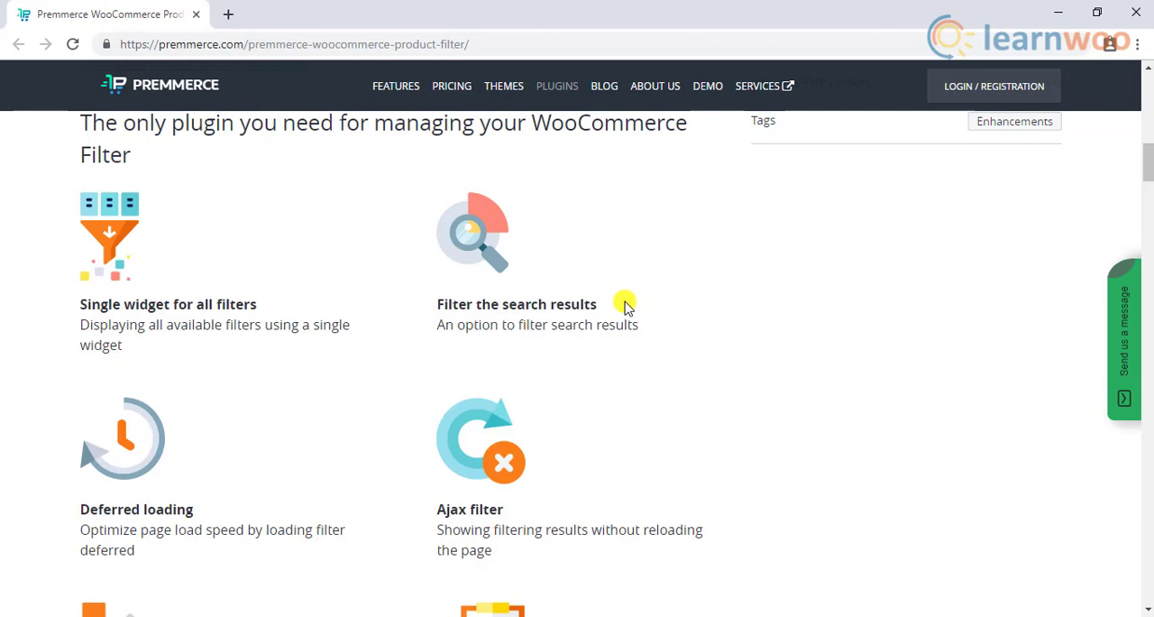
scroll("down", 3)
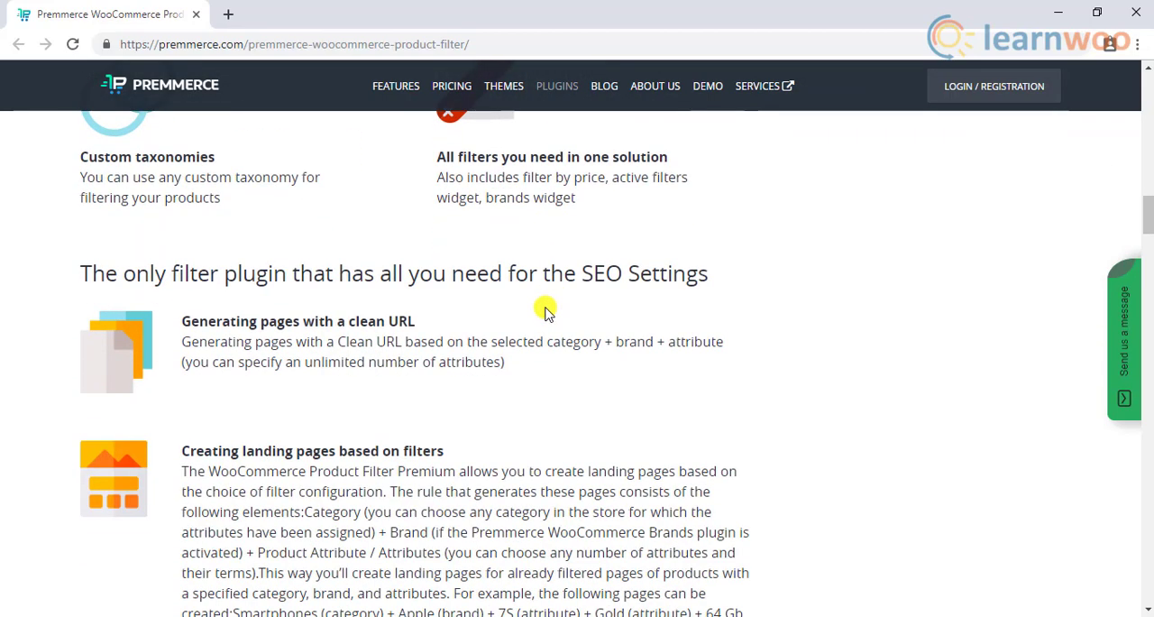
scroll("down", 3)
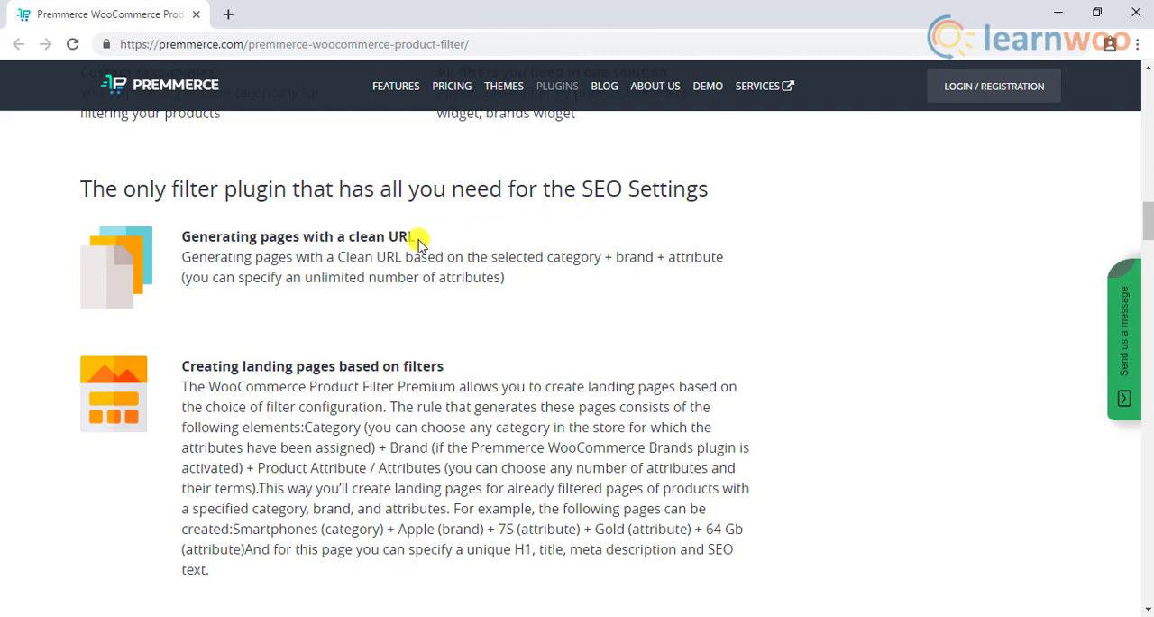
mouse_move(451, 370)
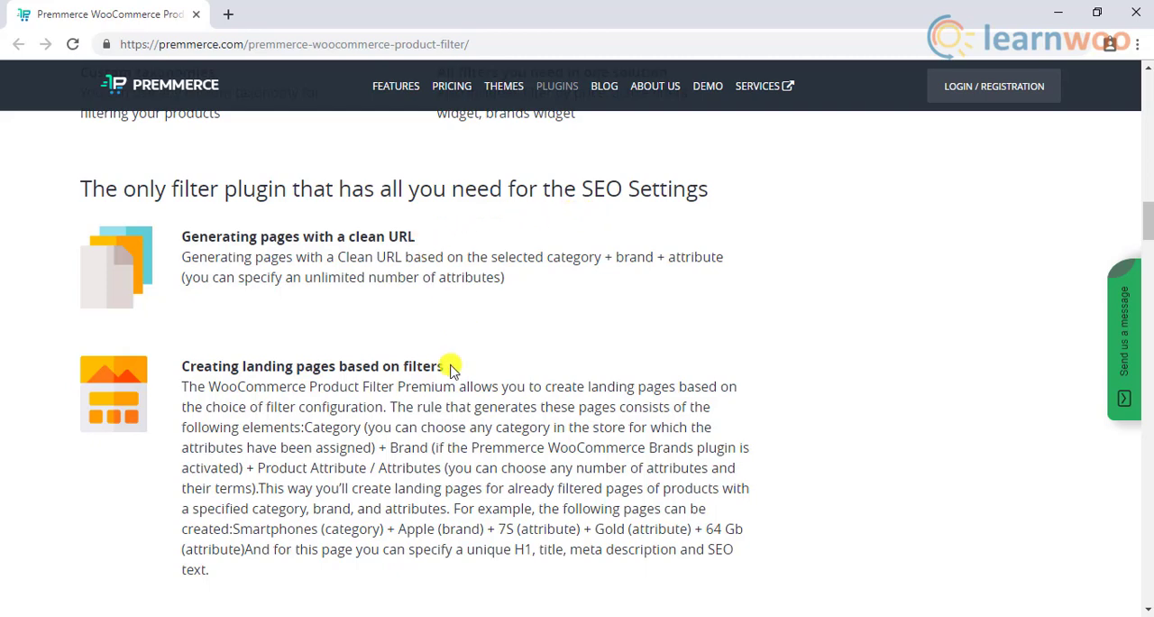
- Finish the features, return to the header and pricing box, then bring up BeRocket's page
scroll("down", 3)
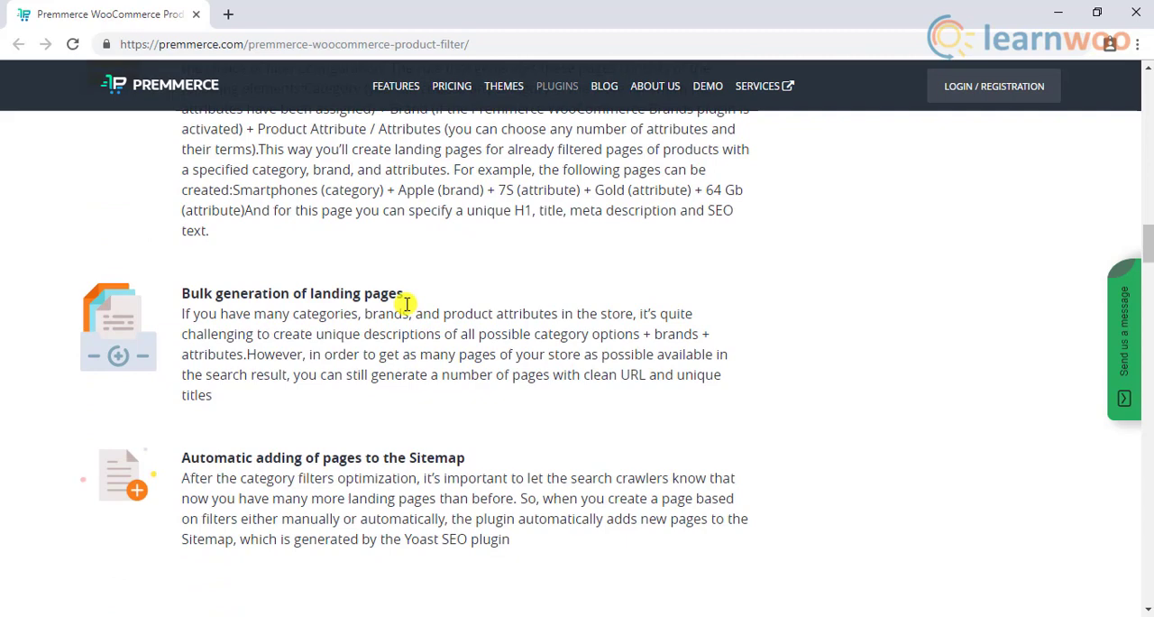
mouse_move(468, 460)
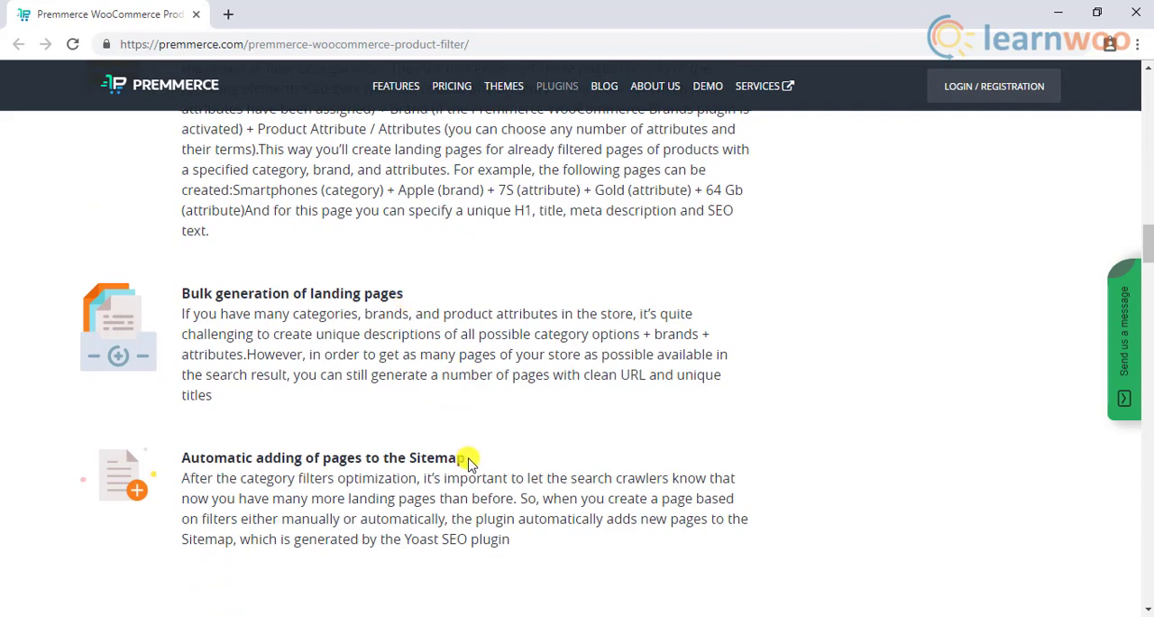
scroll("down", 3)
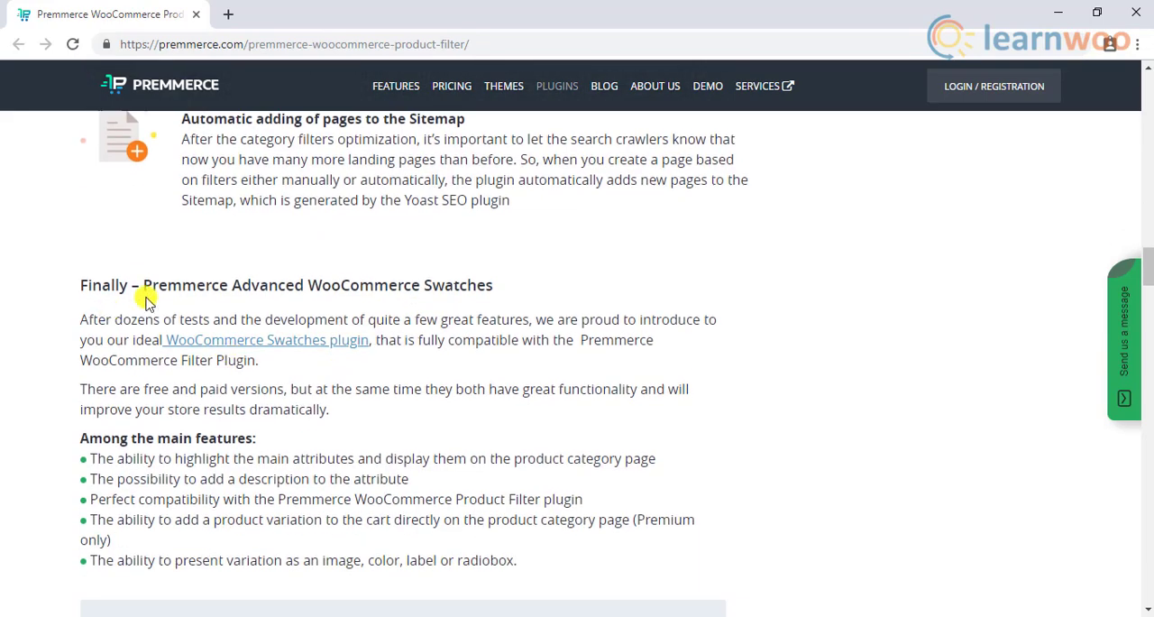
scroll("up", 3)
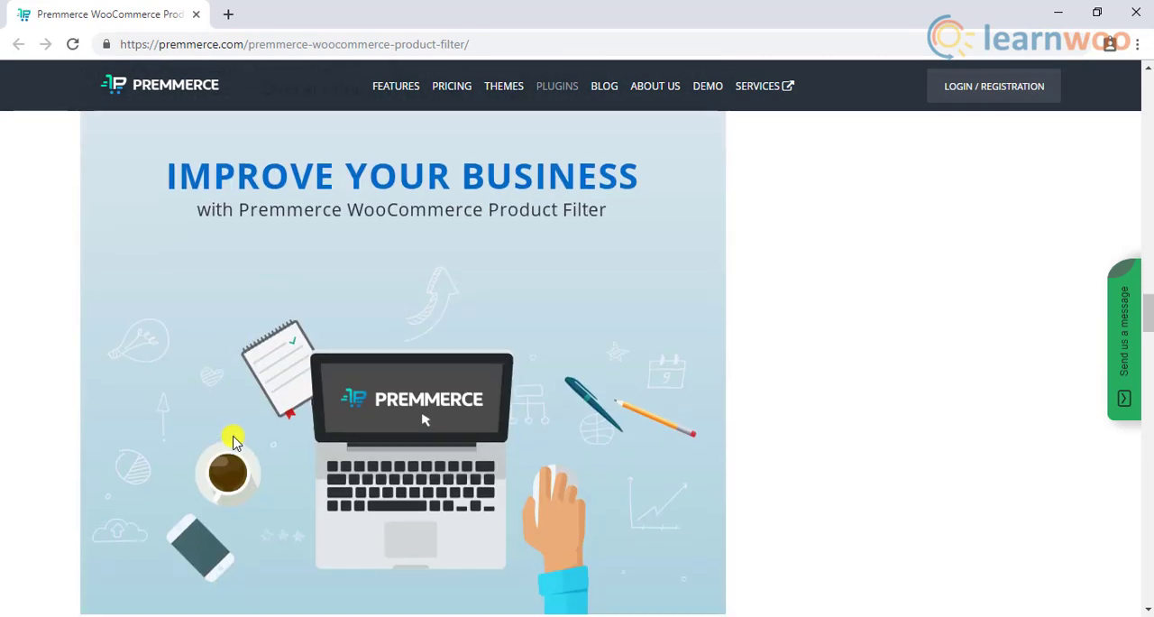
scroll("down", 3)
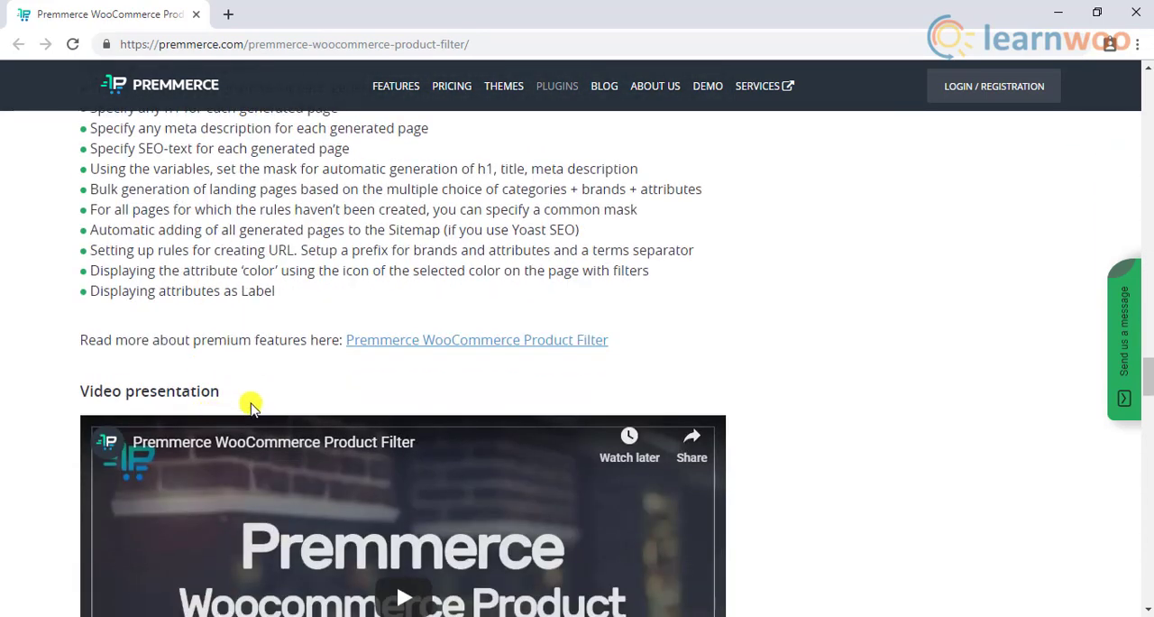
scroll("up", 3)
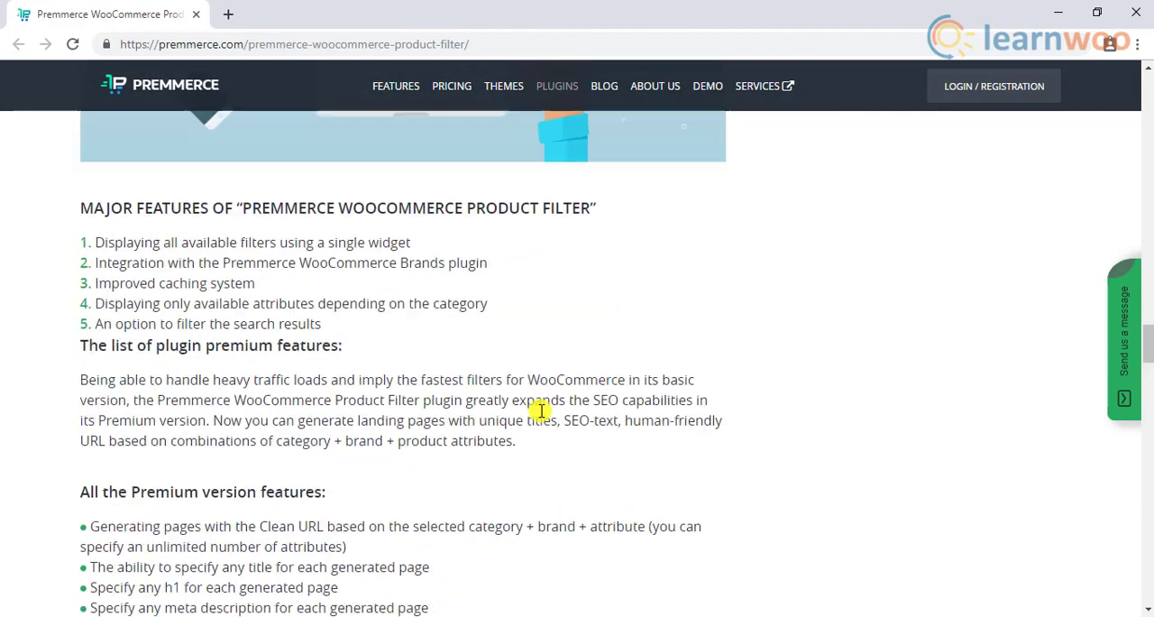
scroll("down", 3)
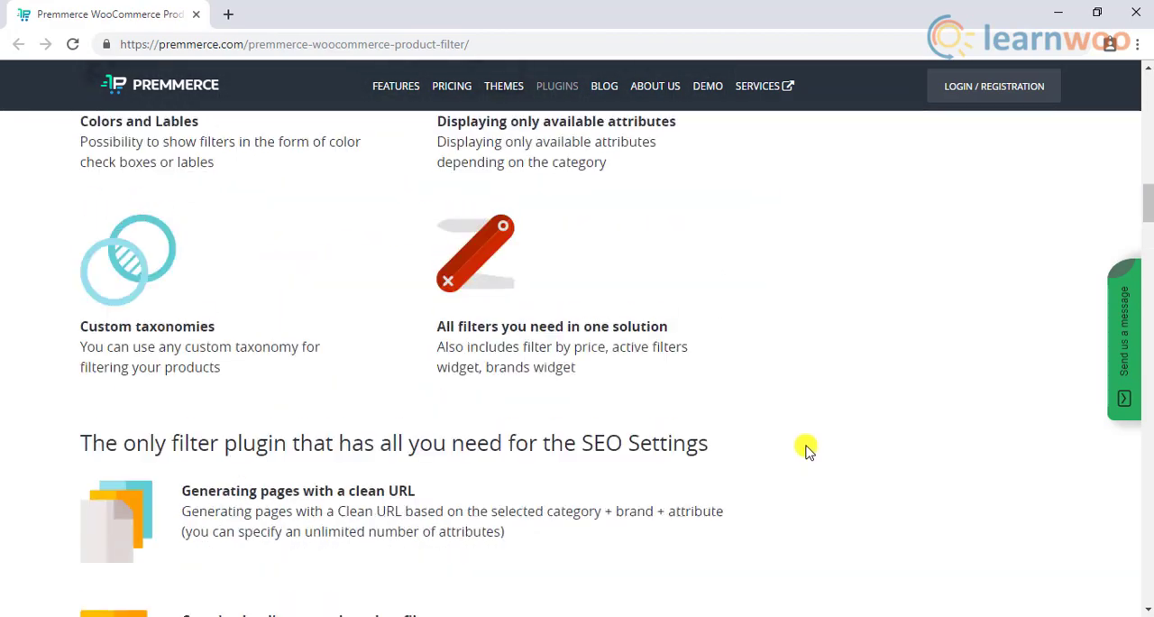
scroll("up", 3)
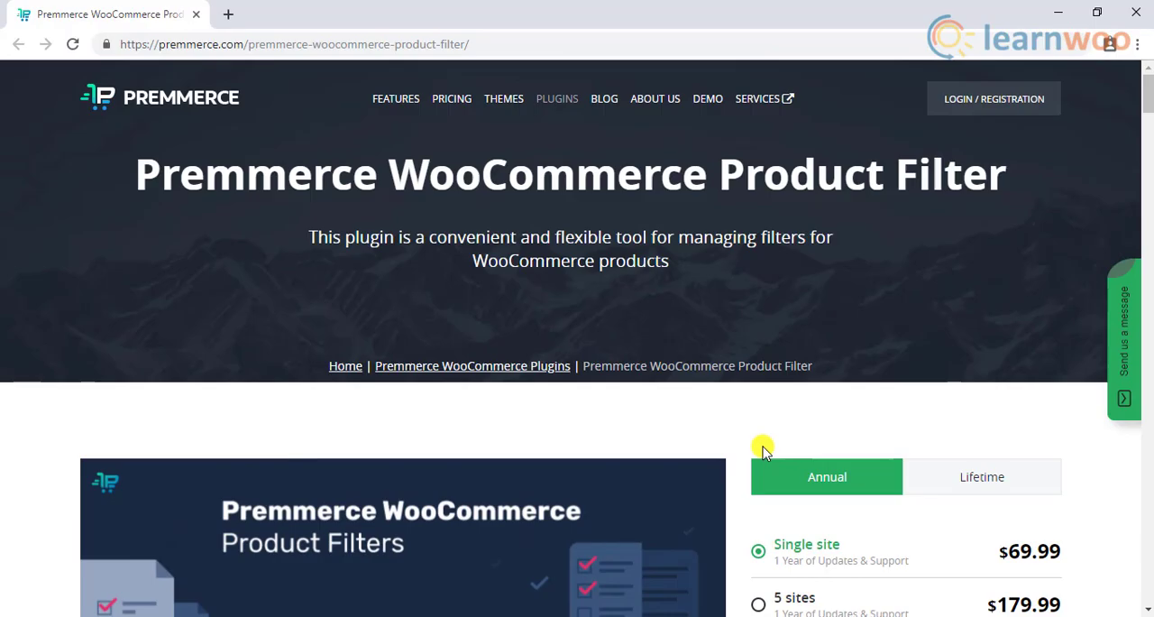
left_click(311, 14)
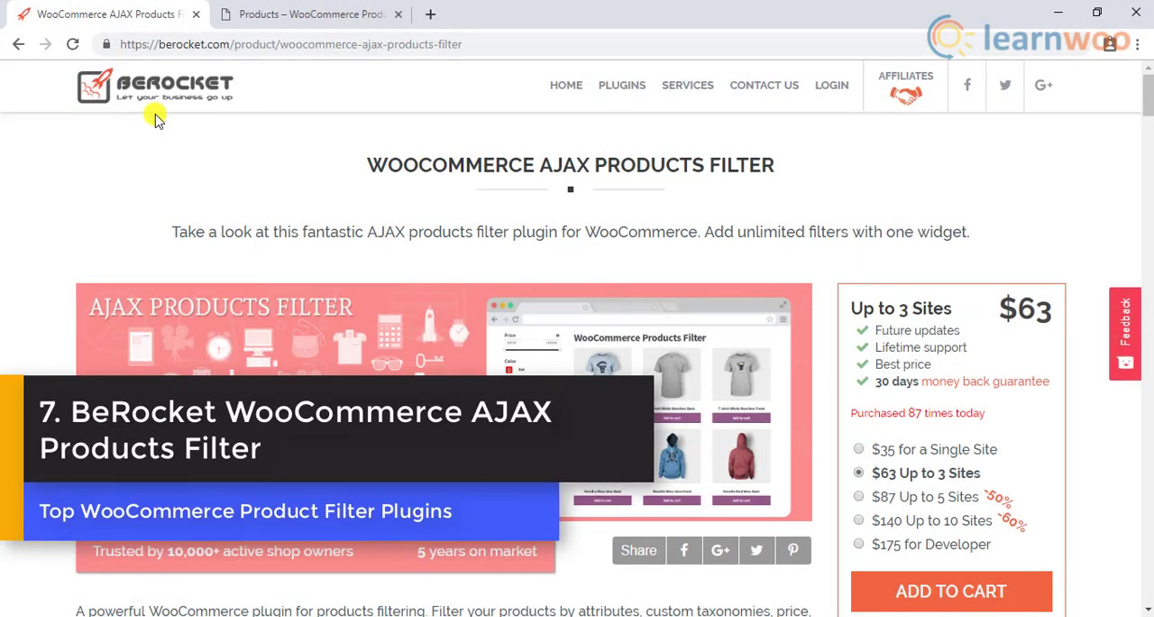
mouse_move(792, 181)
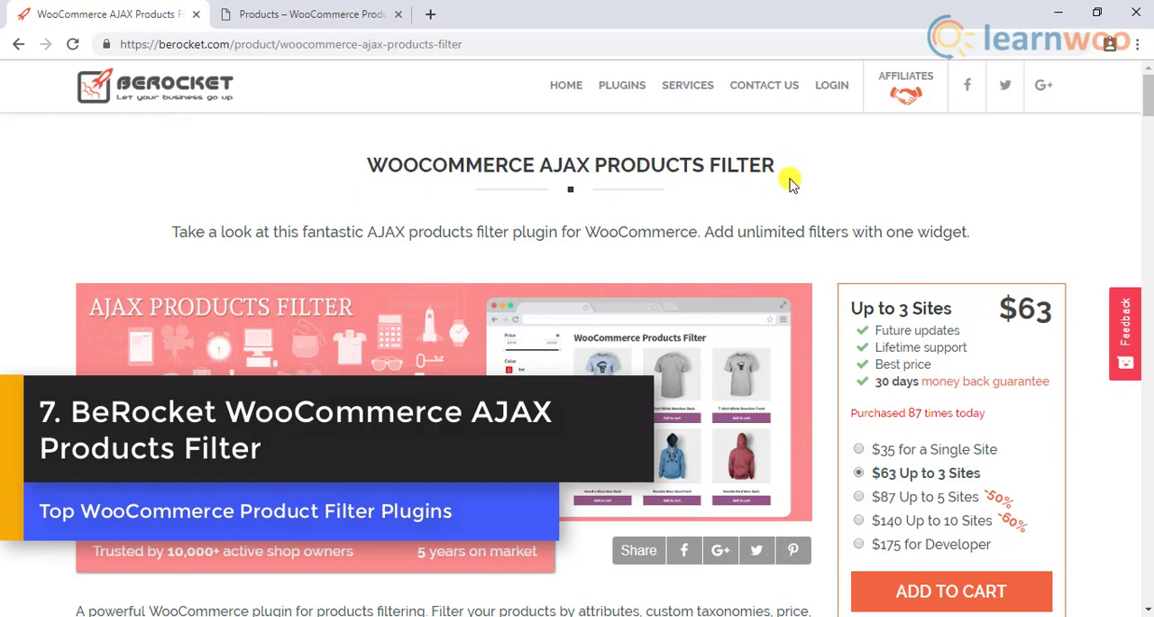
- Browse BeRocket's feature sections through WPML compatibility, then switch to its Orange-filtered demo store
scroll("down", 3)
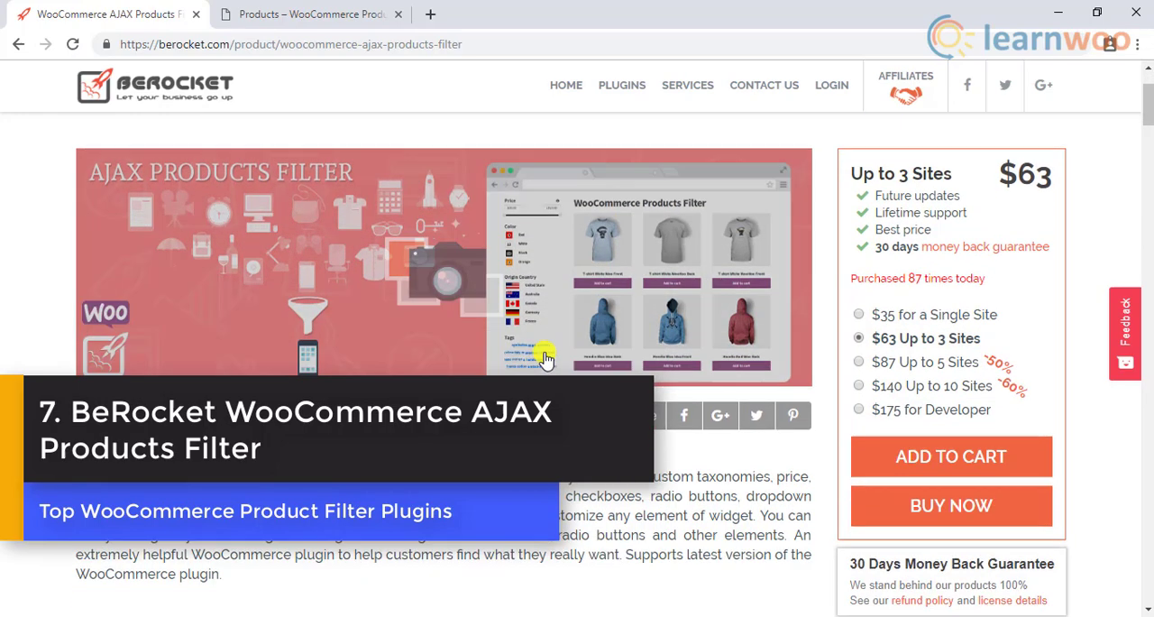
scroll("down", 3)
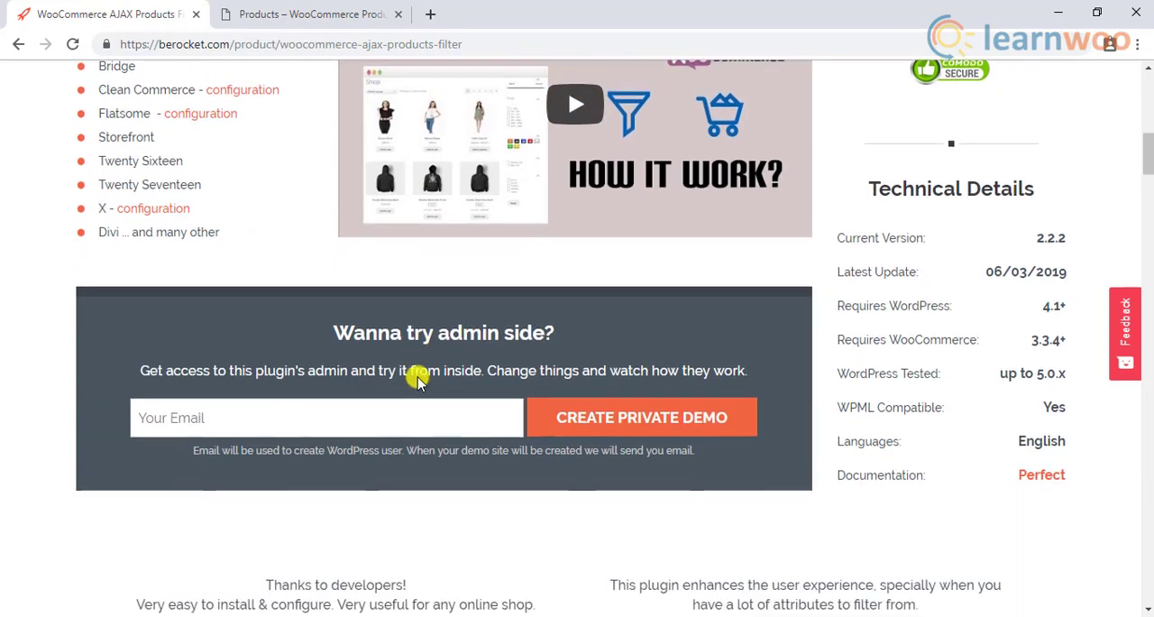
scroll("up", 3)
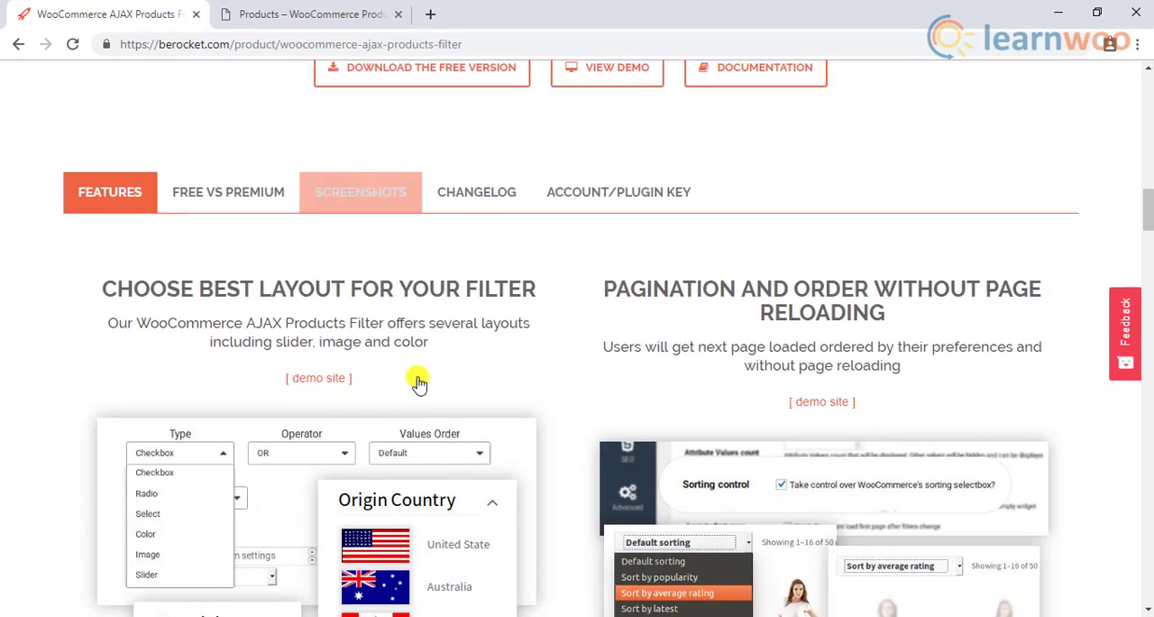
scroll("down", 3)
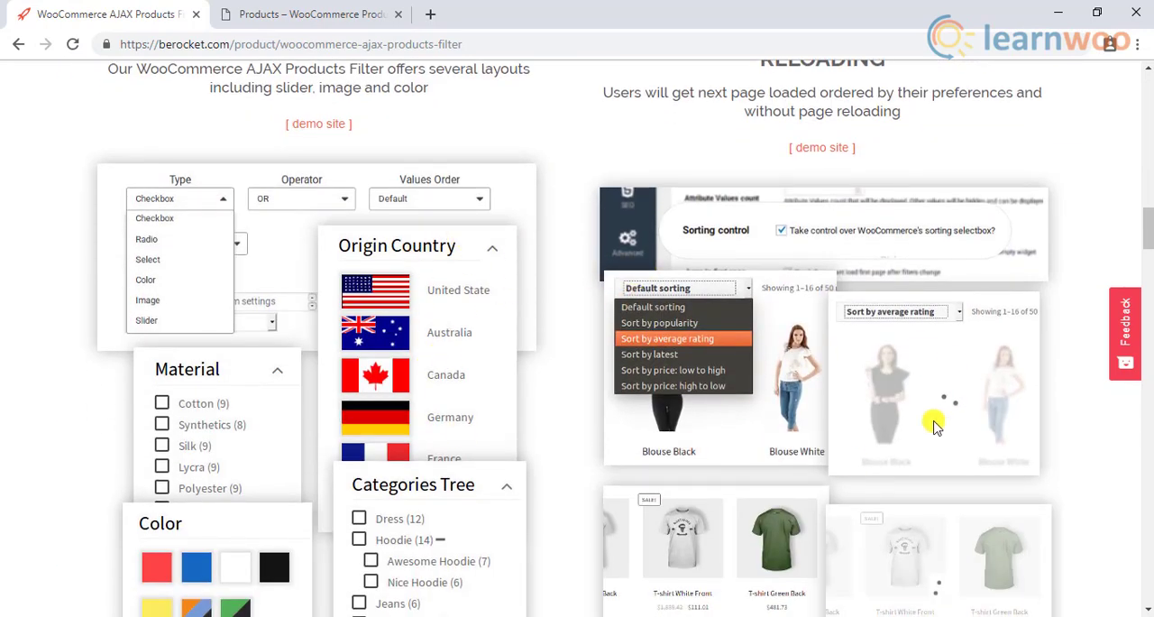
scroll("down", 3)
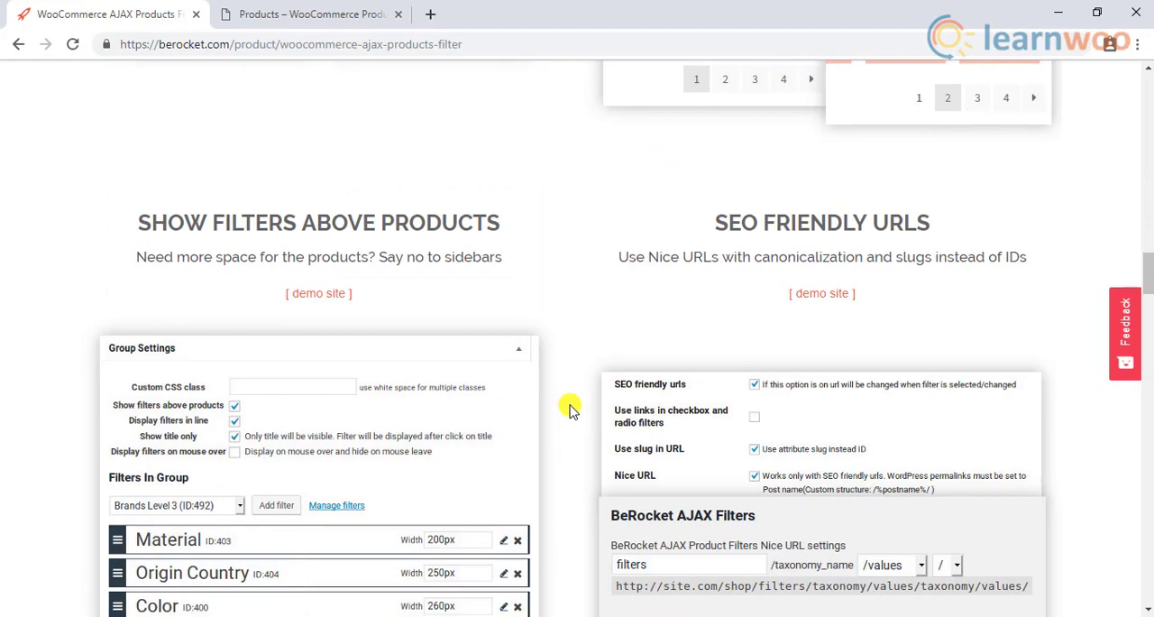
scroll("down", 3)
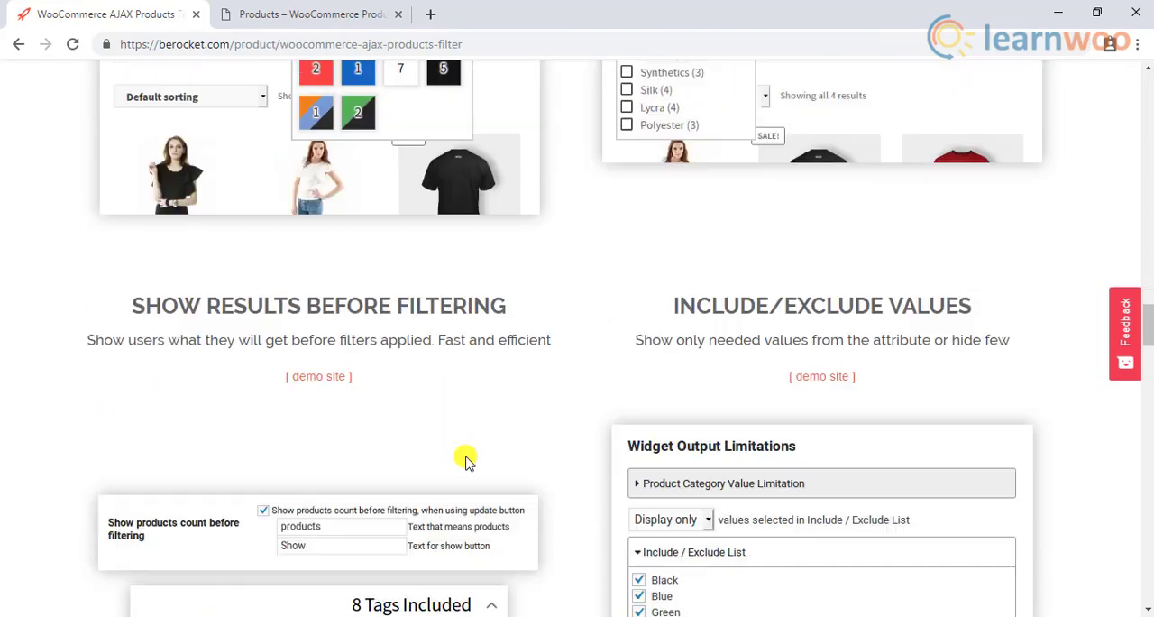
scroll("down", 3)
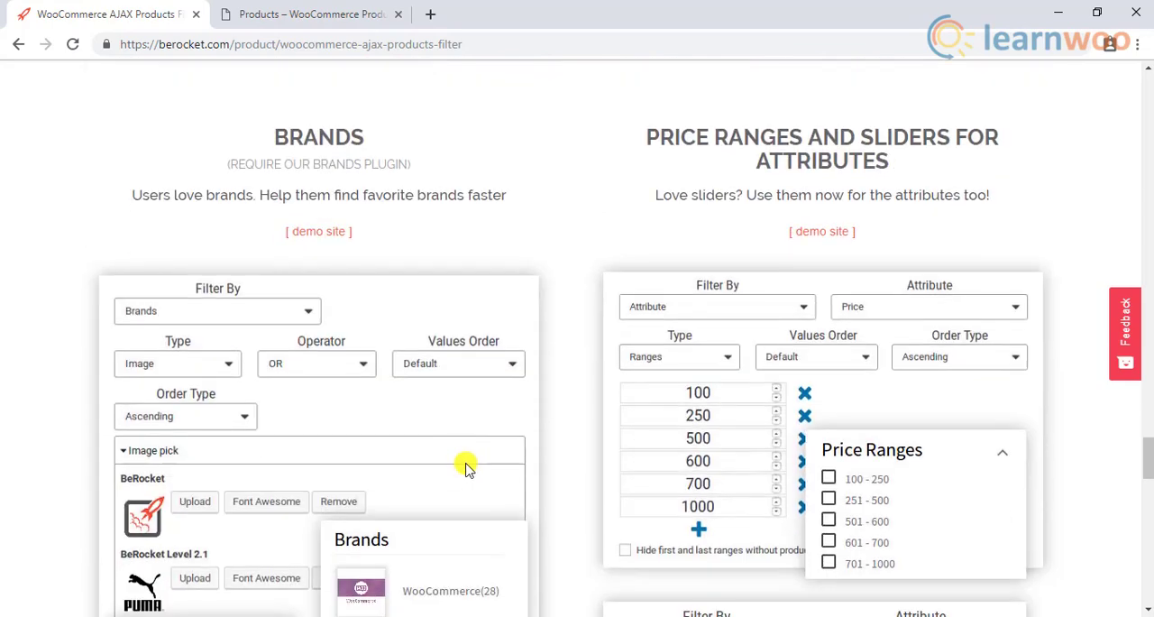
scroll("down", 3)
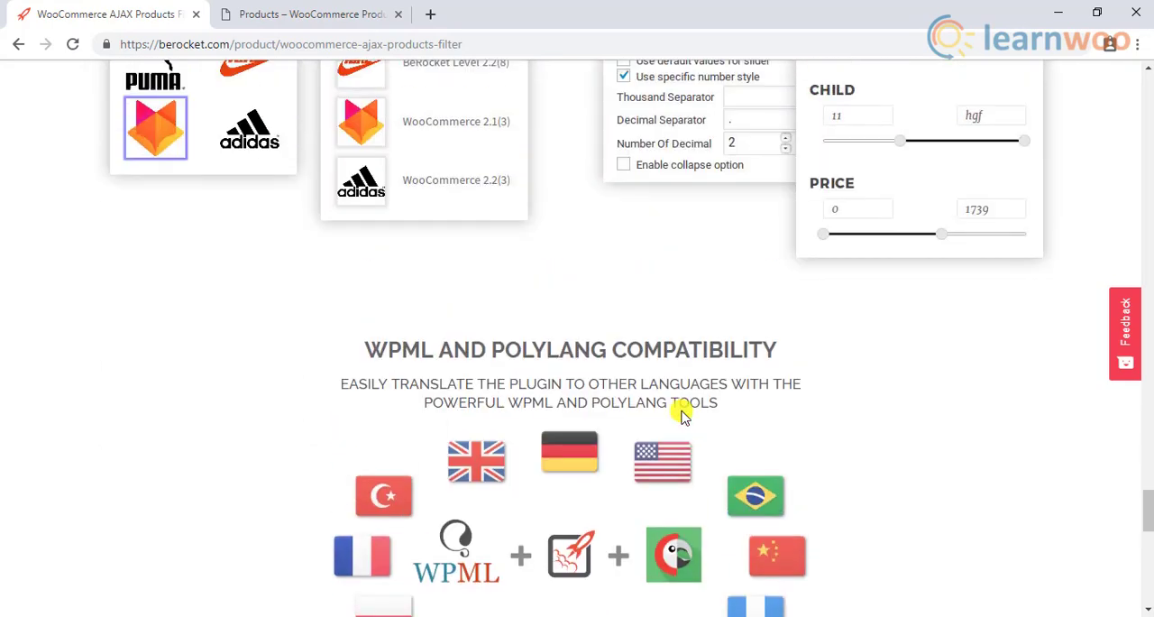
left_click(311, 14)
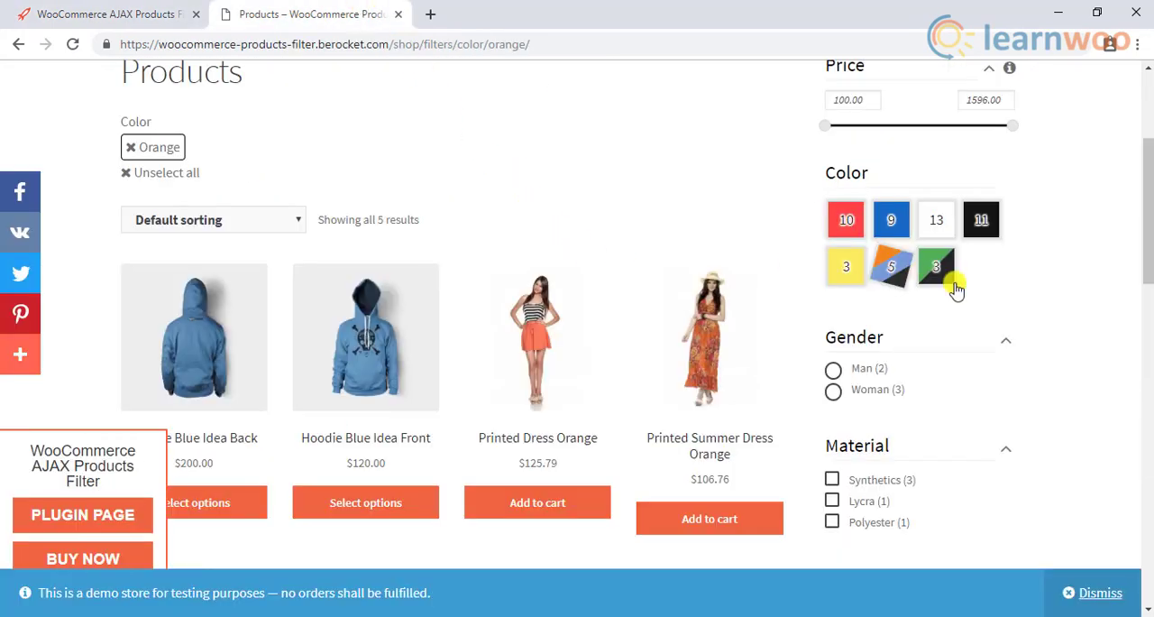
- Add Red to the Orange colour filter in the BeRocket demo and browse the 14 results
left_click(846, 219)
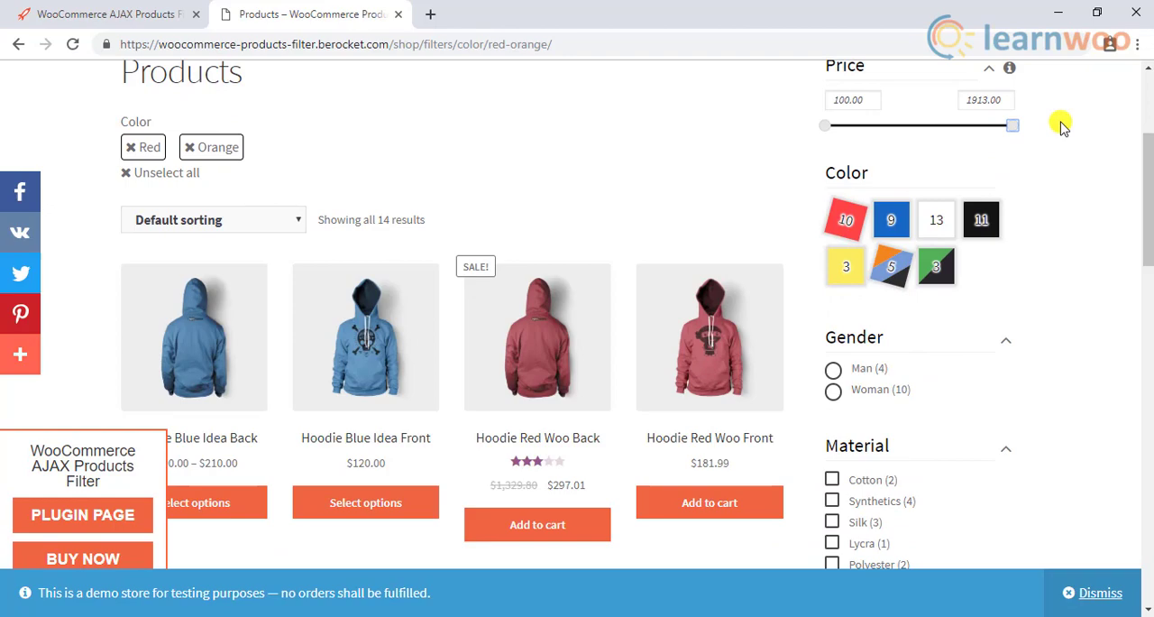
scroll("down", 3)
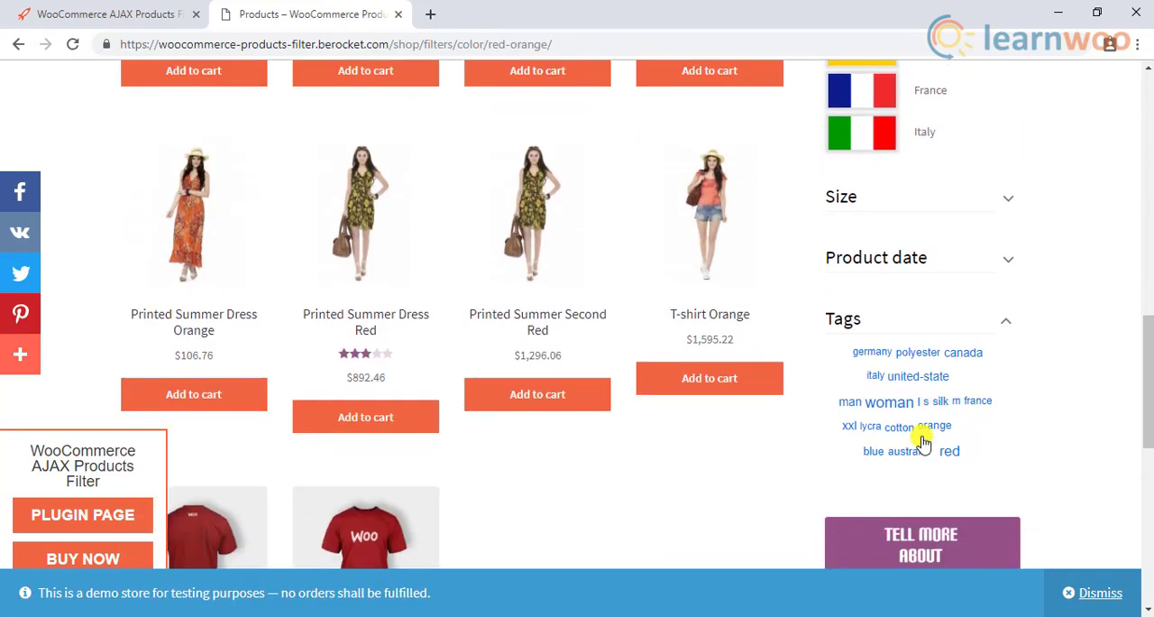
scroll("up", 3)
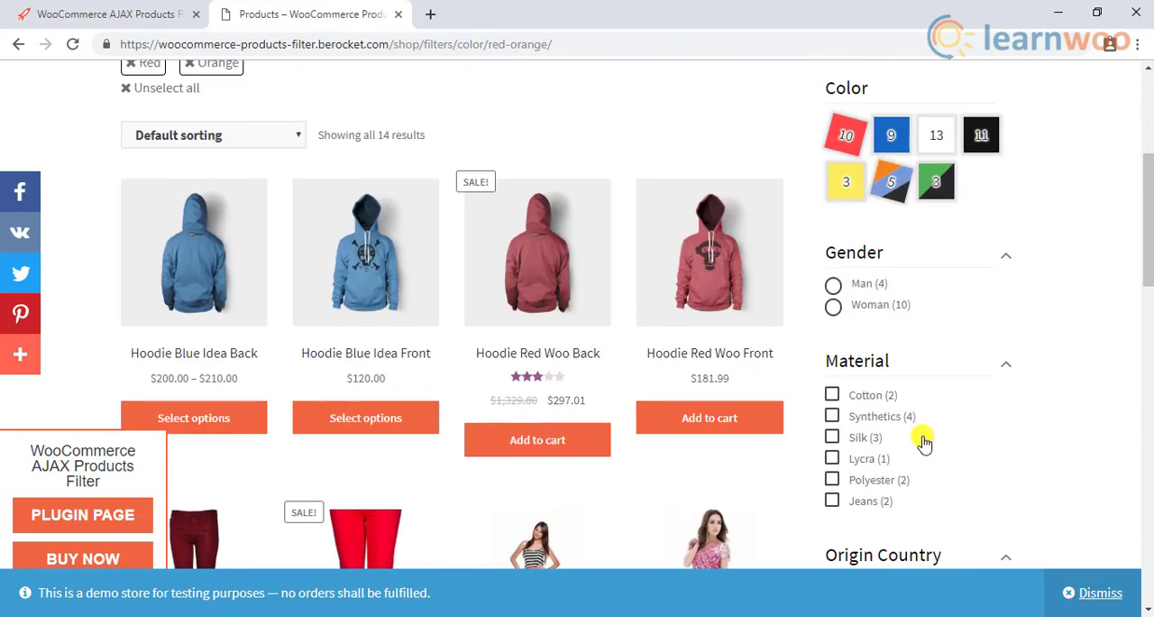
scroll("up", 3)
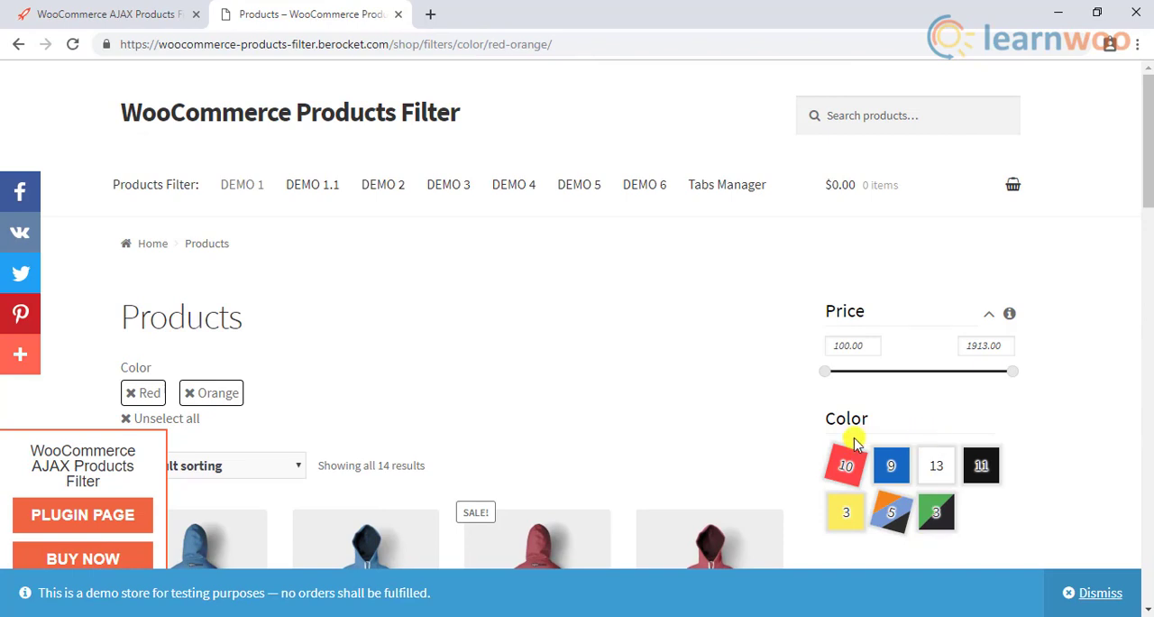
scroll("down", 3)
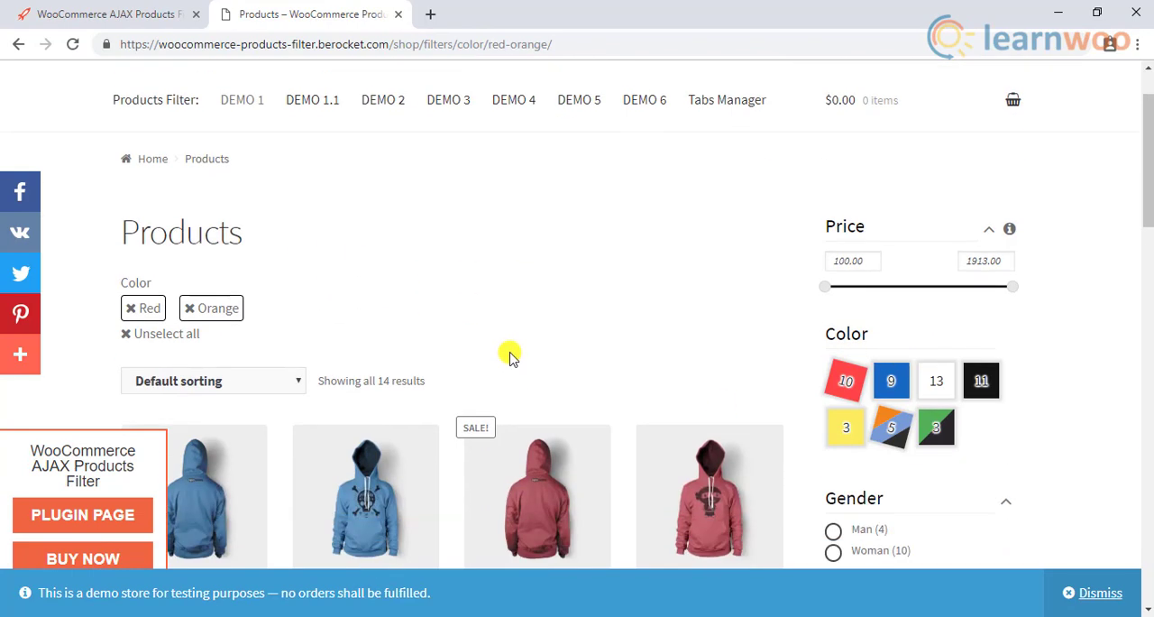
scroll("down", 3)
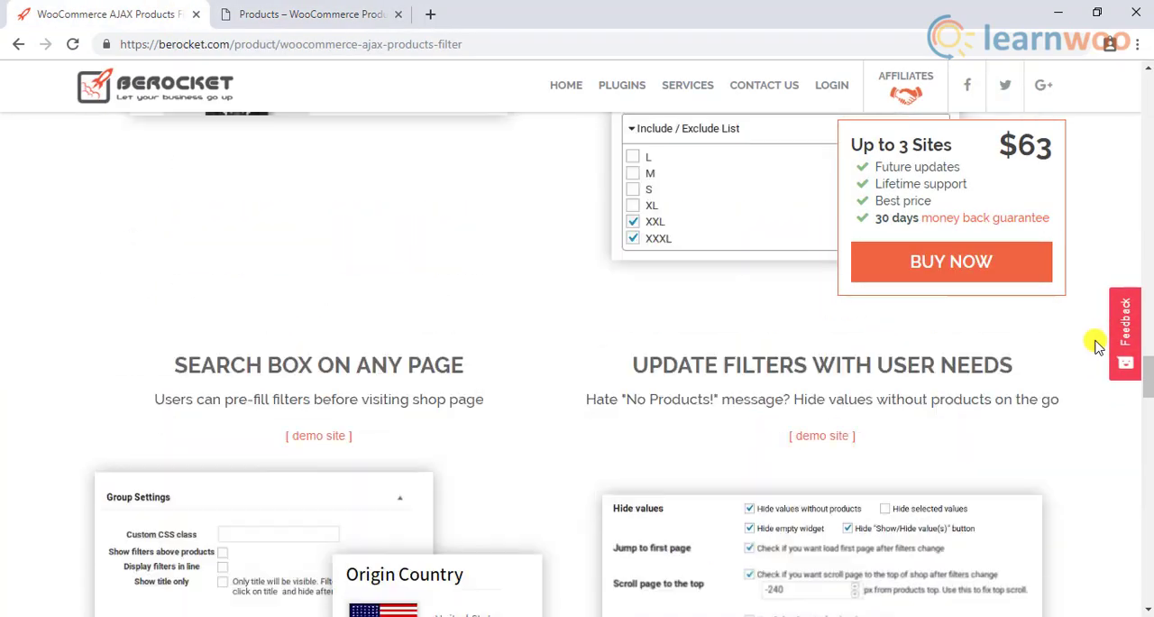
- Select the '$35 for a Single Site' licence on the BeRocket AJAX Products Filter page
scroll("down", 3)
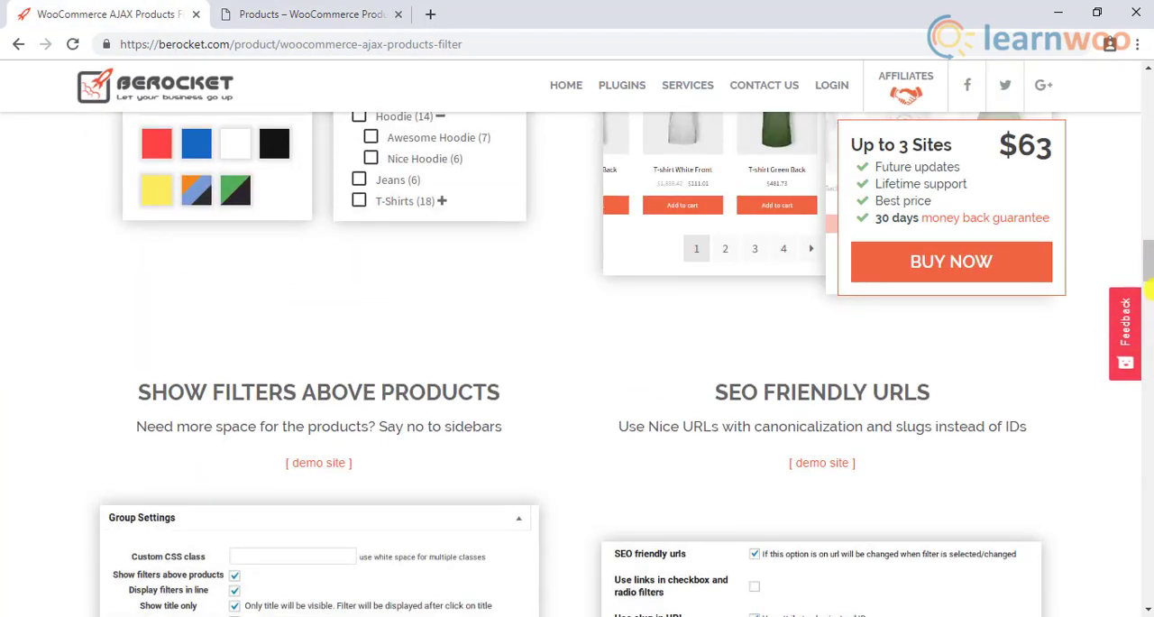
scroll("up", 3)
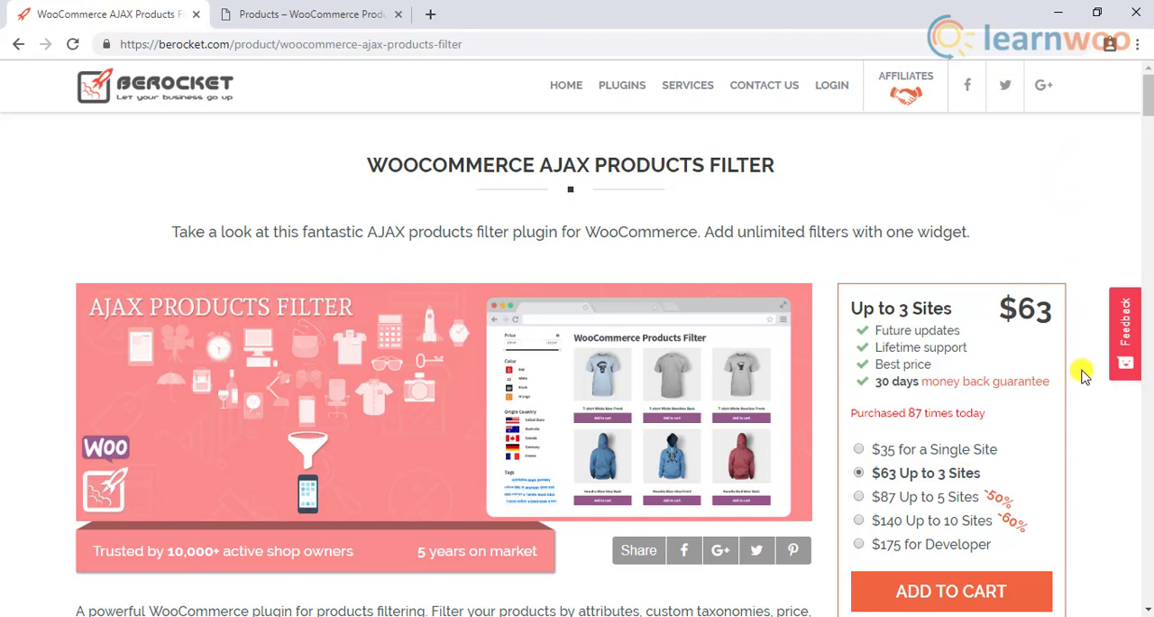
scroll("down", 3)
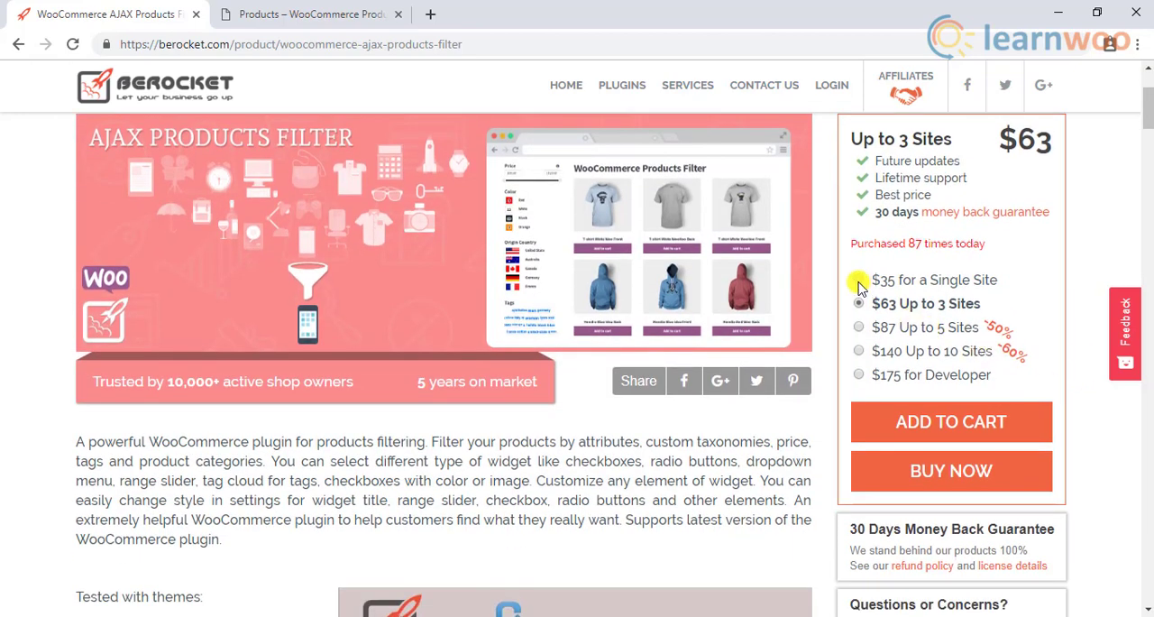
left_click(858, 280)
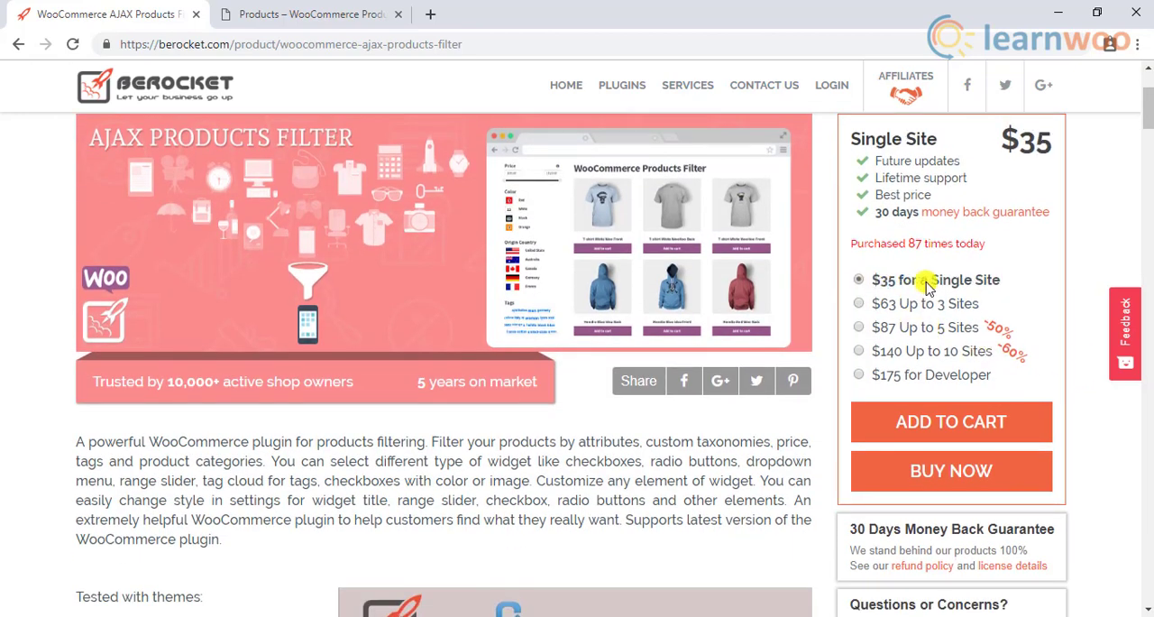
scroll("down", 3)
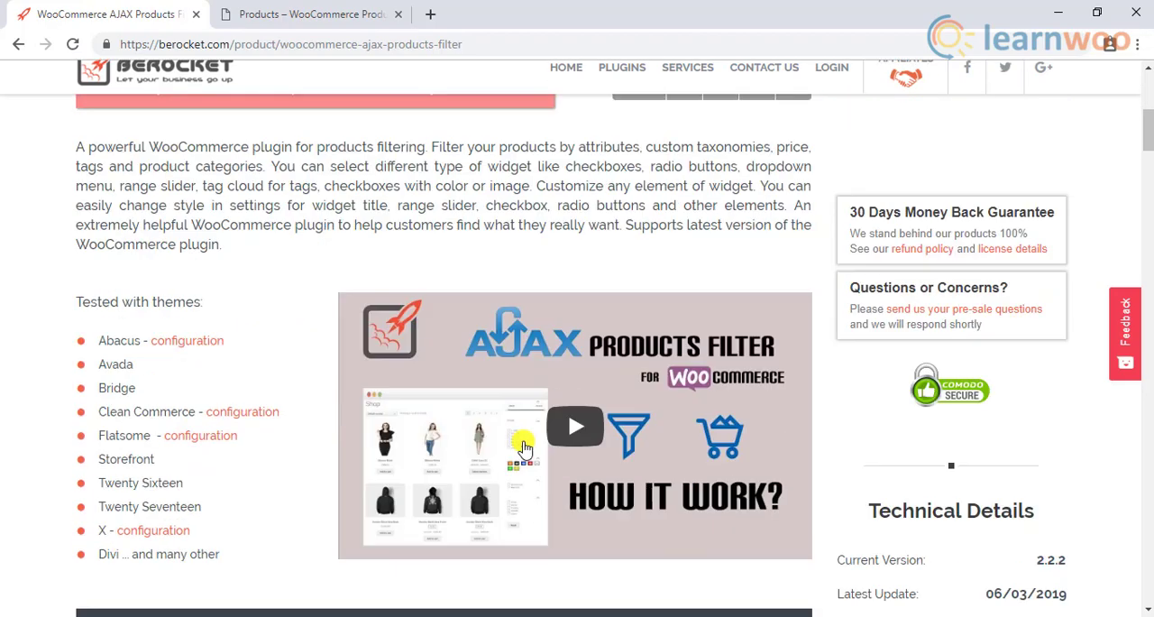
scroll("up", 3)
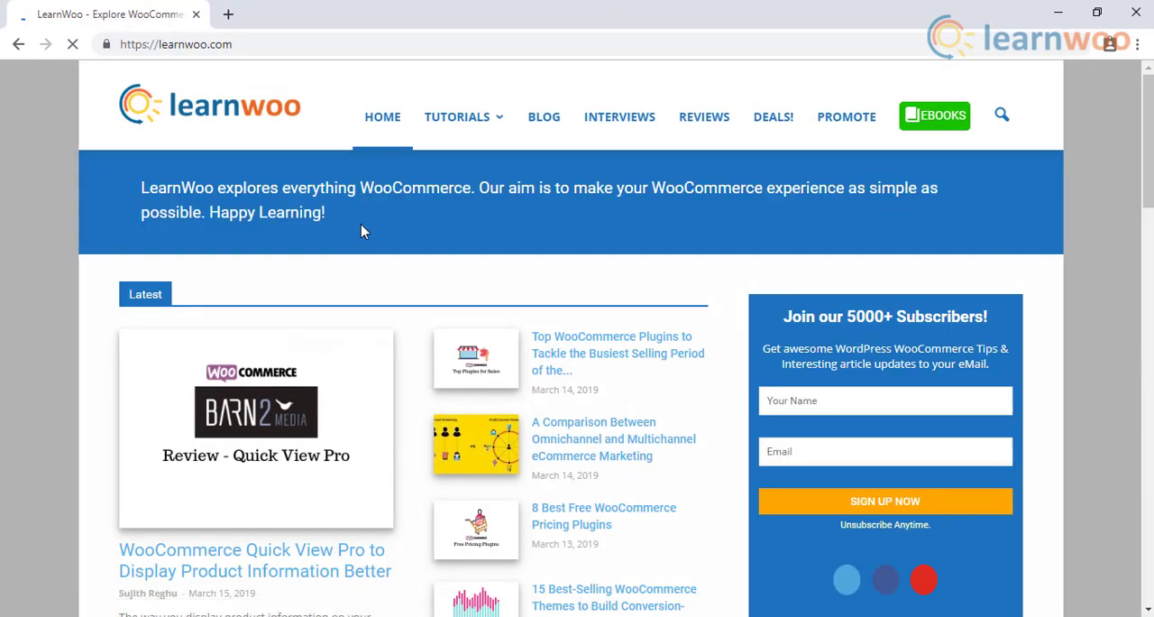
- Scroll the LearnWoo homepage down to its article listings and featured tutorial
scroll("down", 3)
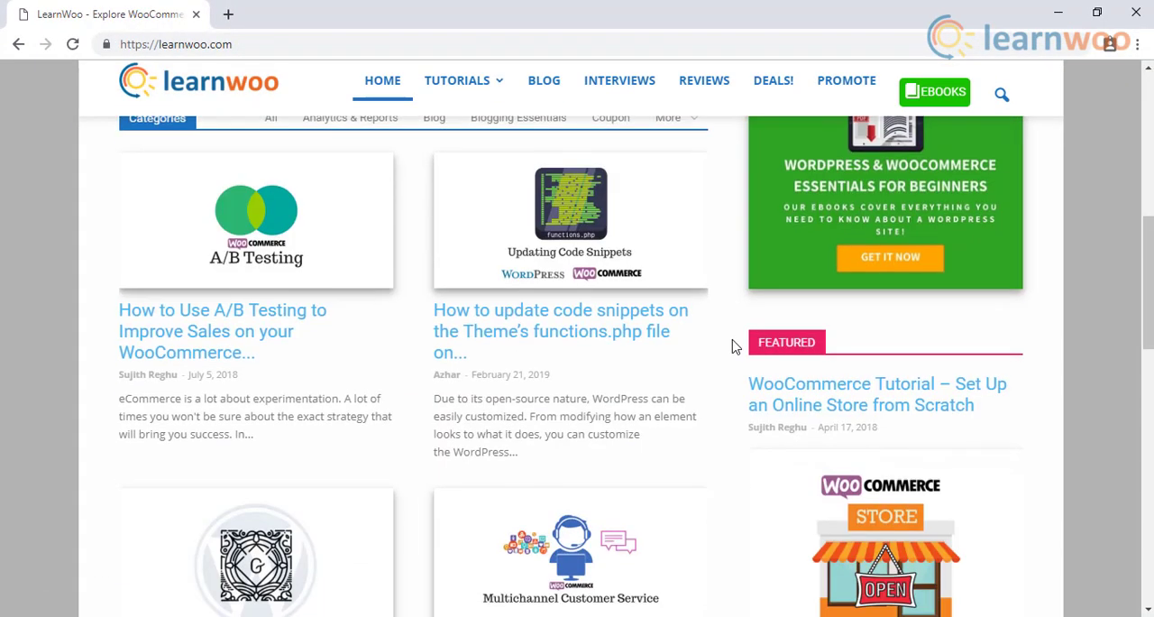
scroll("down", 3)
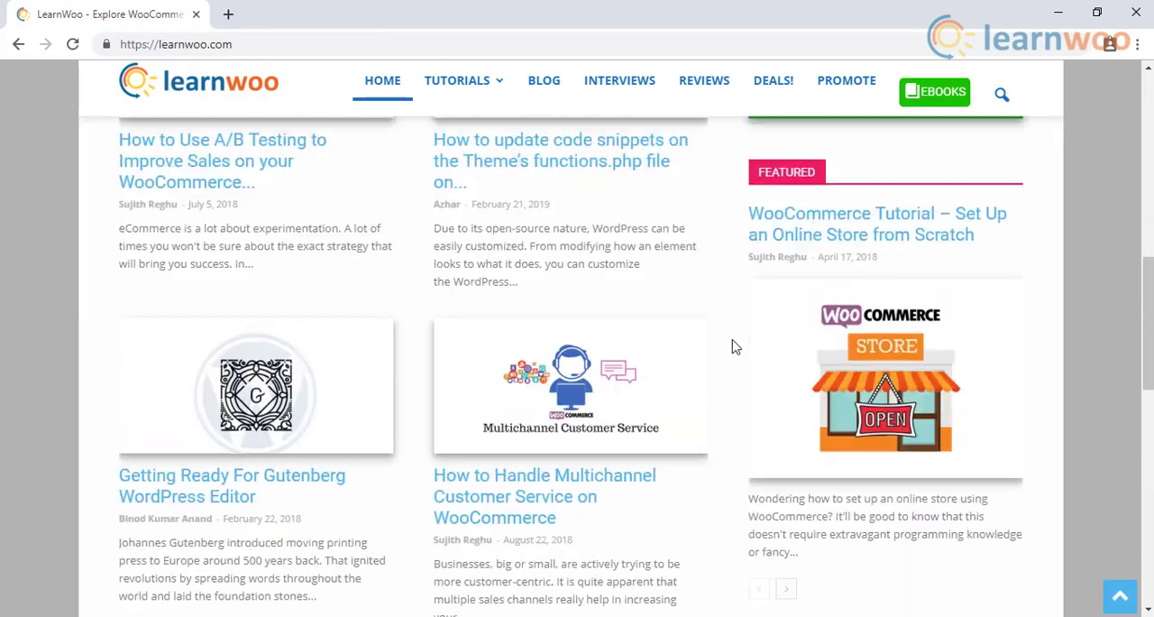